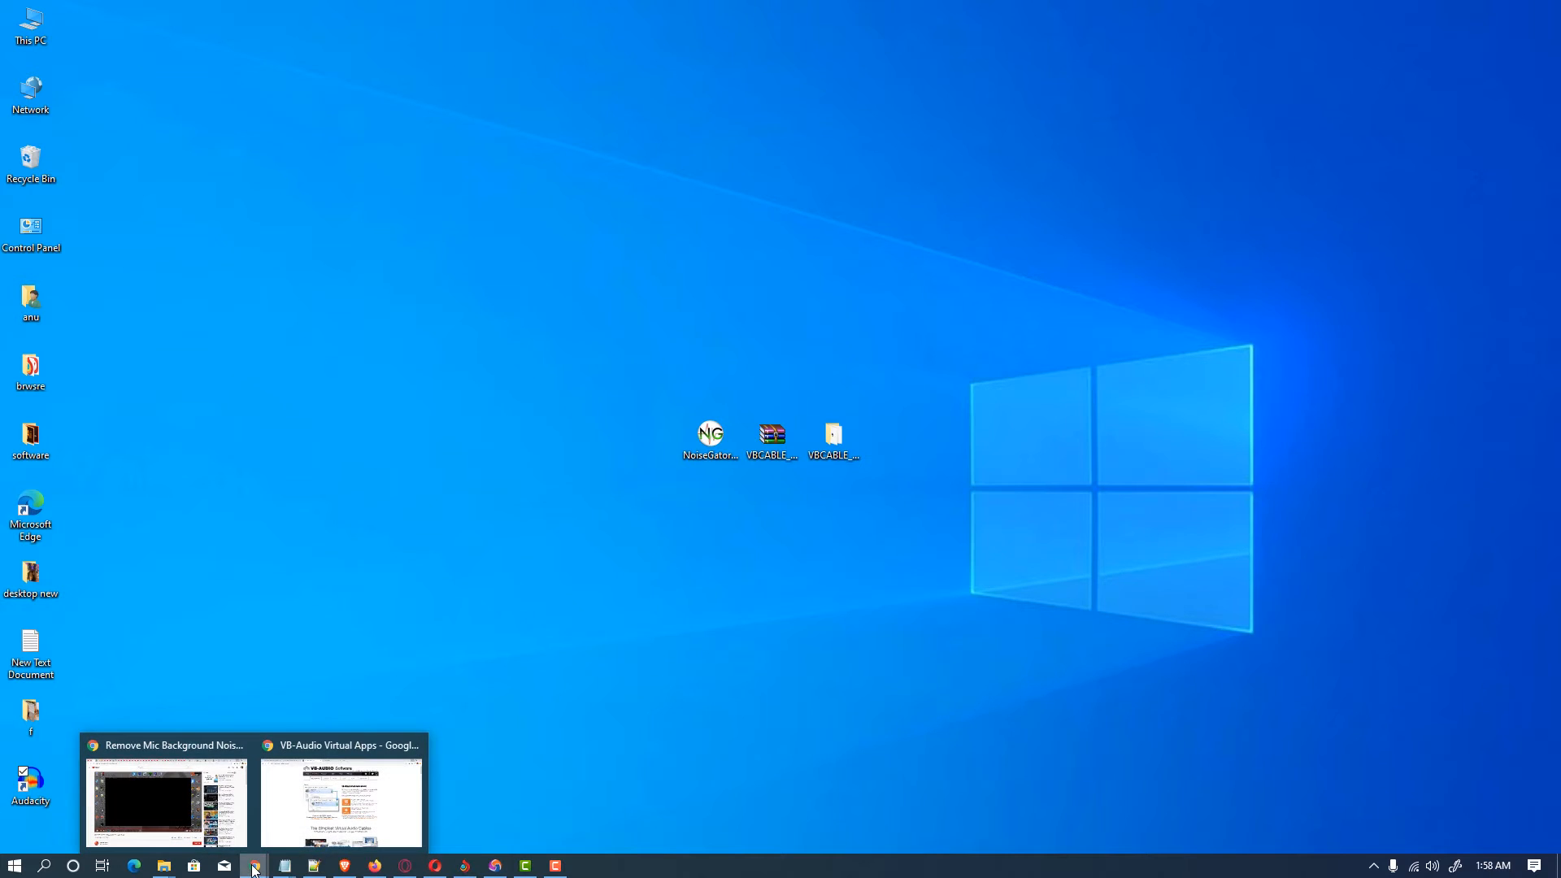
- Show the VB-Audio Virtual Apps page with the VB-CABLE driver downloads in Chrome
left_click(341, 797)
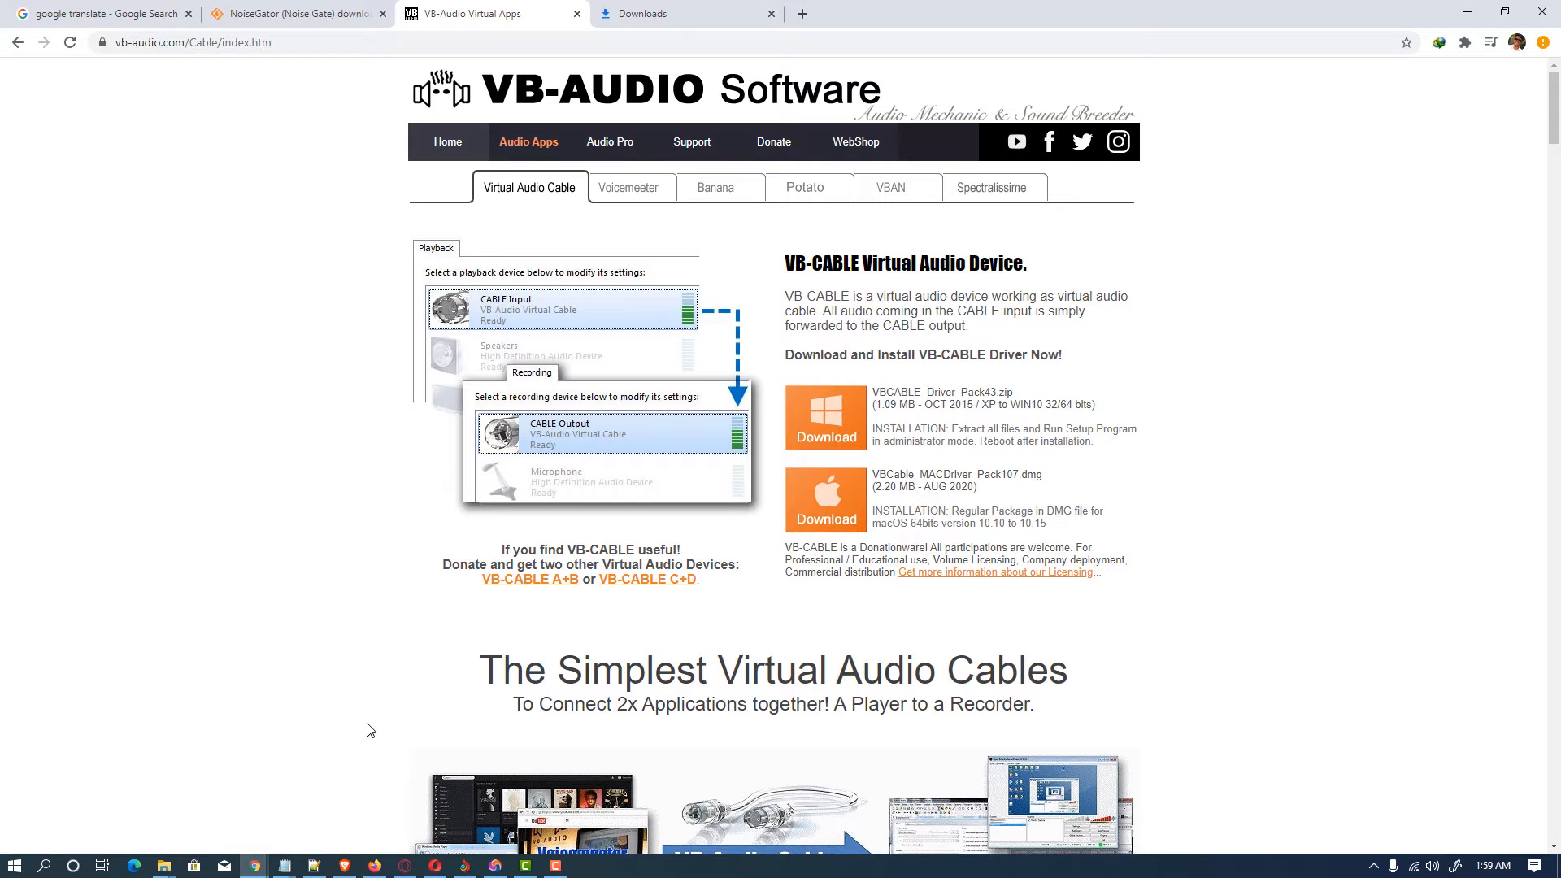
mouse_move(450, 35)
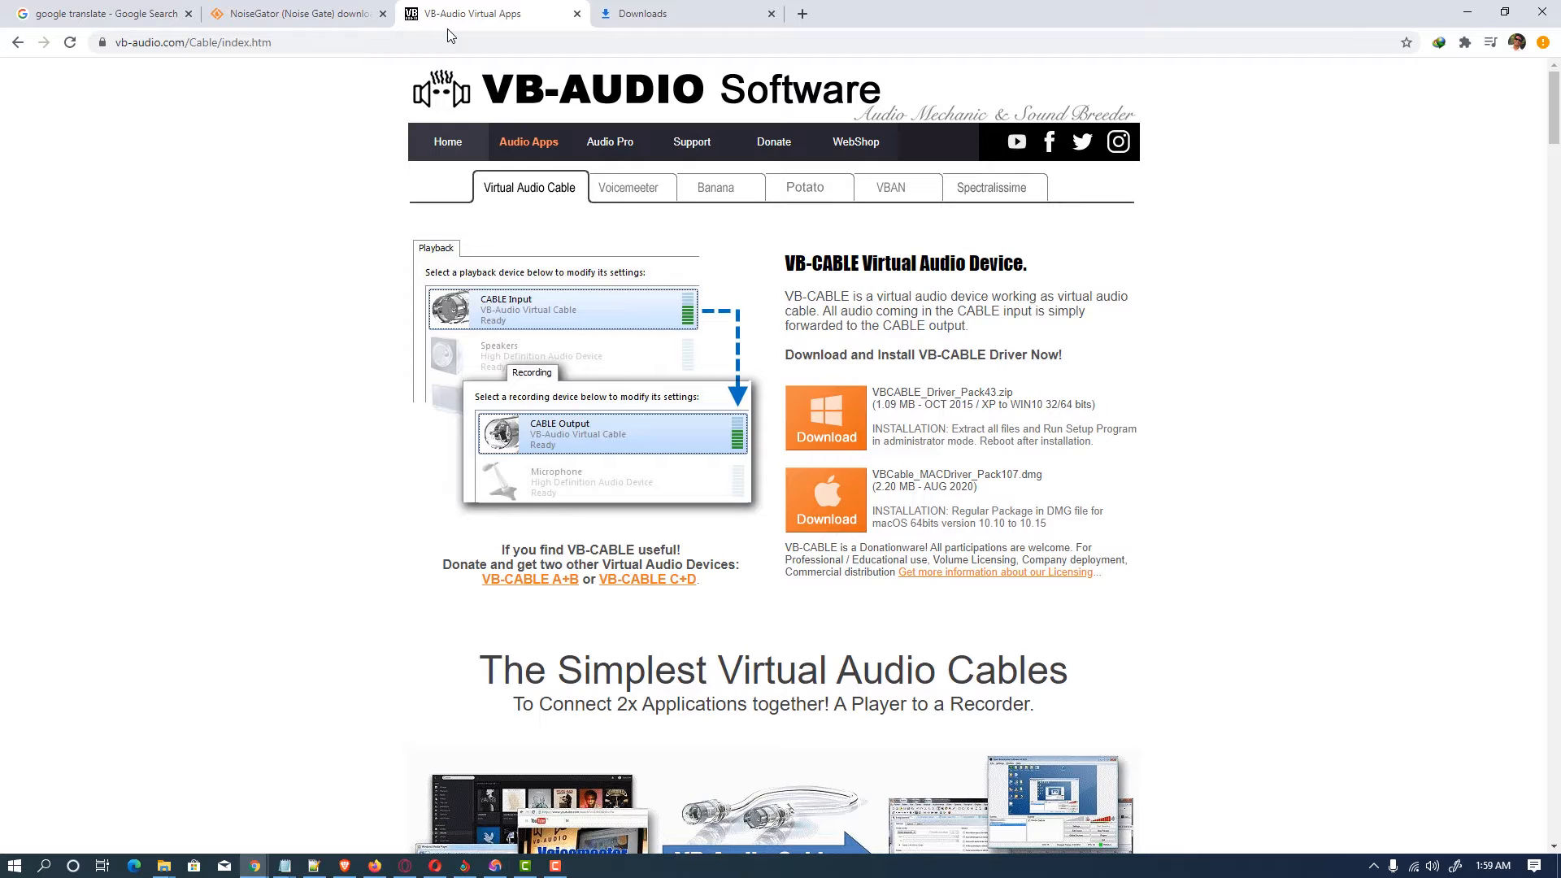
mouse_move(473, 13)
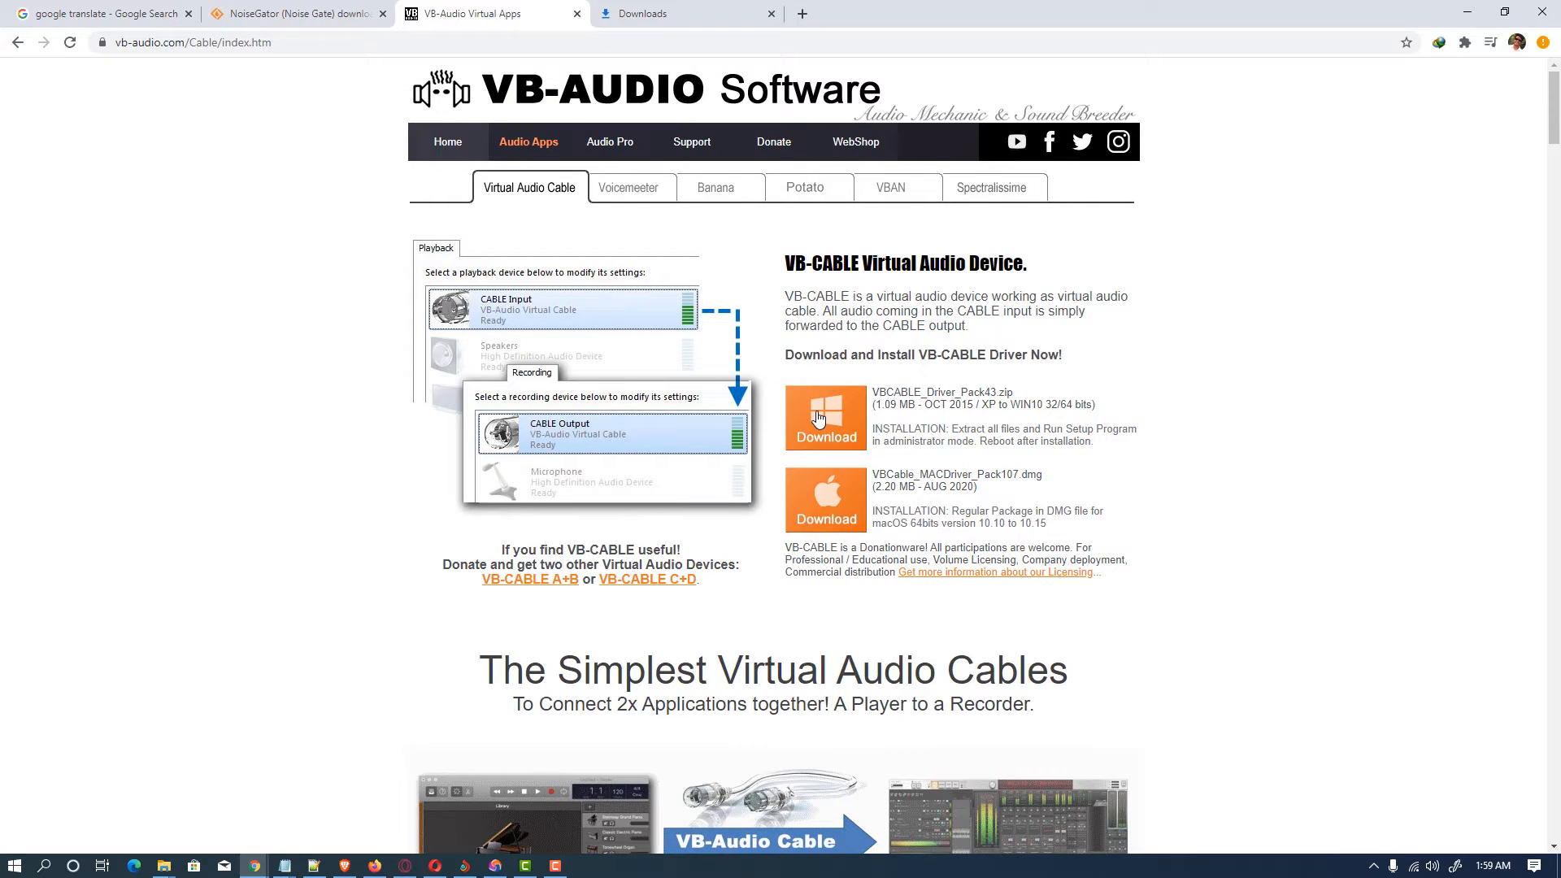
mouse_move(853, 409)
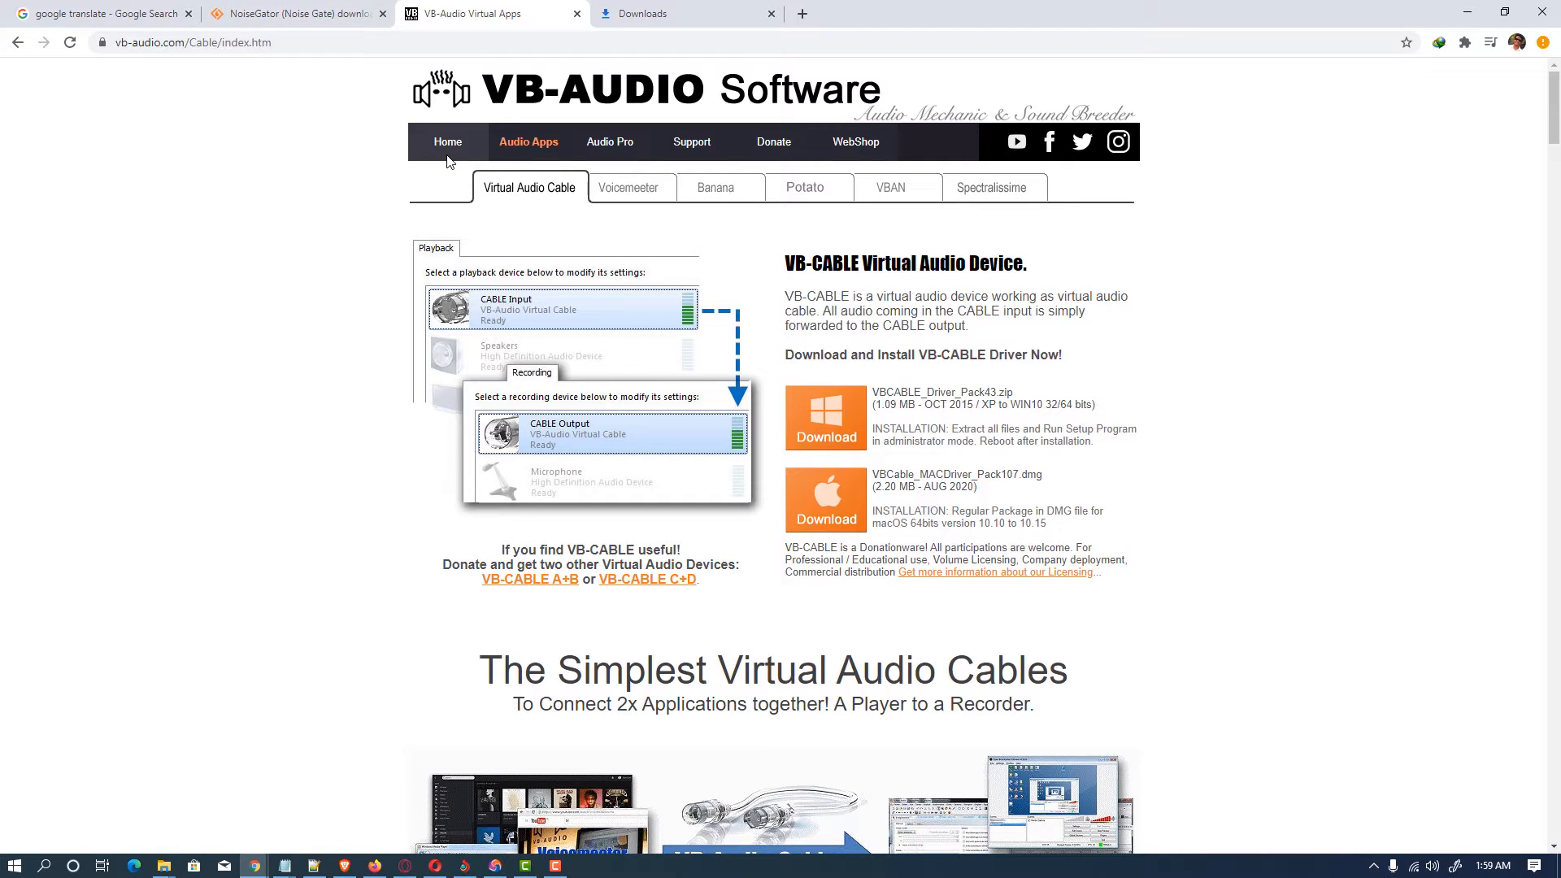
- Switch Chrome to the NoiseGator (Noise Gate) SourceForge download page
left_click(293, 13)
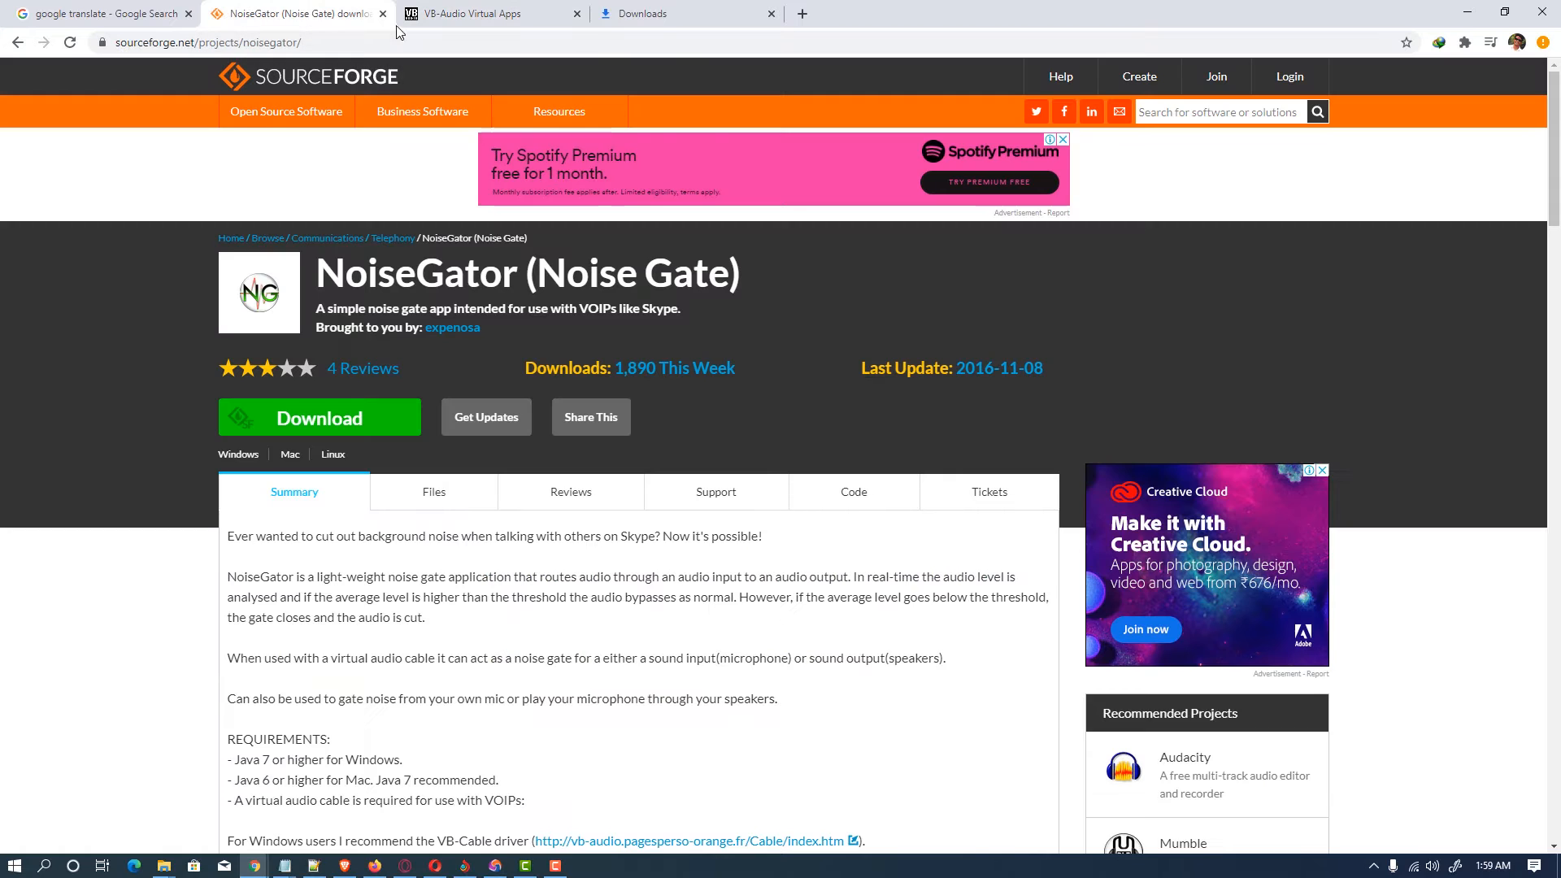
mouse_move(398, 344)
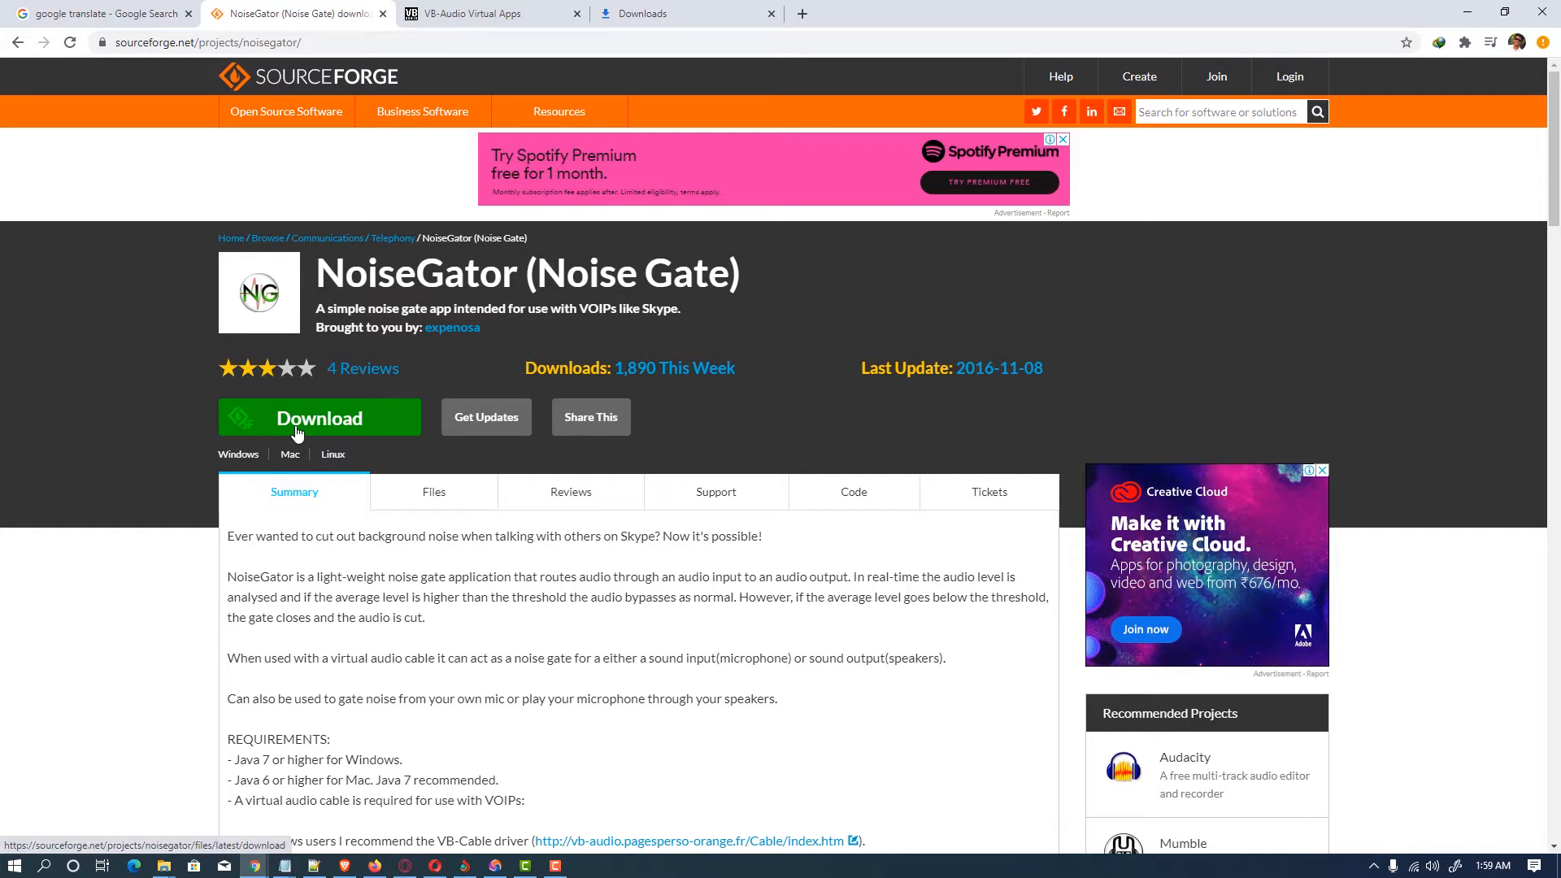
mouse_move(319, 417)
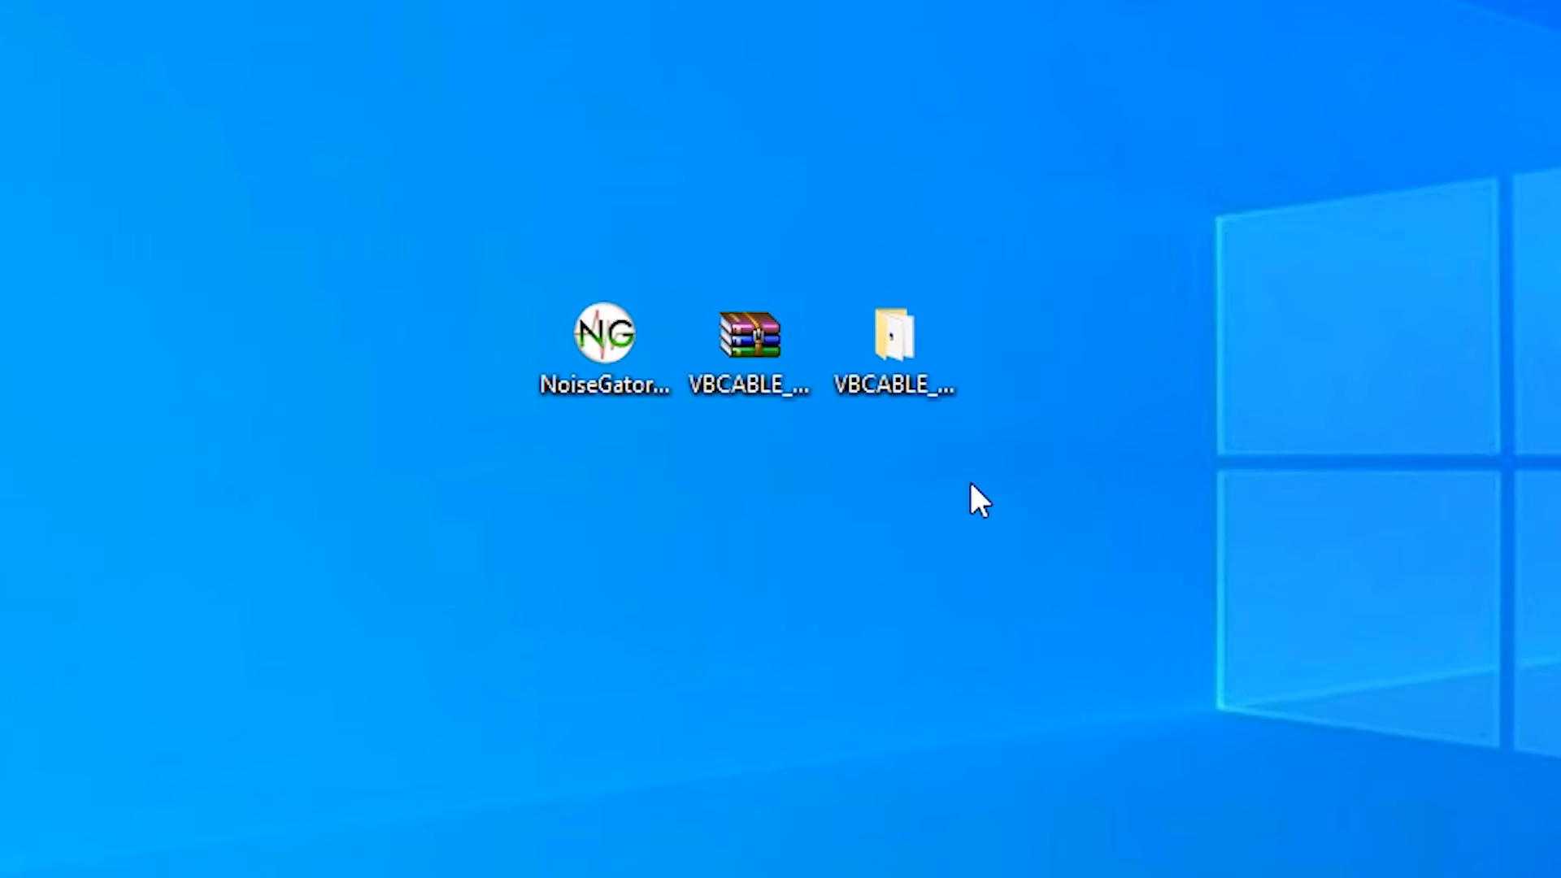
- Open the VBCABLE_Driver_Pack43 folder and select the VBCABLE_Setup_x64 and VBCABLE_Setup installers
left_click(749, 343)
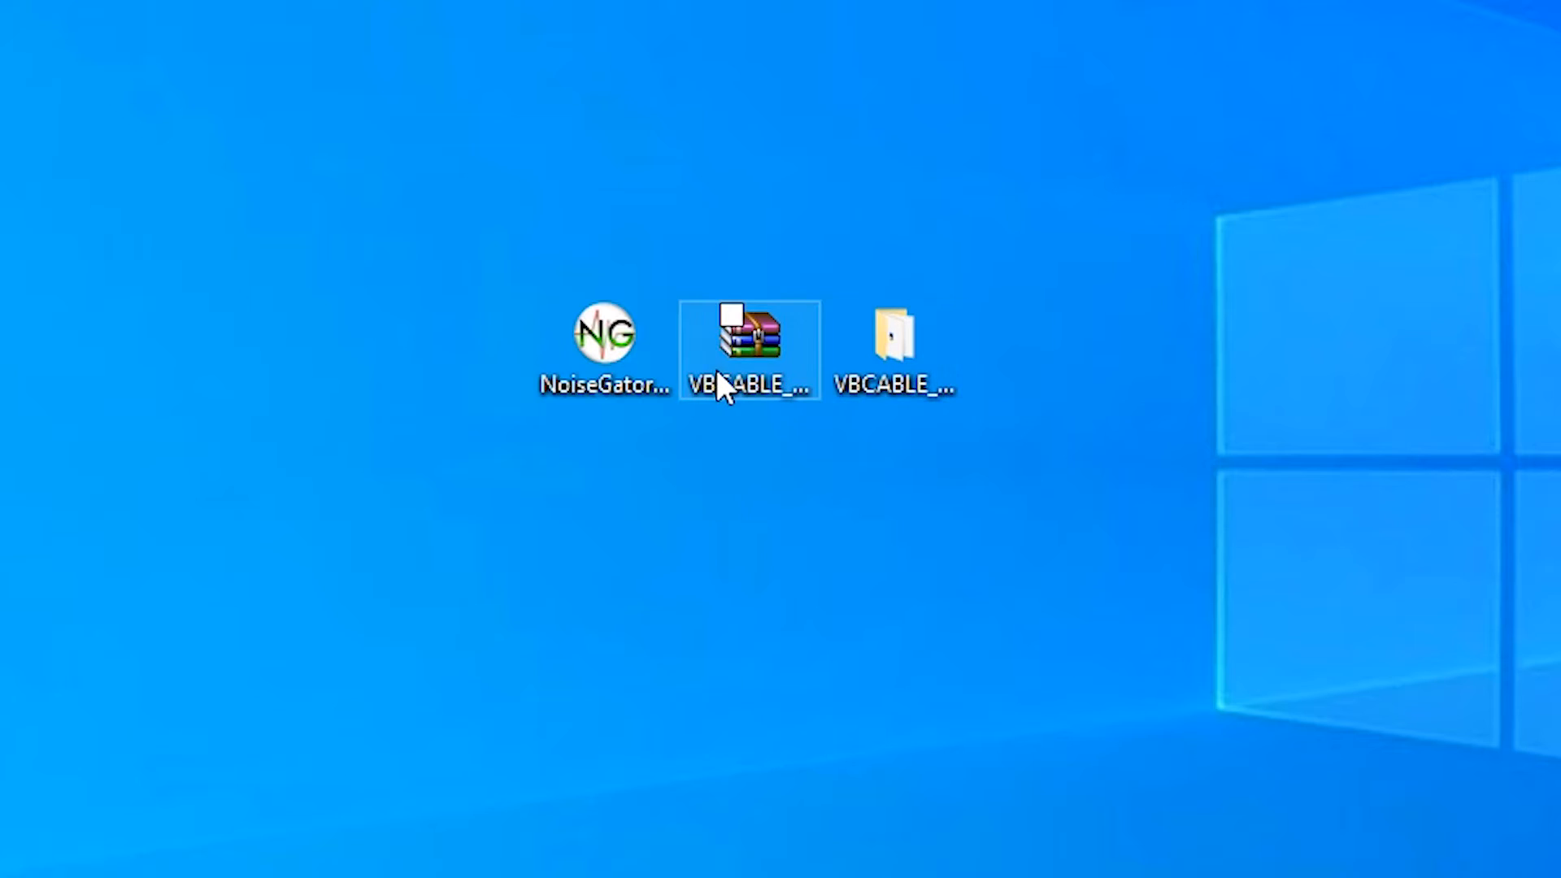
double_click(750, 349)
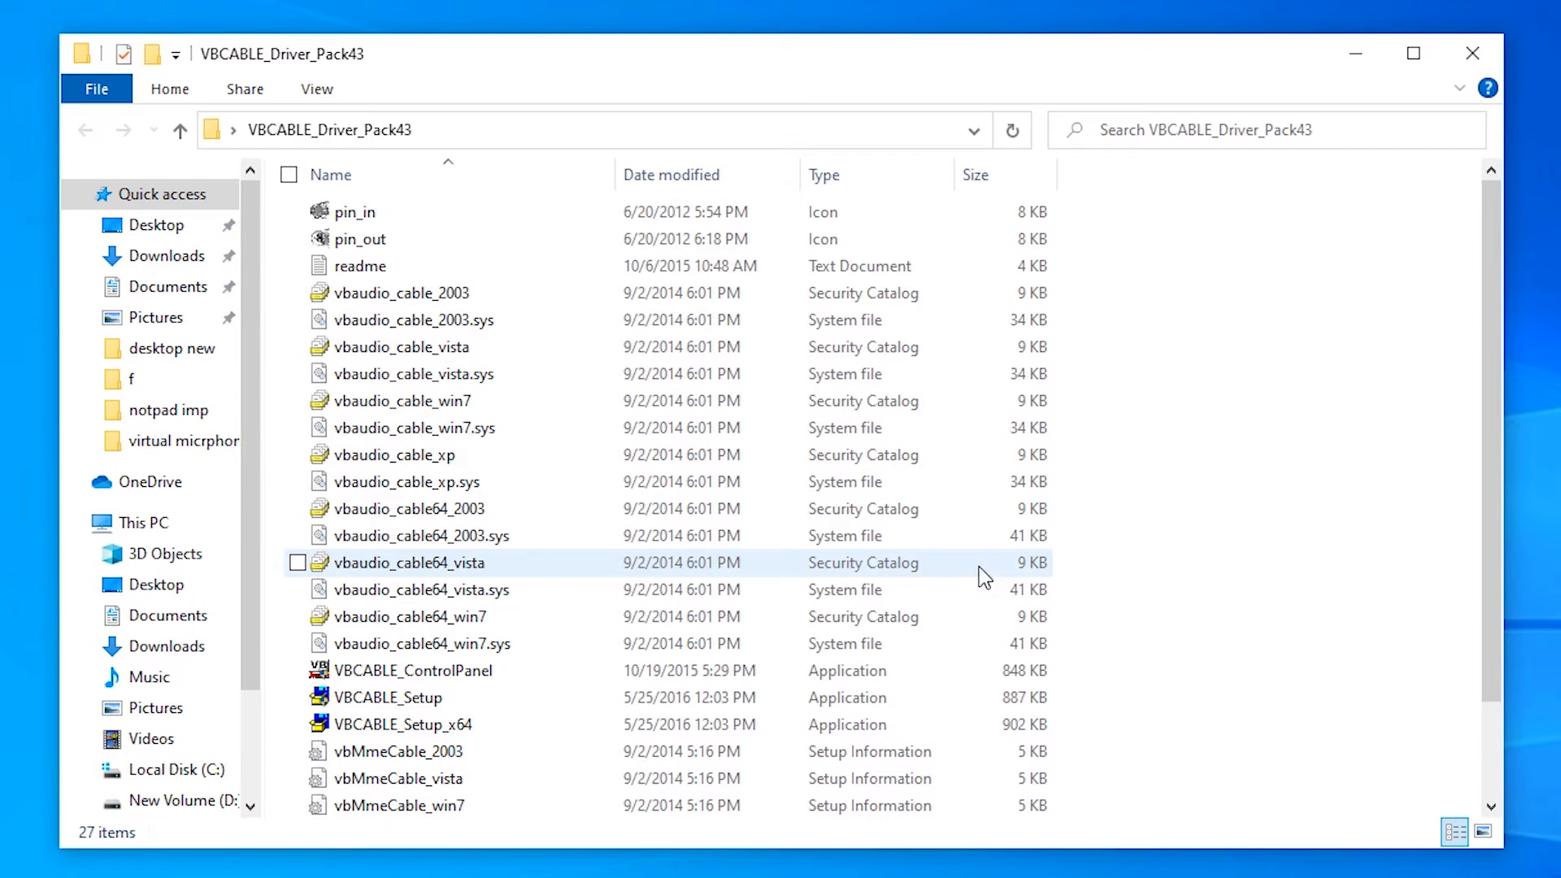
left_click(388, 697)
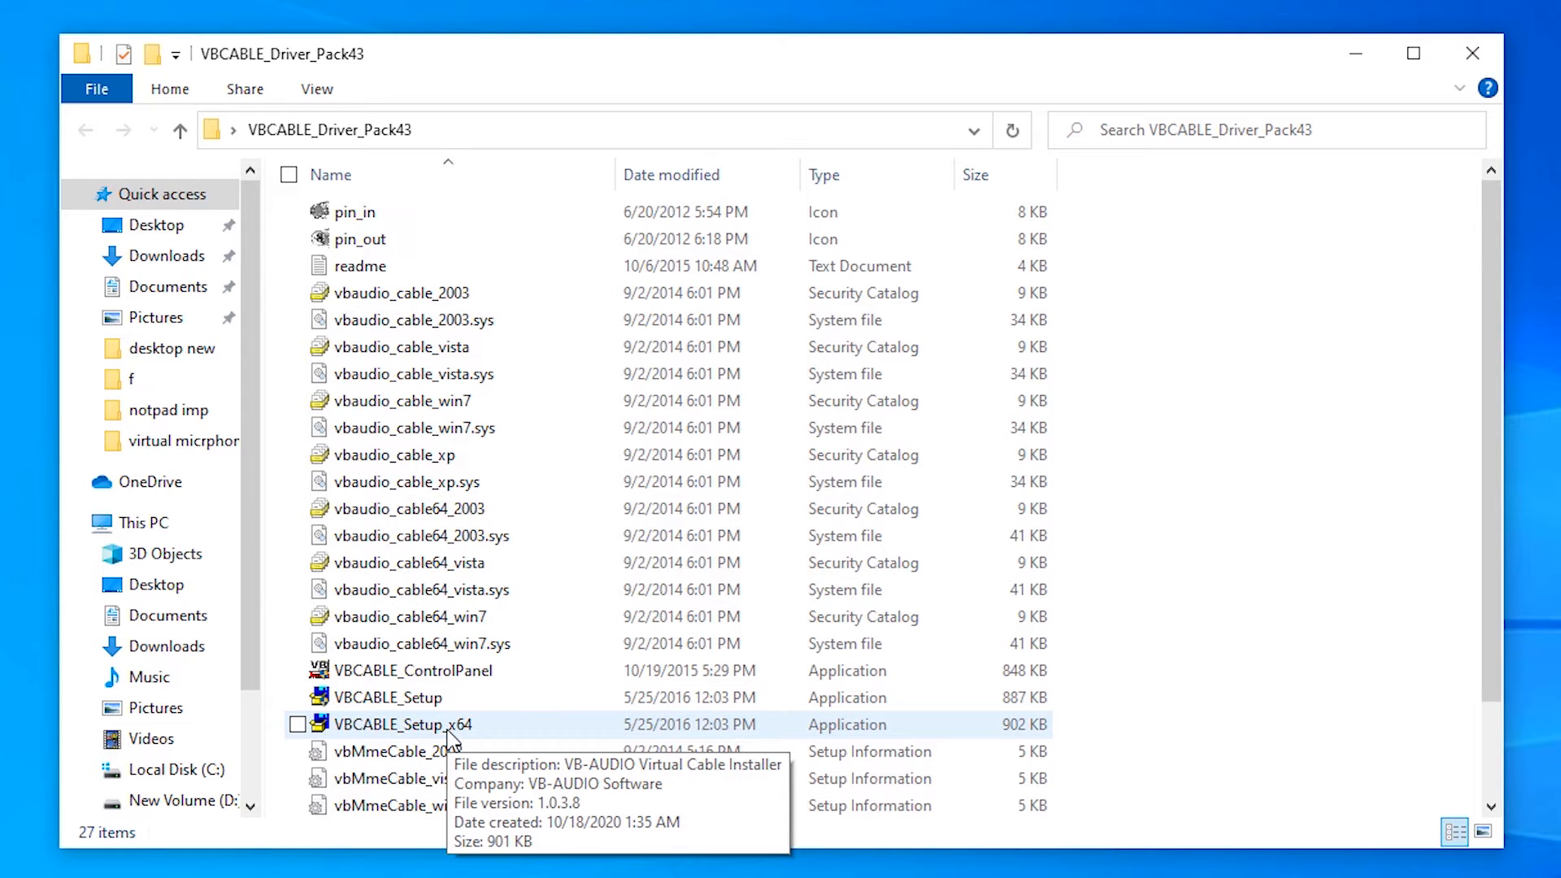
left_click(402, 724)
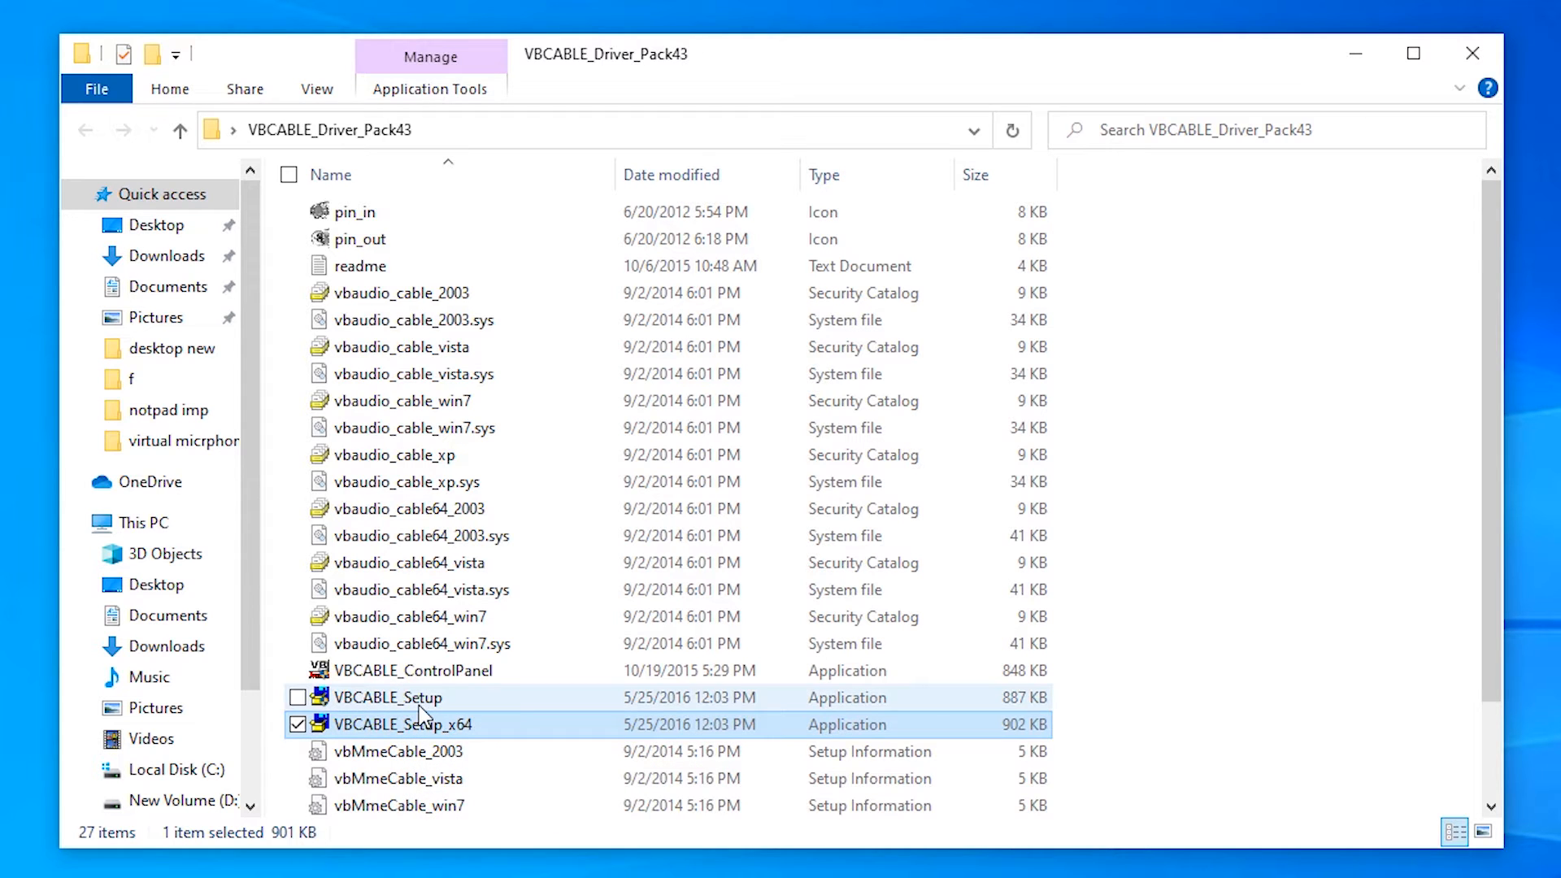
left_click(390, 696)
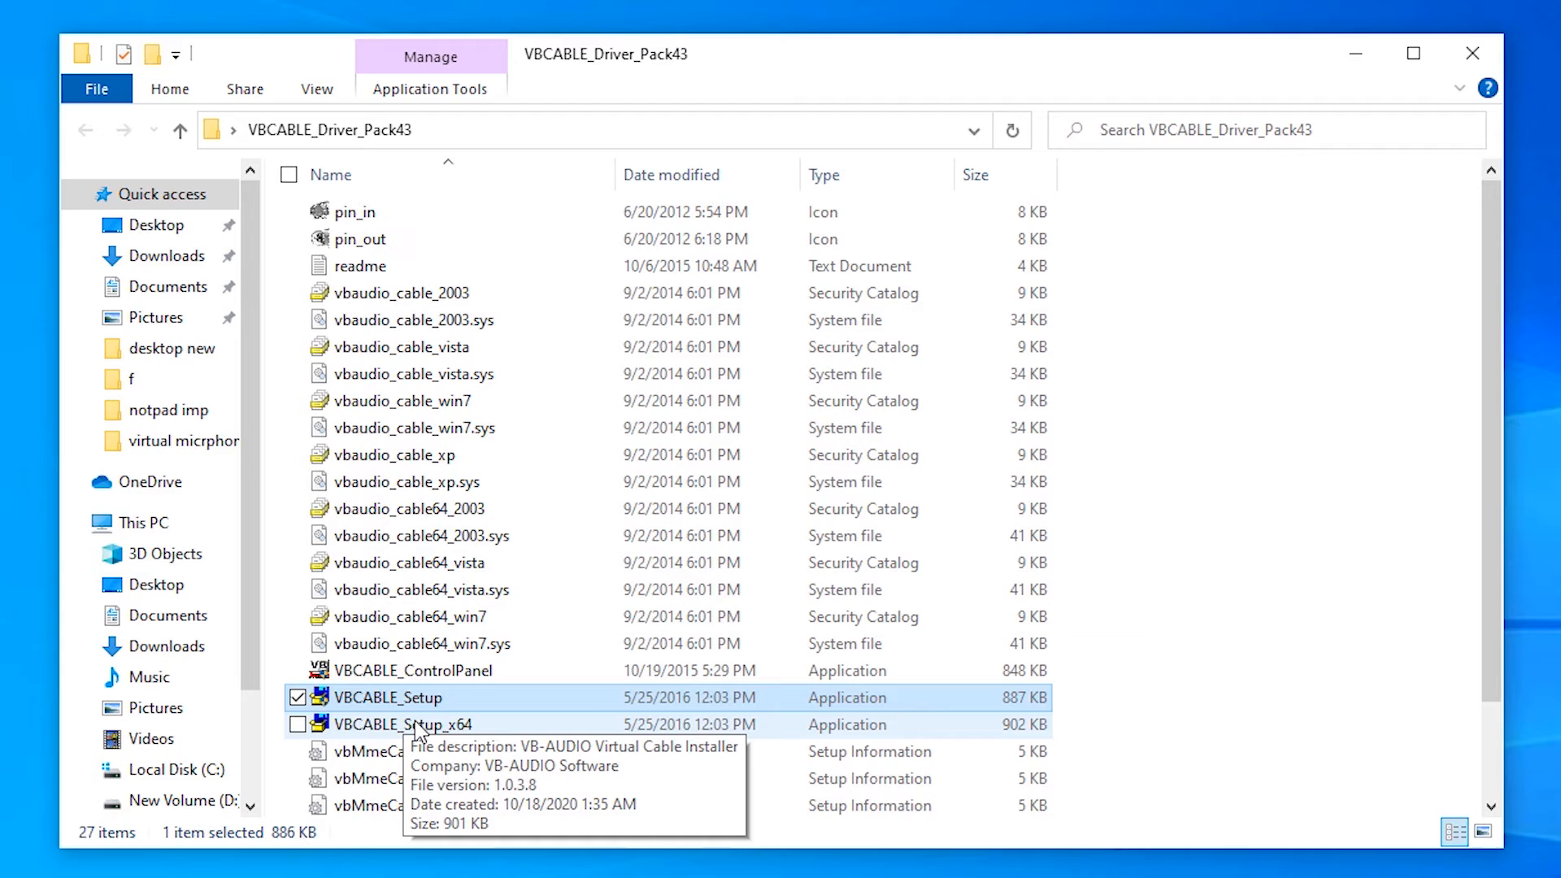
- Run VBCABLE_Setup_x64 as administrator, confirm 'already installed', and close the installer
right_click(405, 723)
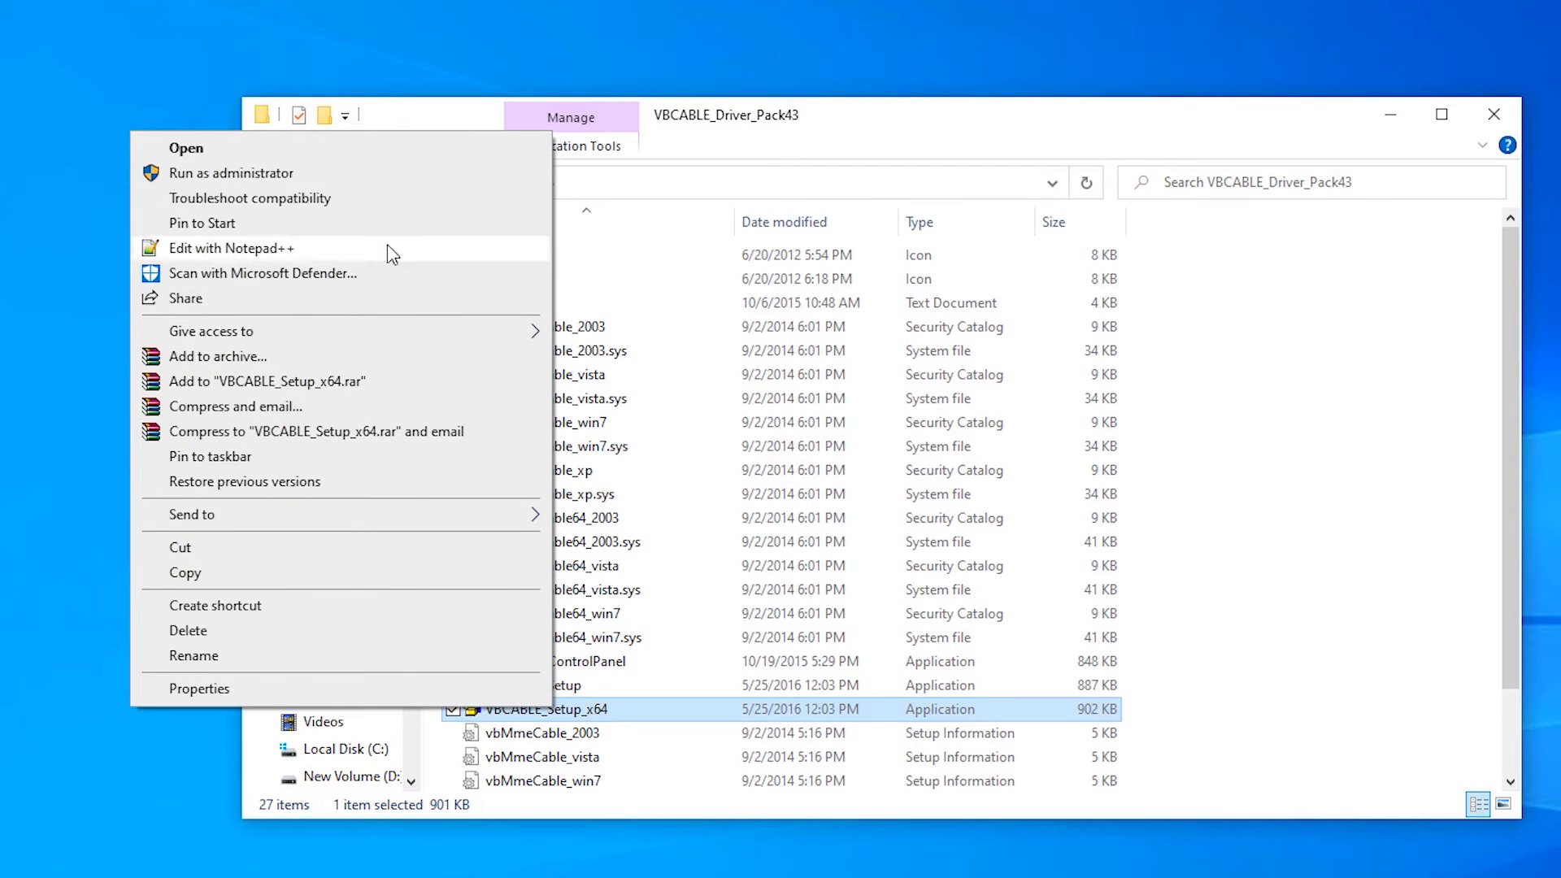
mouse_move(279, 173)
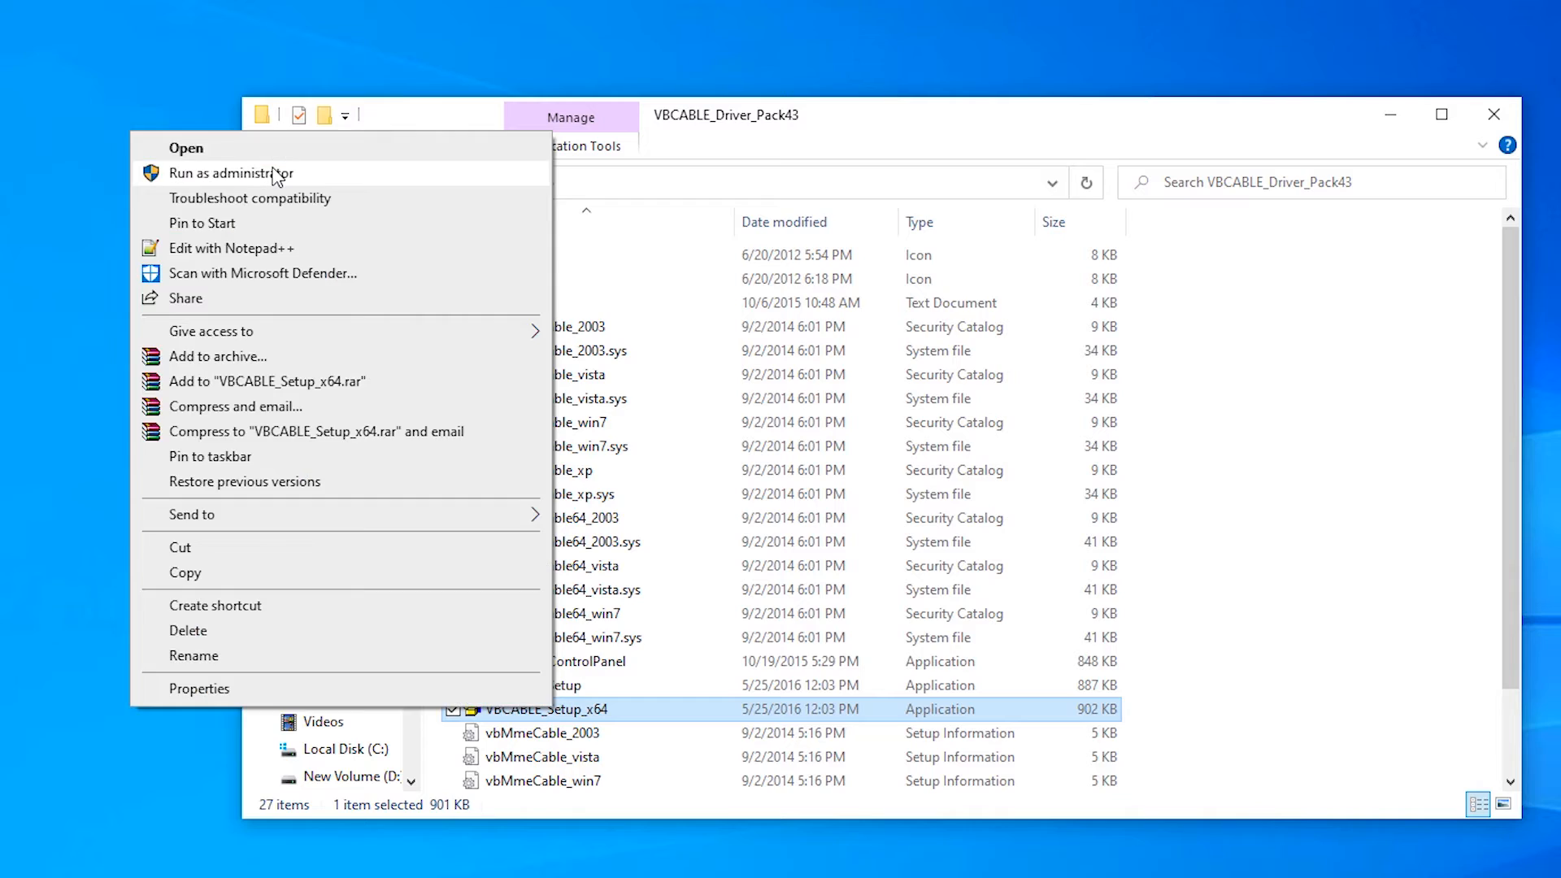
left_click(231, 173)
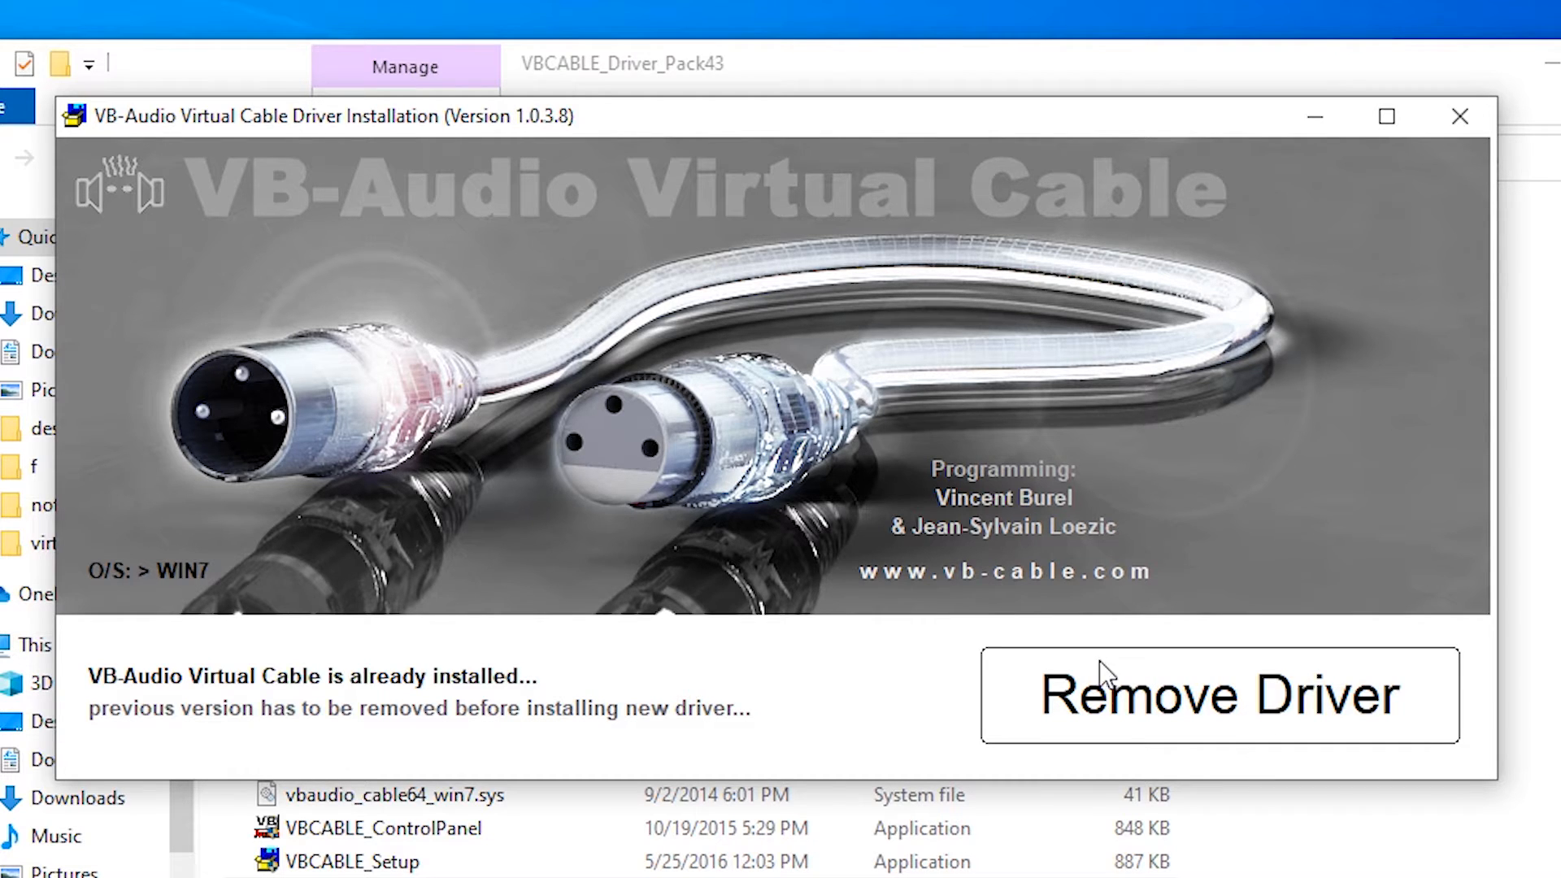
mouse_move(1490, 732)
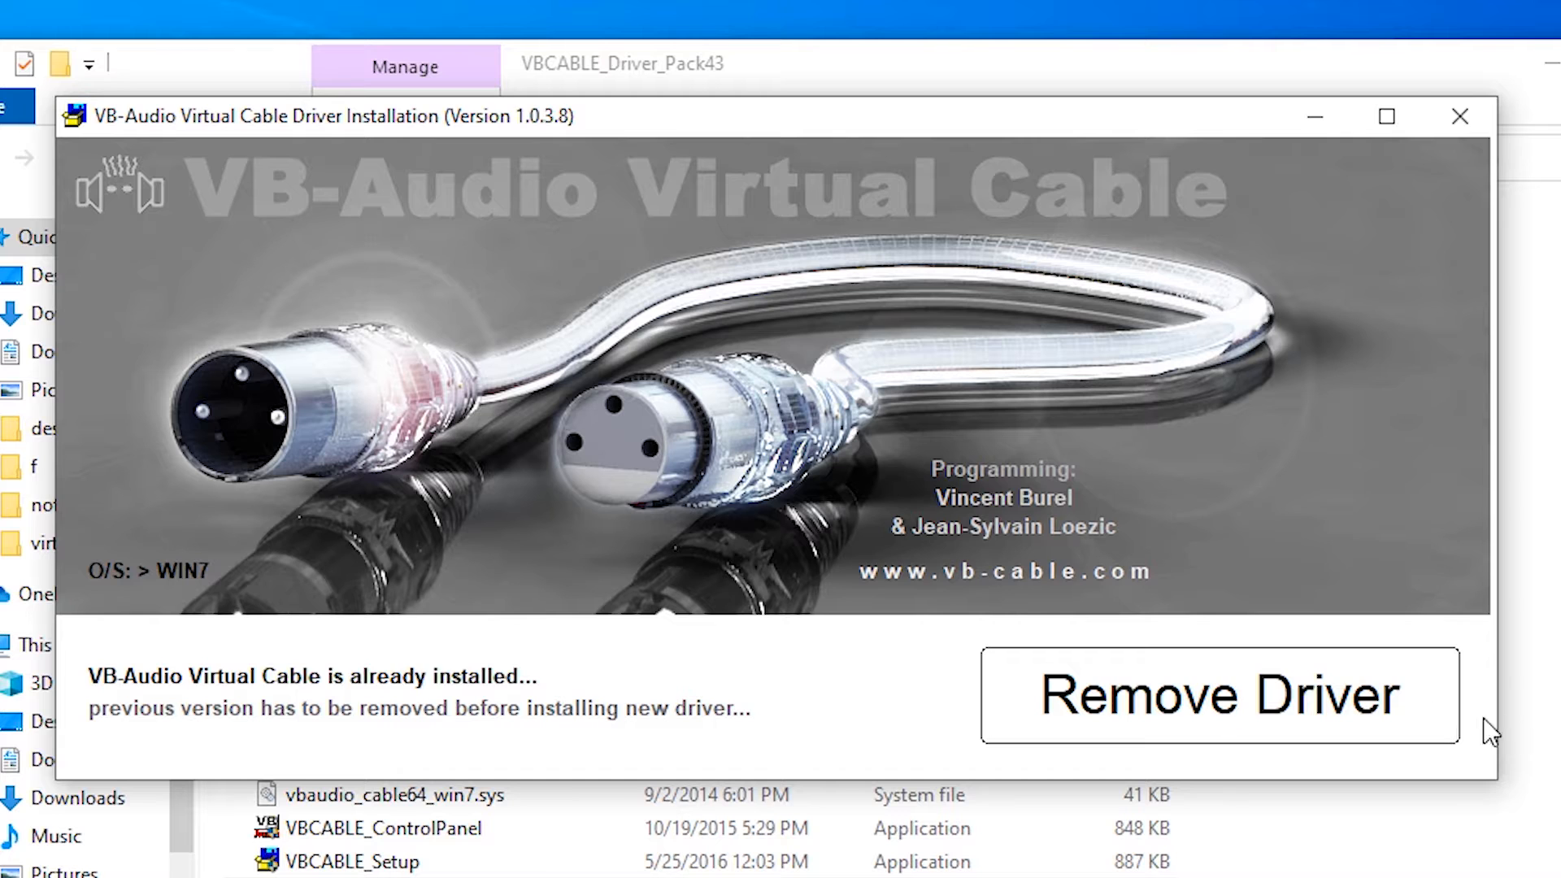
mouse_move(1464, 179)
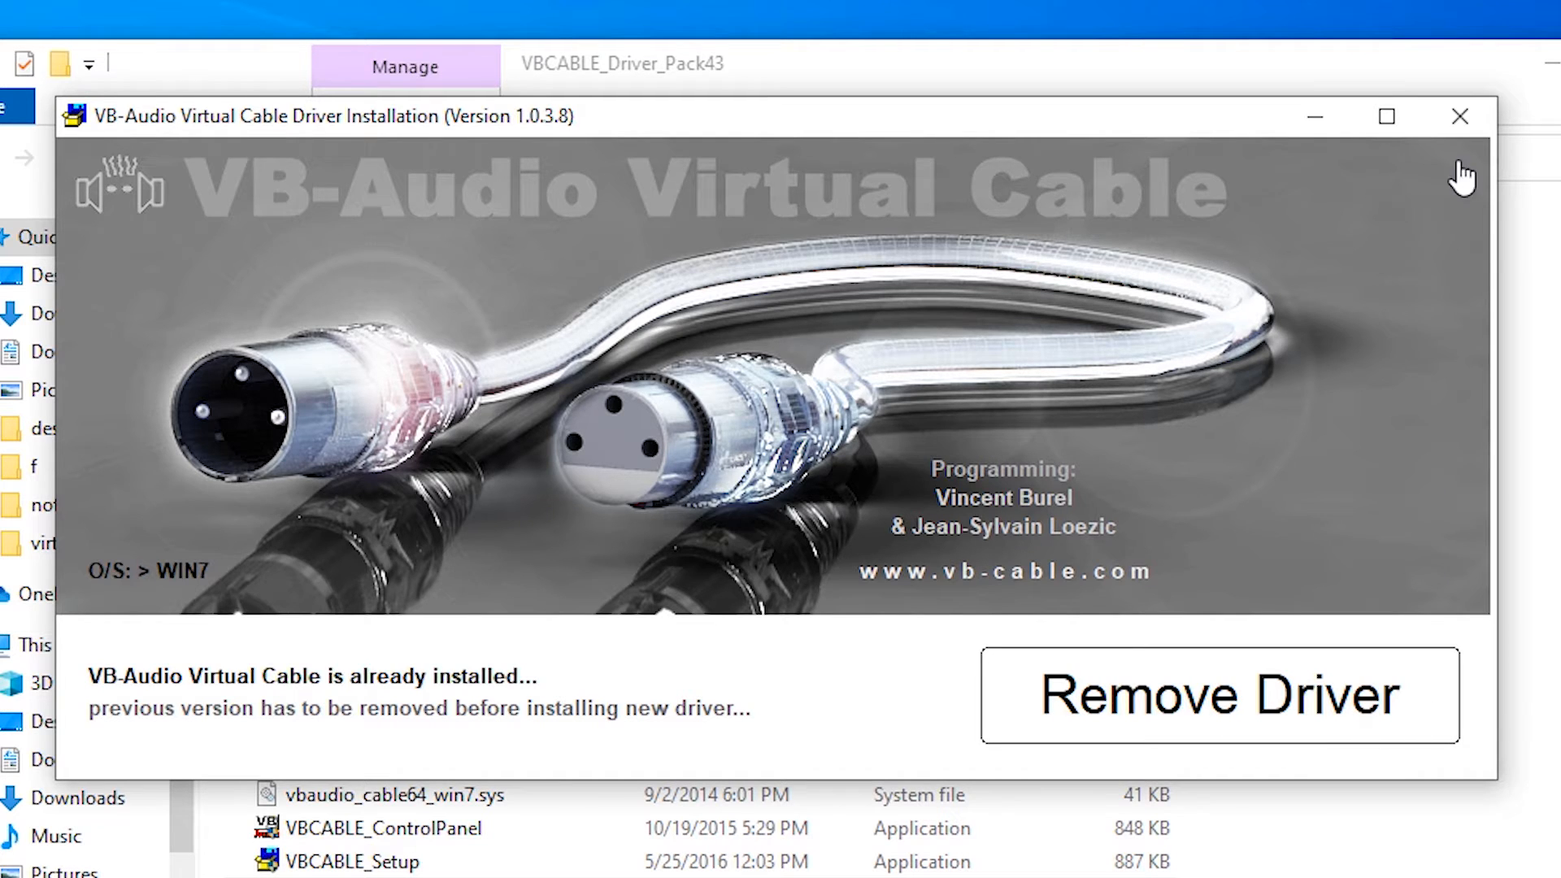
left_click(1461, 116)
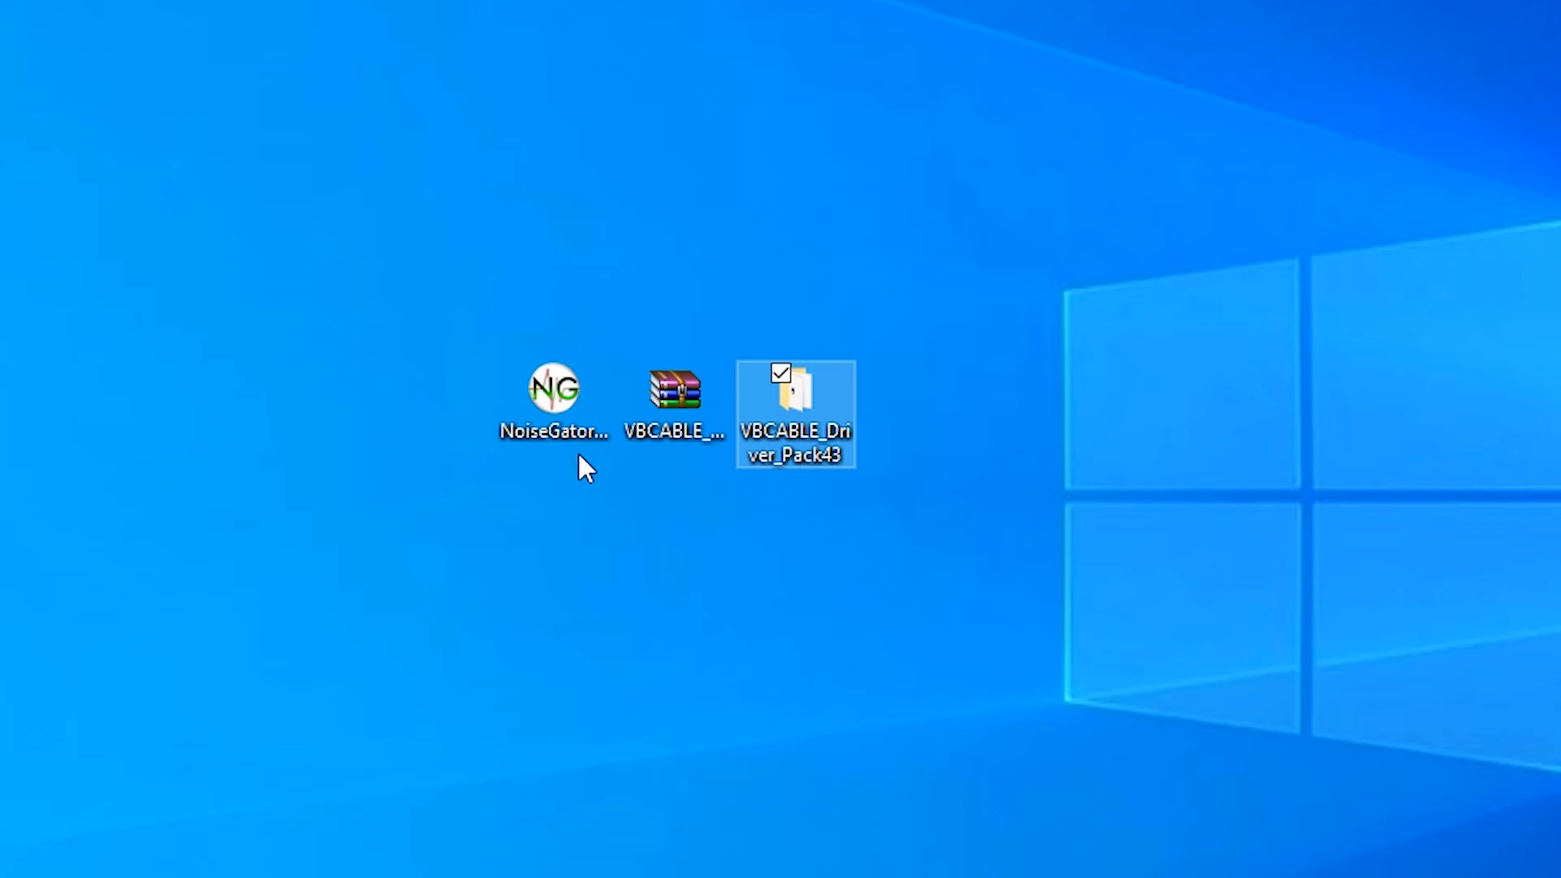
- Launch NoiseGator from its desktop shortcut and check the Realtek input and CABLE Input output
left_click(554, 399)
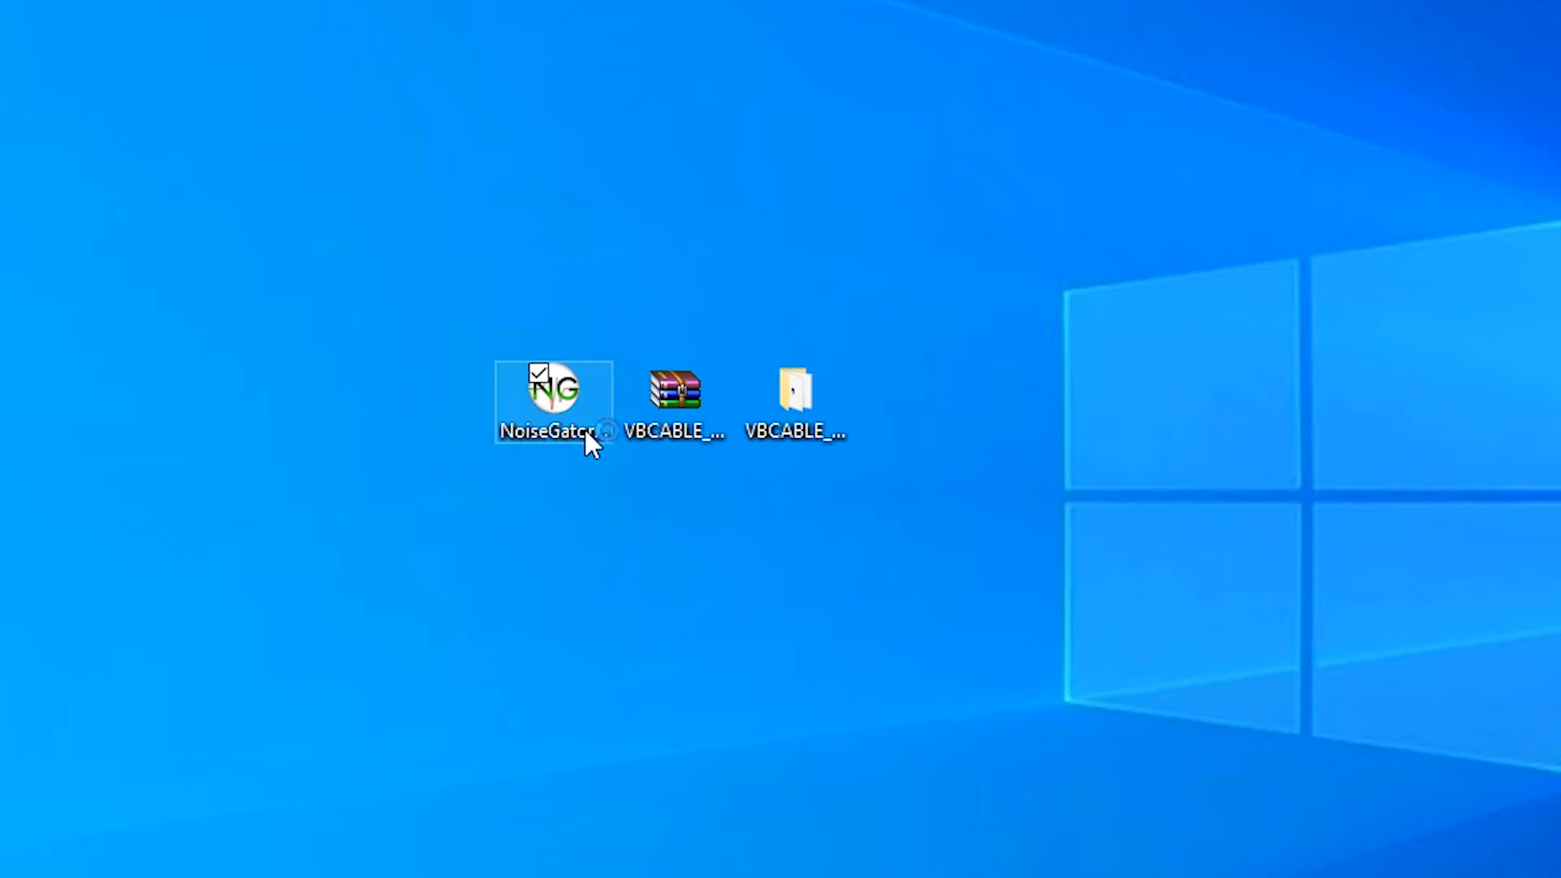
double_click(553, 398)
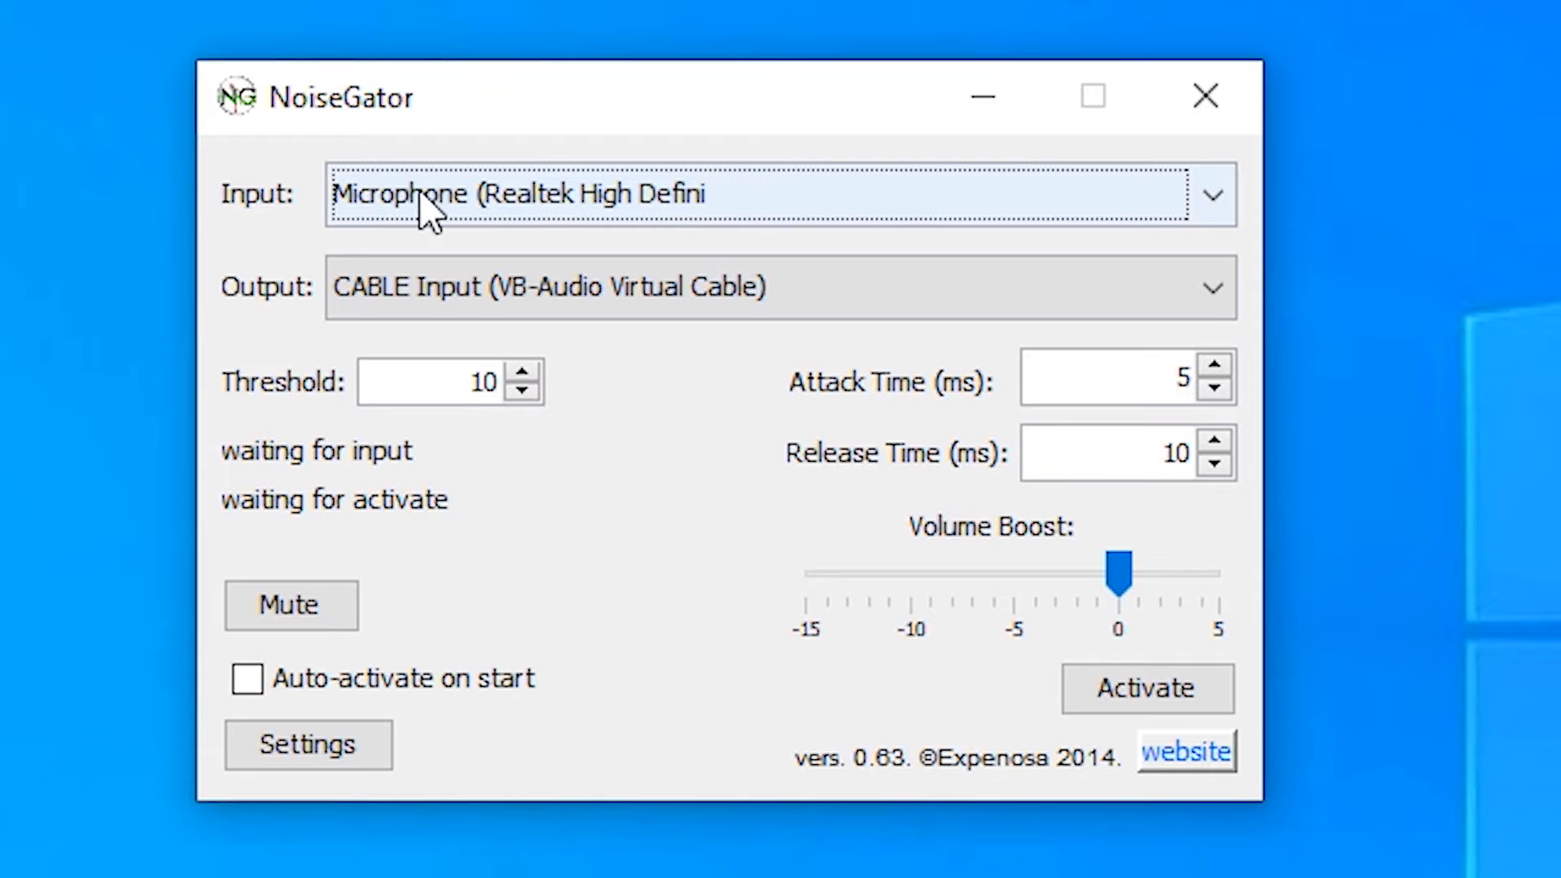
mouse_move(283, 225)
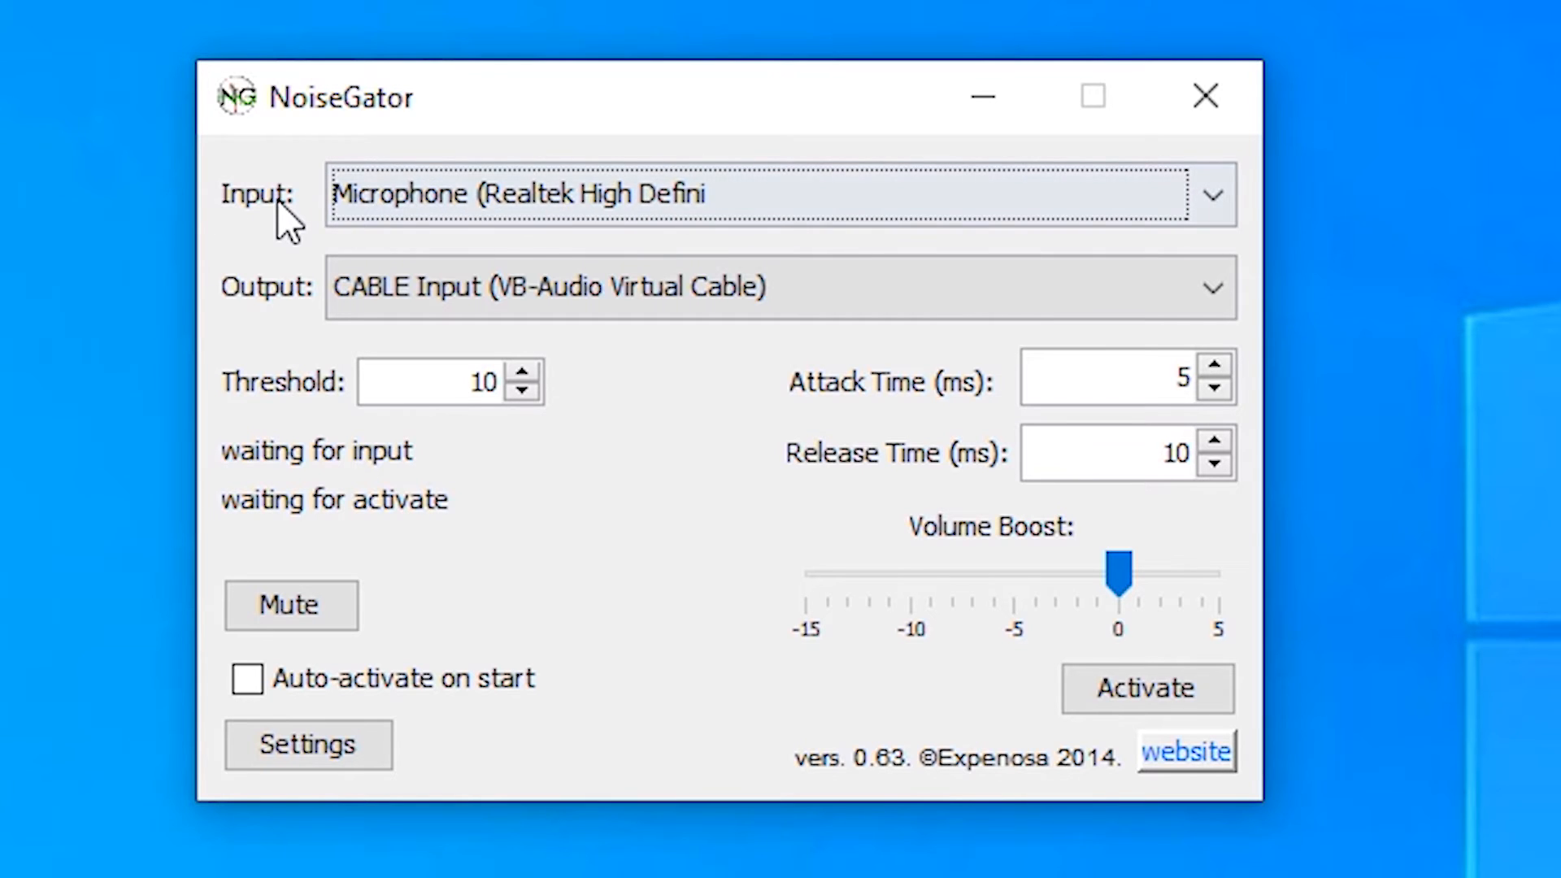
left_click(1211, 195)
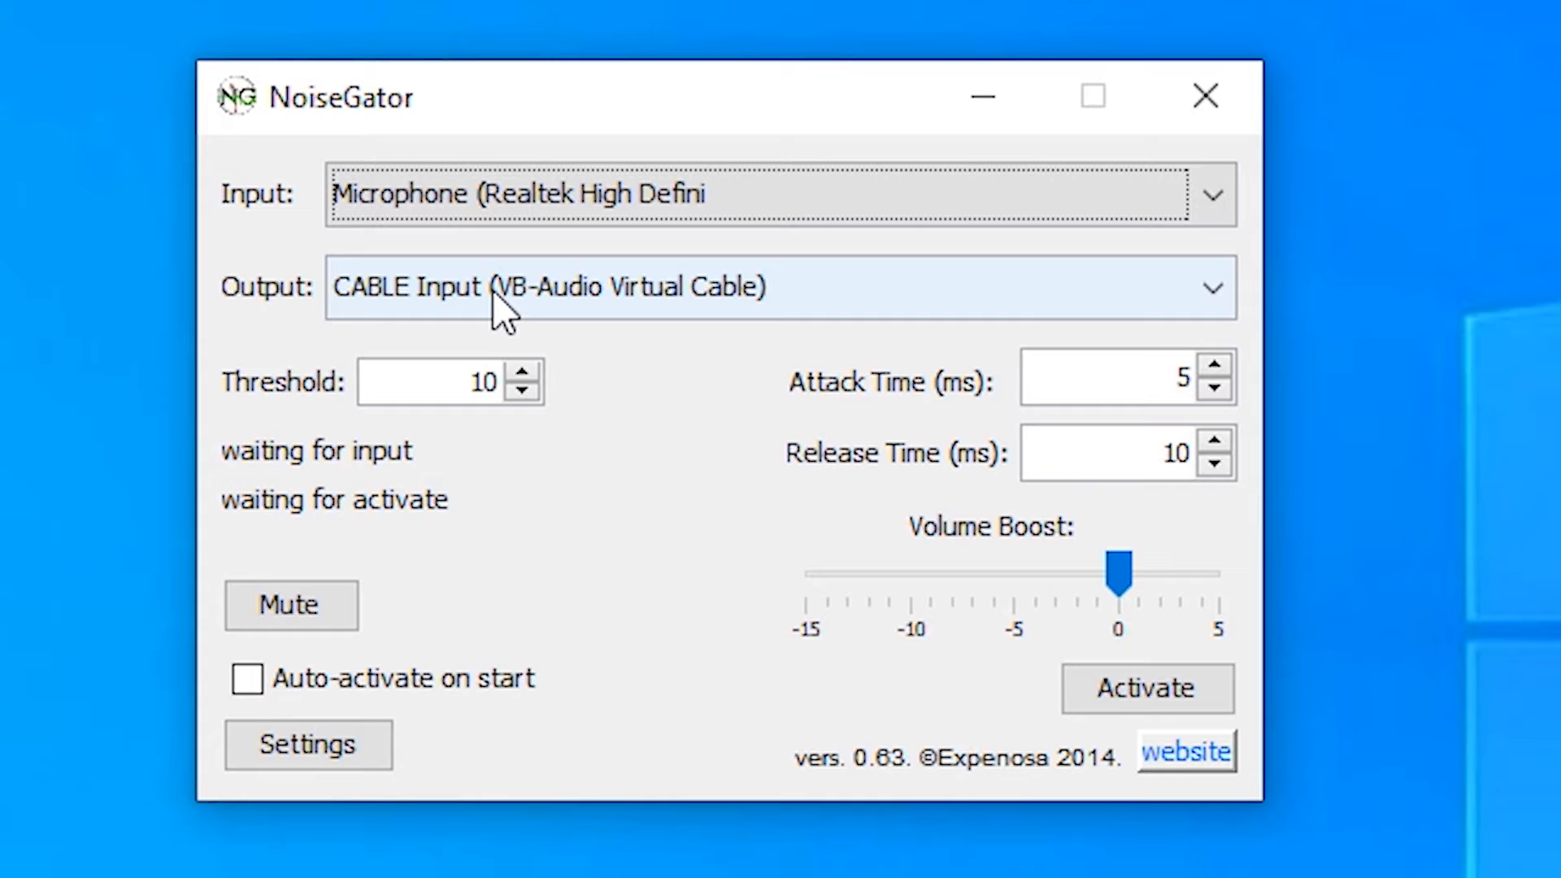
left_click(1212, 288)
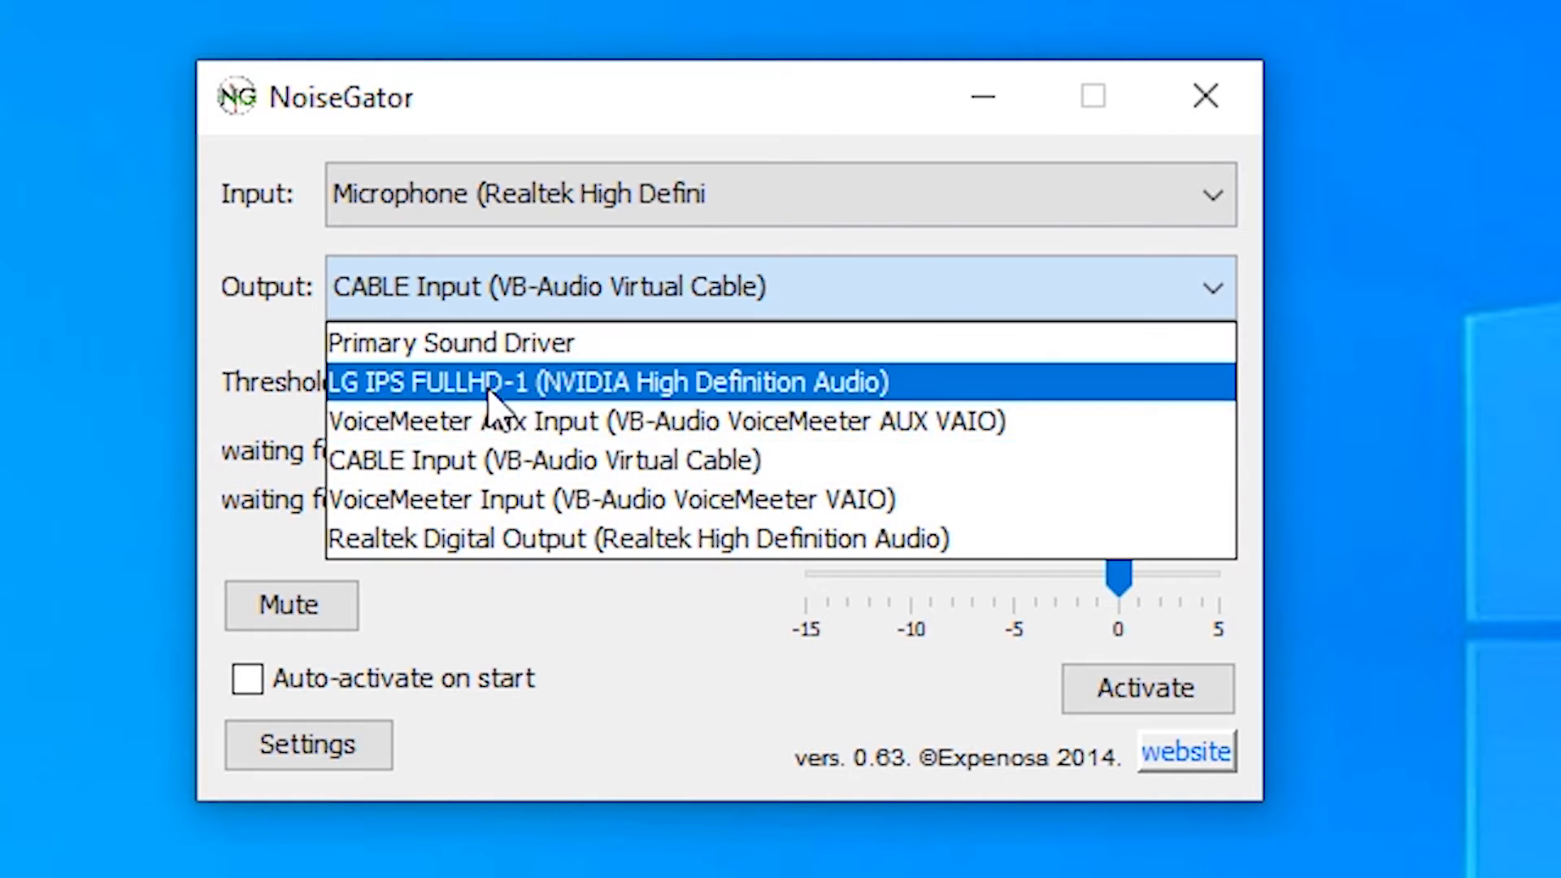
mouse_move(662, 460)
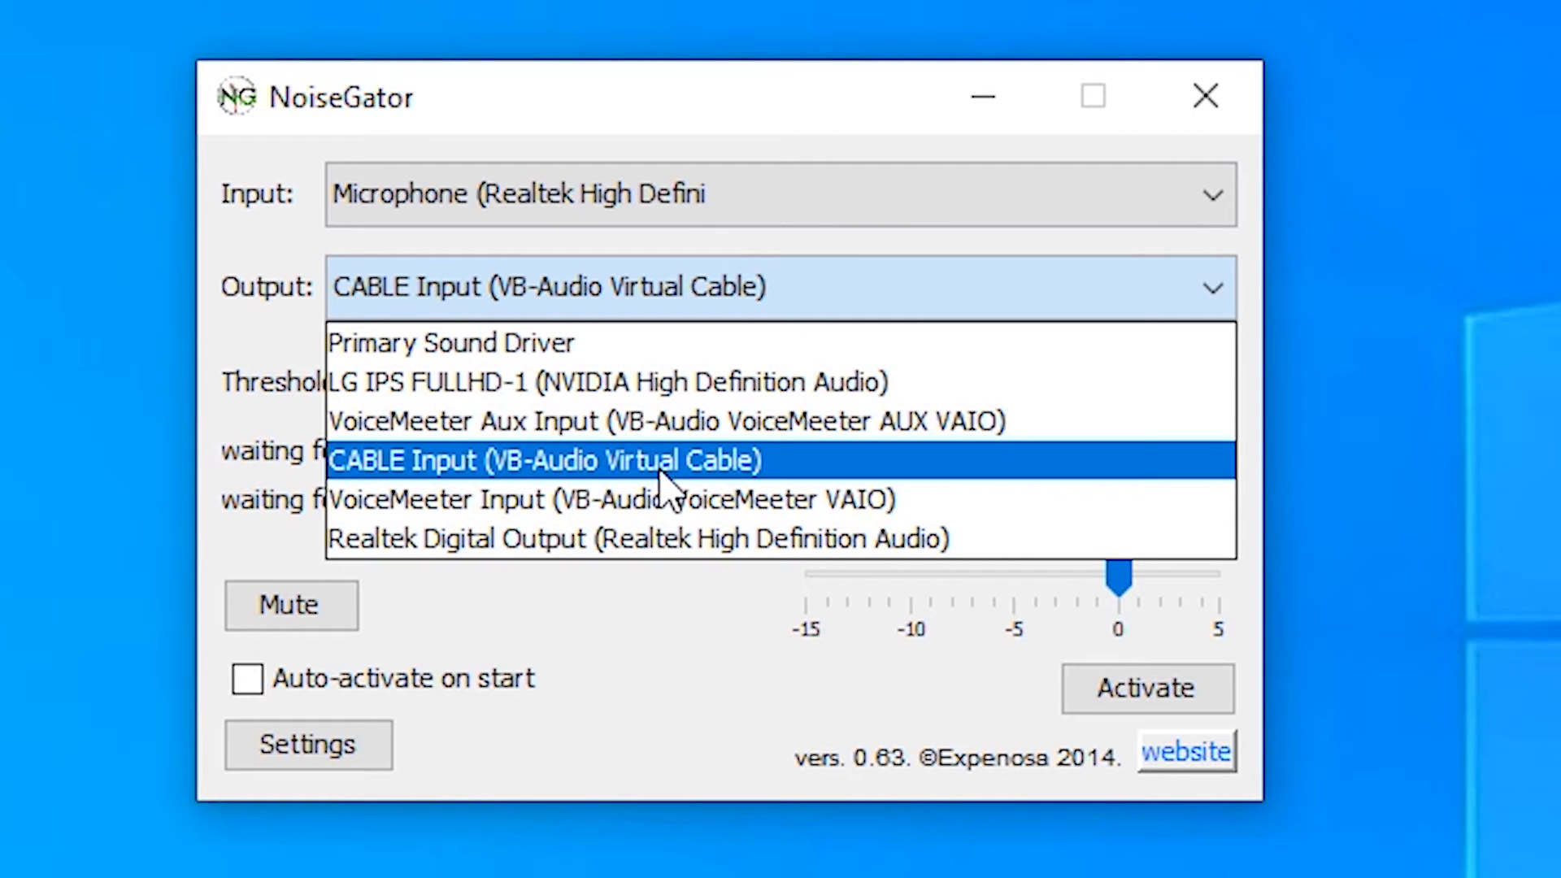
mouse_move(722, 493)
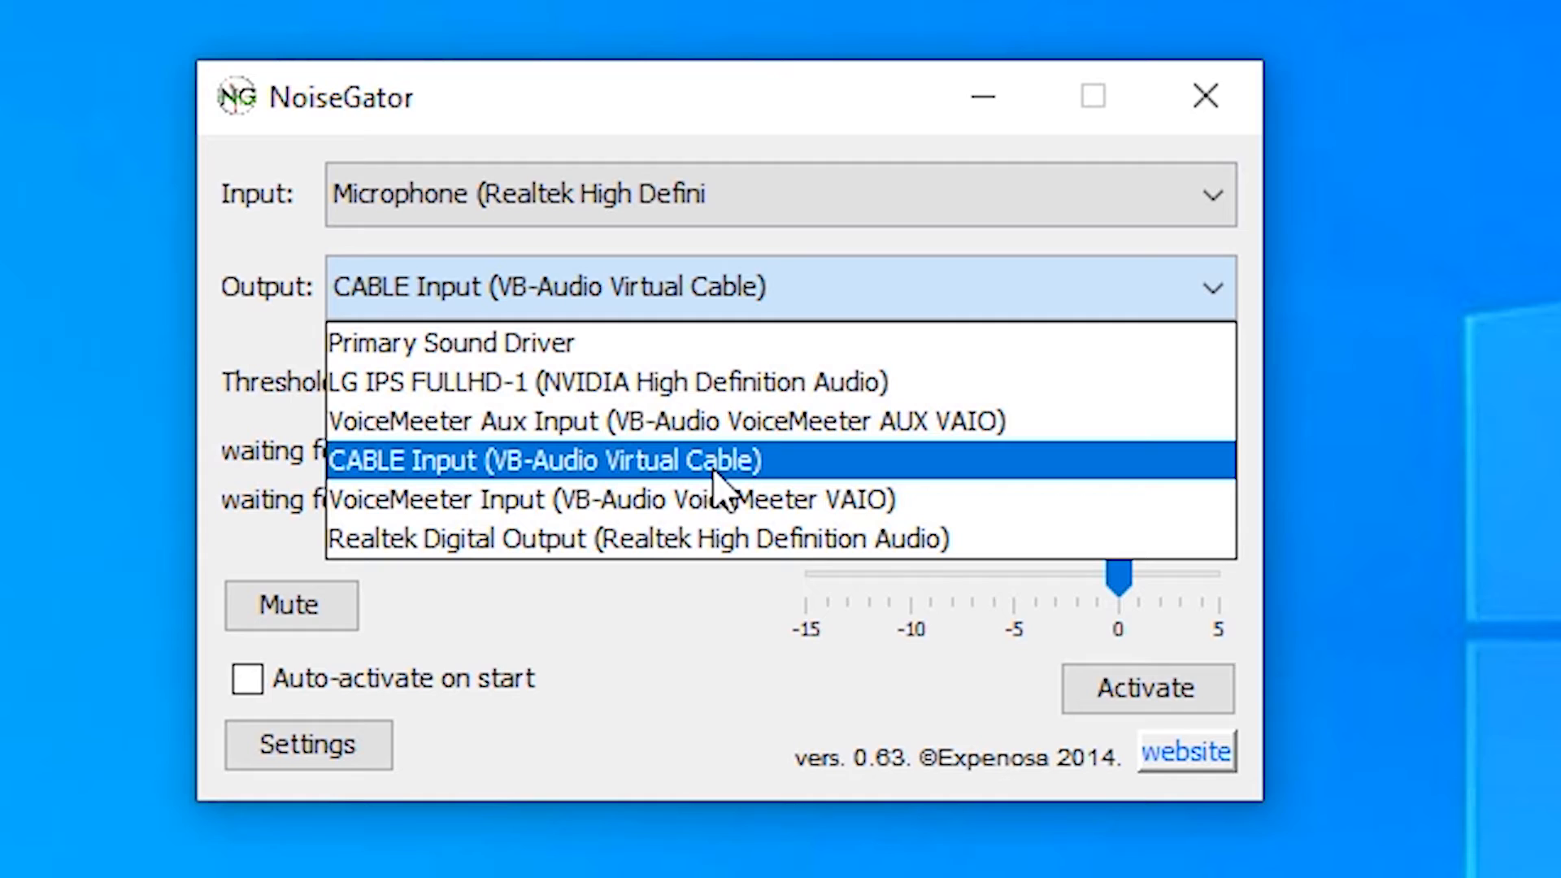
left_click(542, 459)
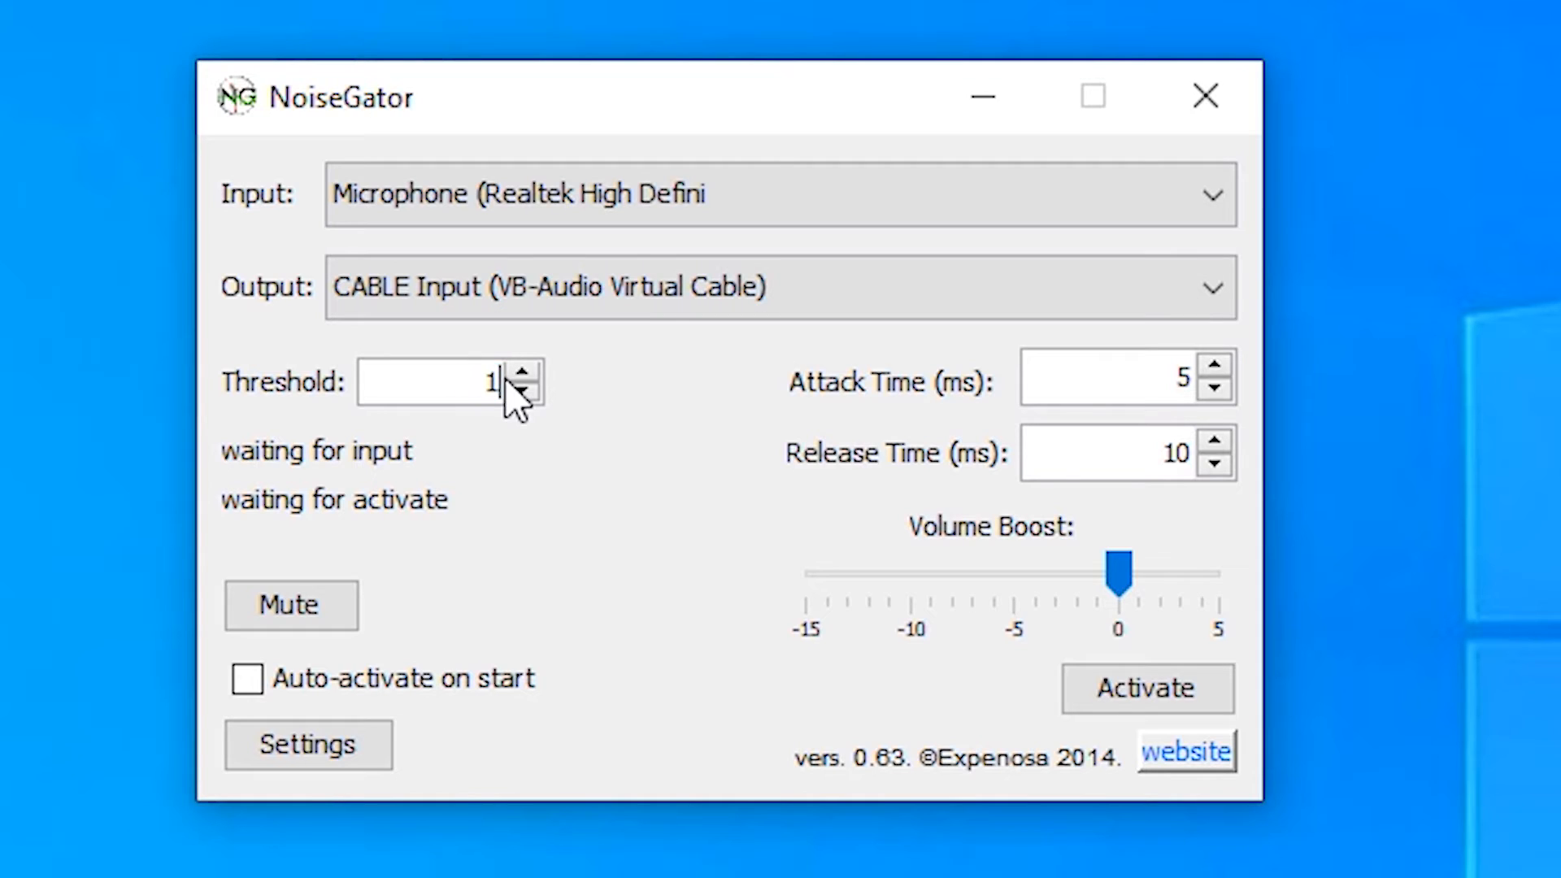
mouse_move(542, 413)
type("0")
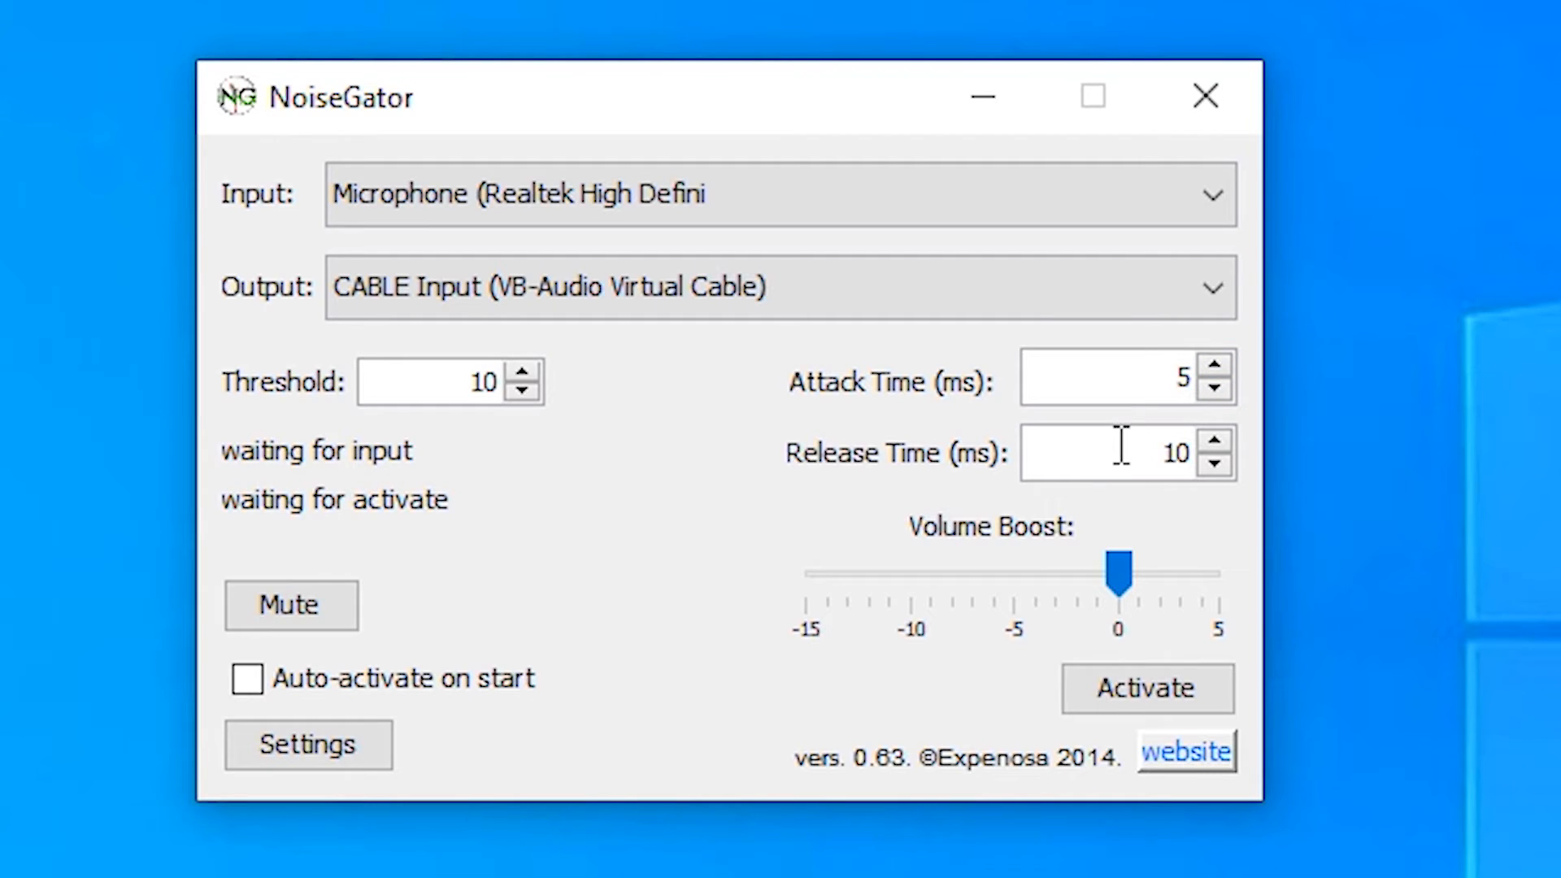
mouse_move(1121, 587)
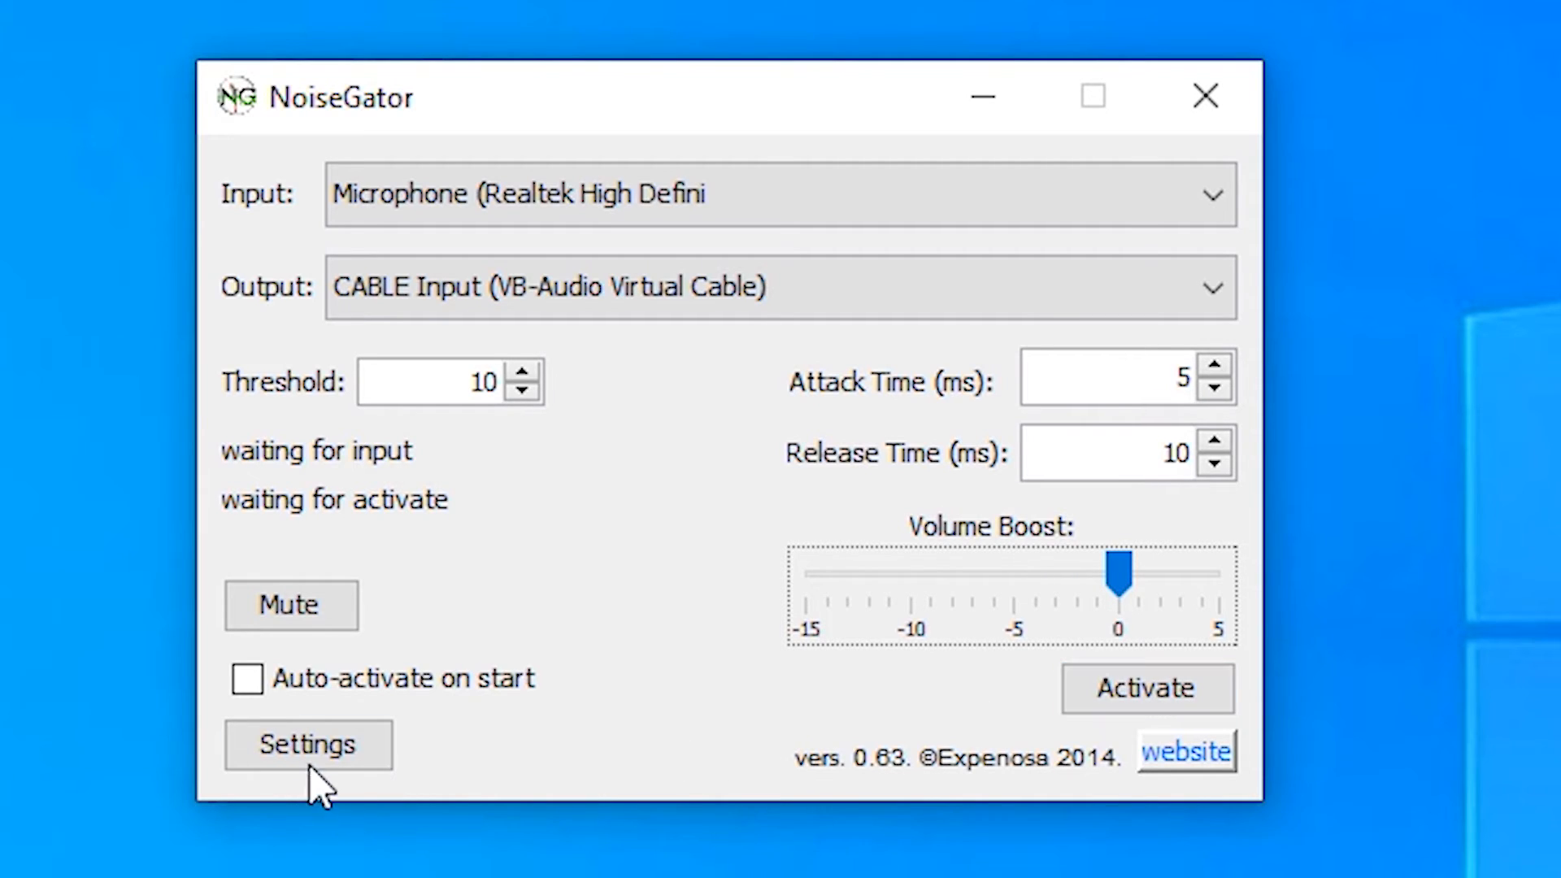
- Uncheck 'Minimize on launch' in NoiseGator Settings, leaving 'Minimize to system tray' on
left_click(308, 744)
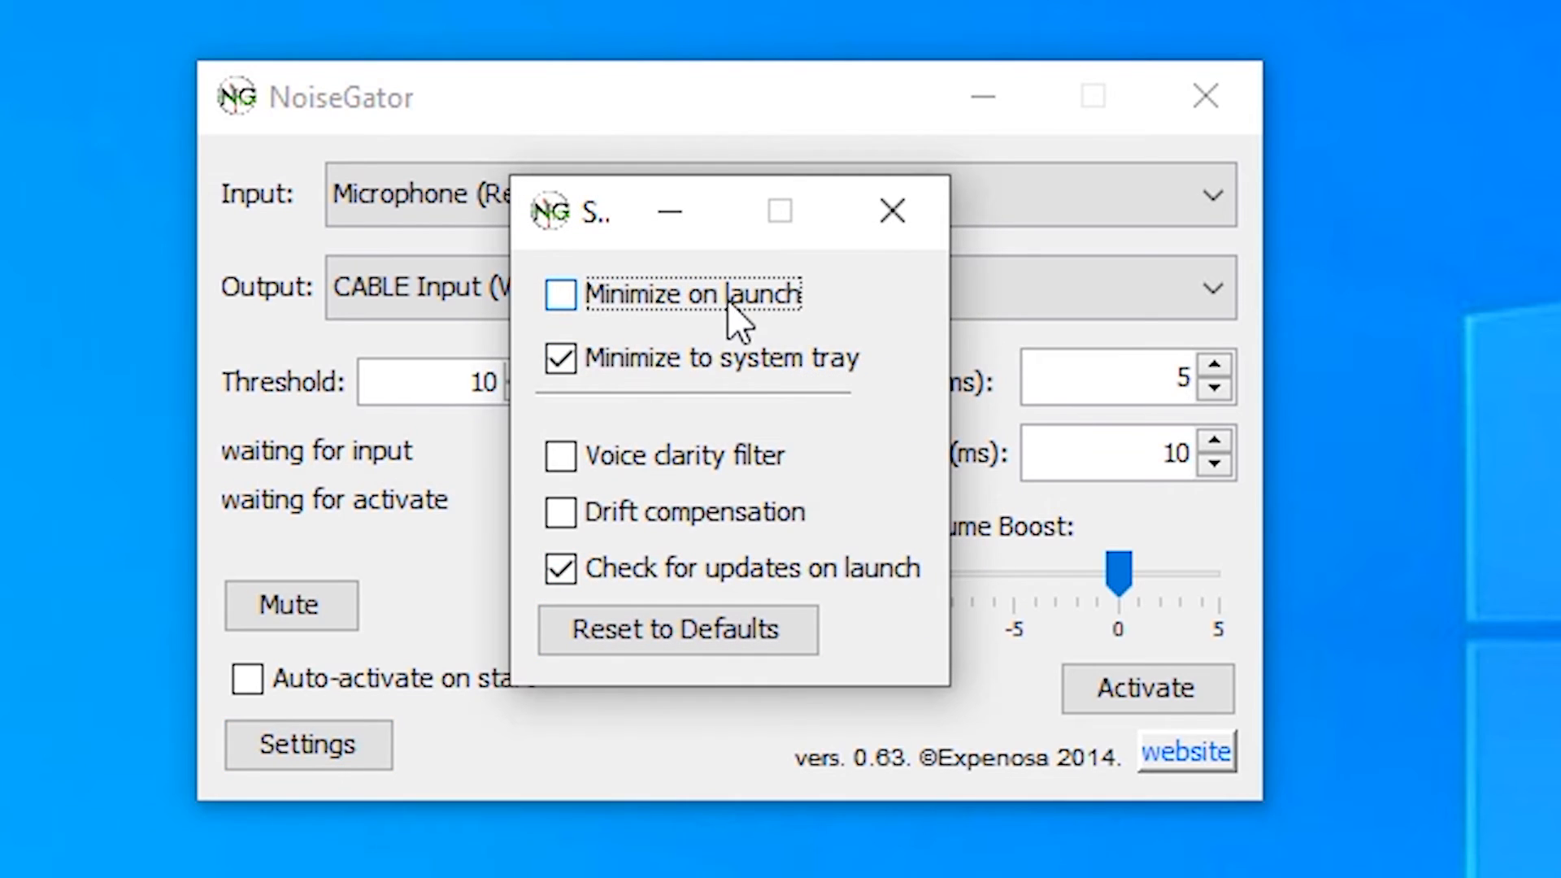
mouse_move(767, 333)
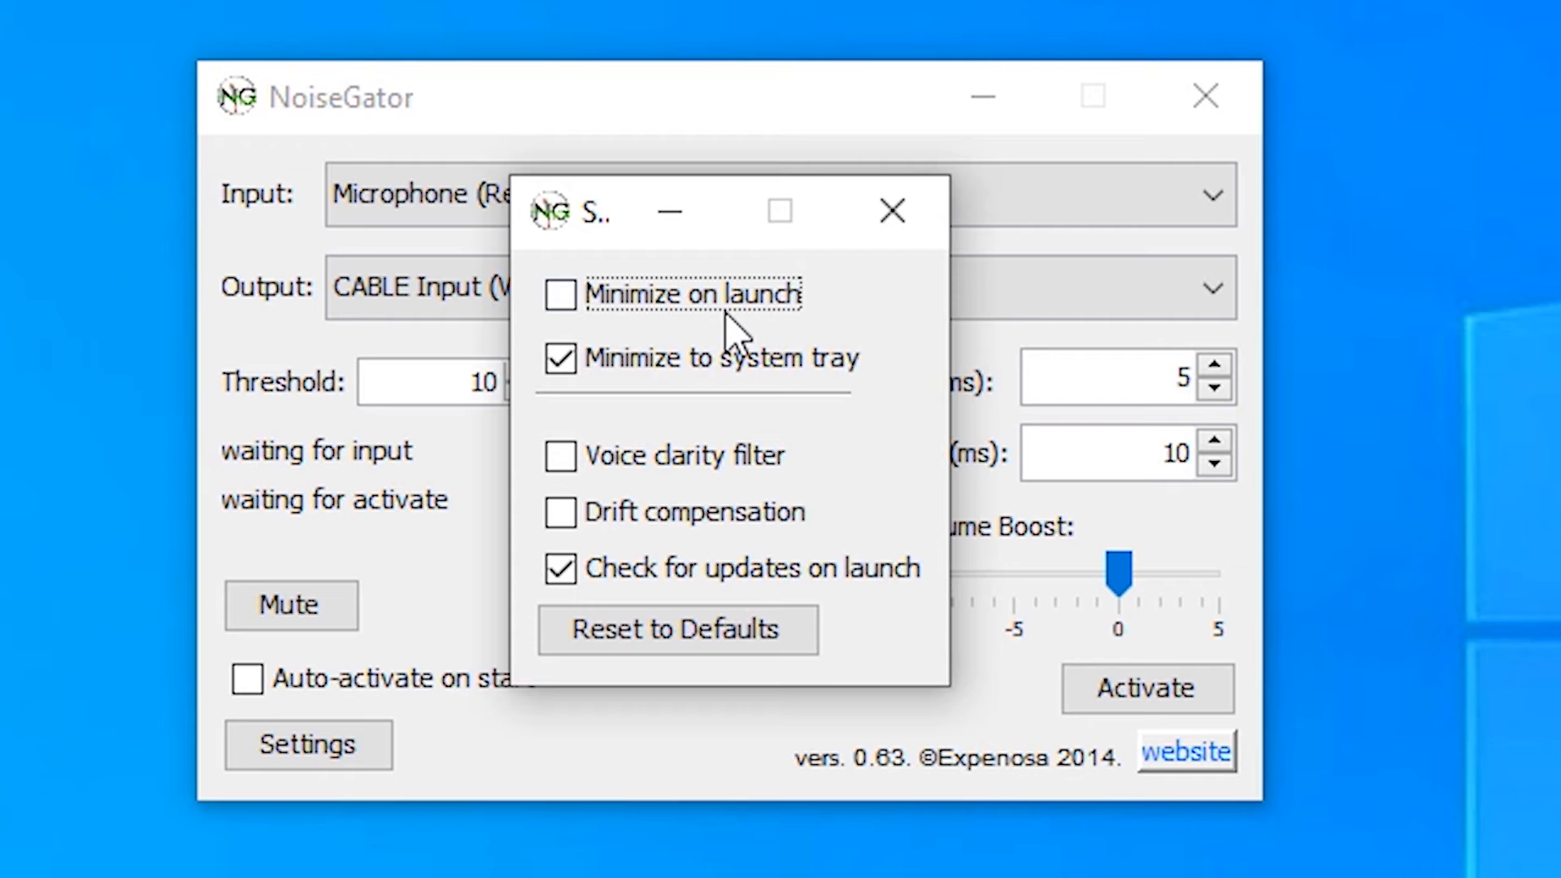
mouse_move(868, 287)
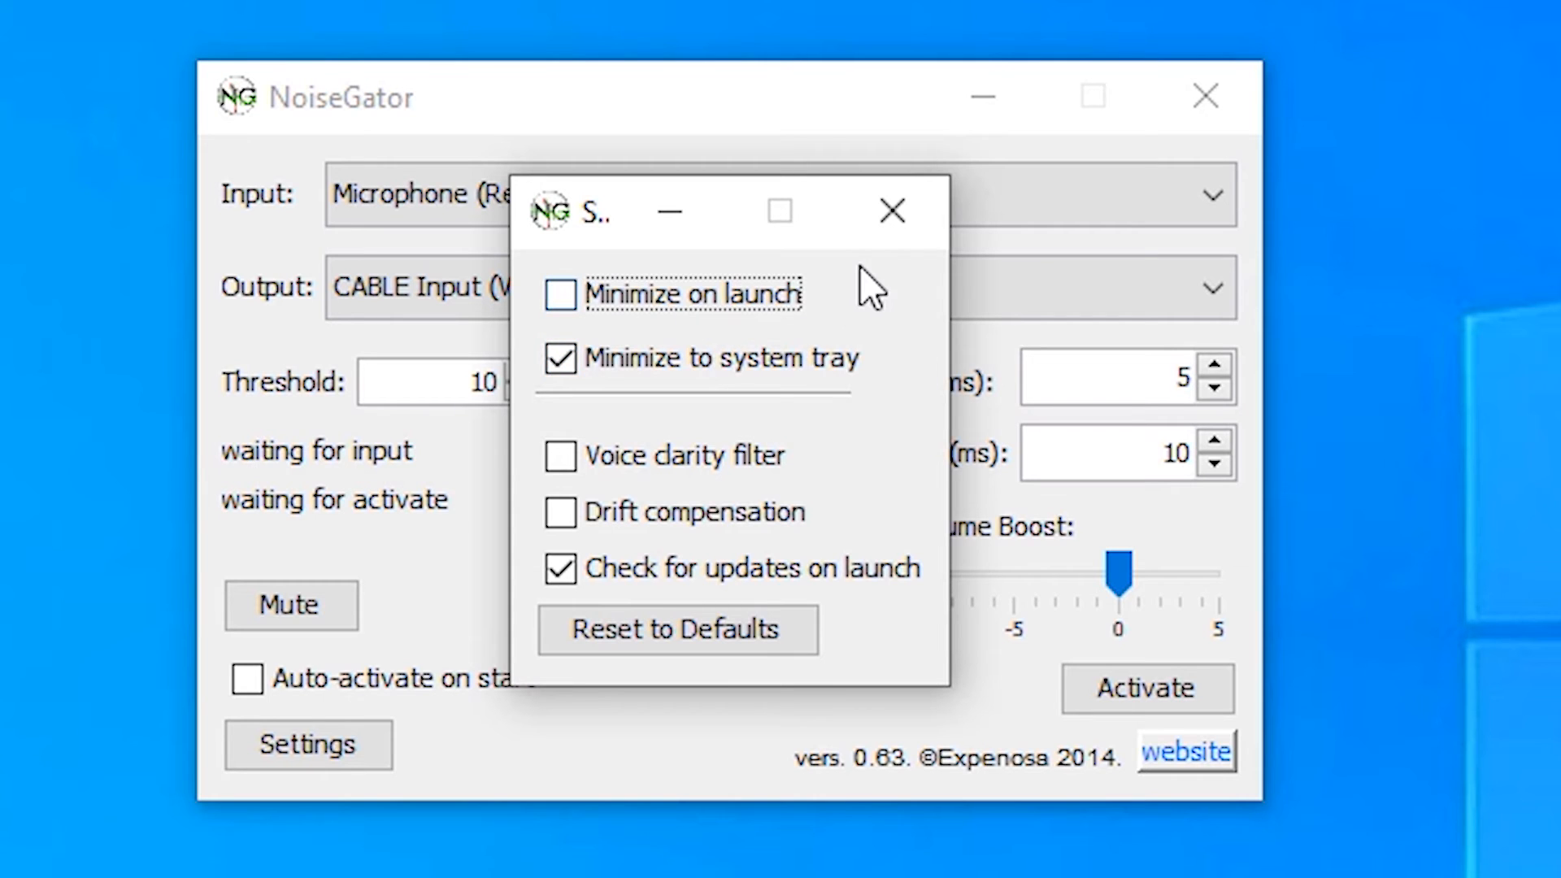
- Close the Settings window and activate the noise gate
left_click(889, 211)
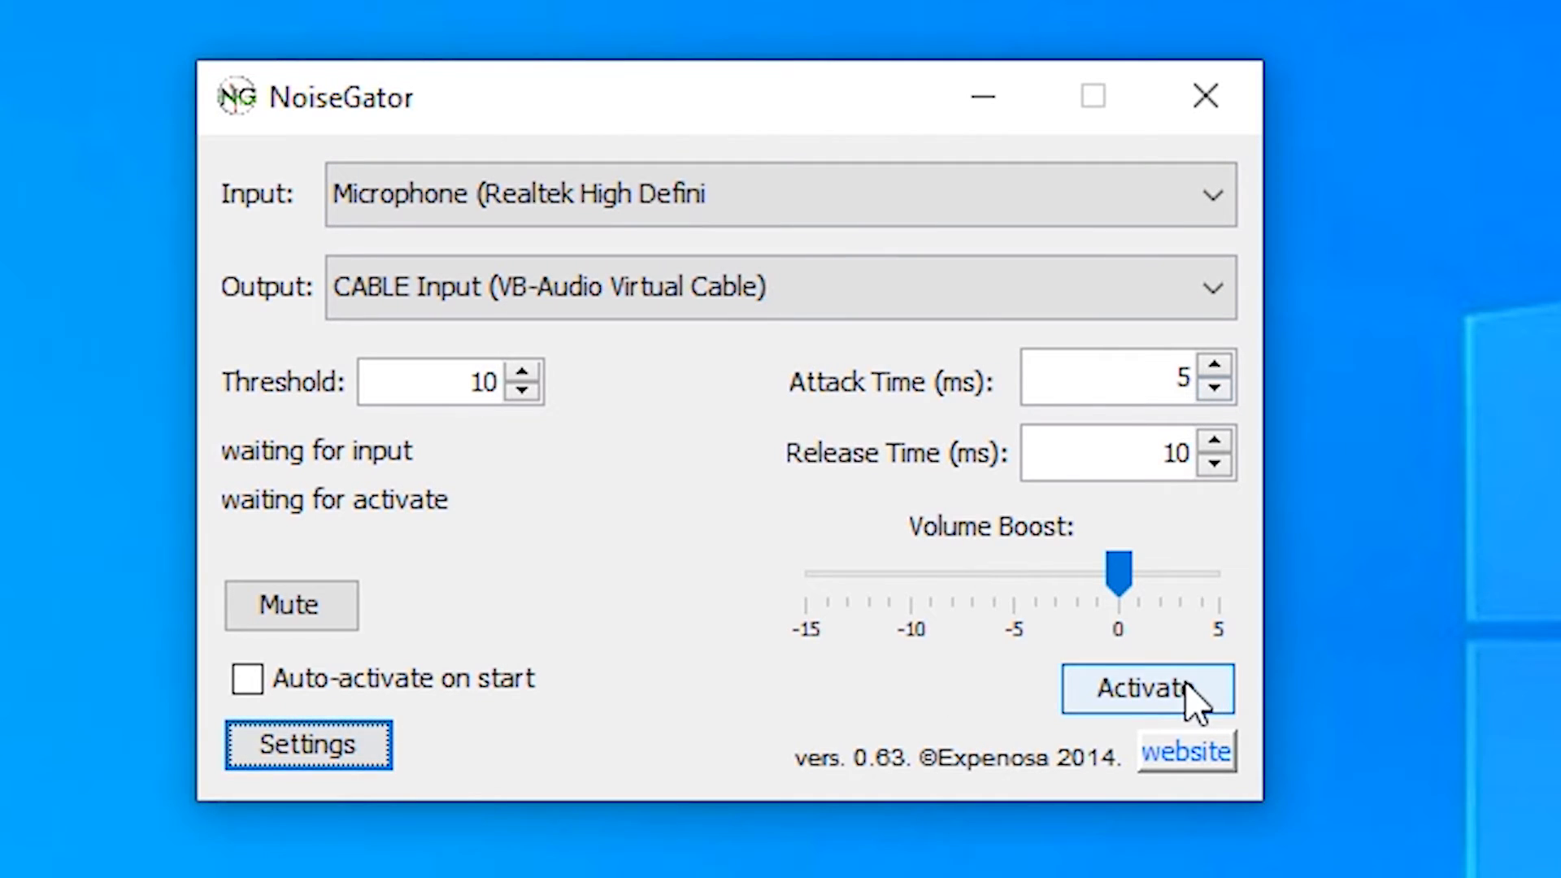
mouse_move(1239, 722)
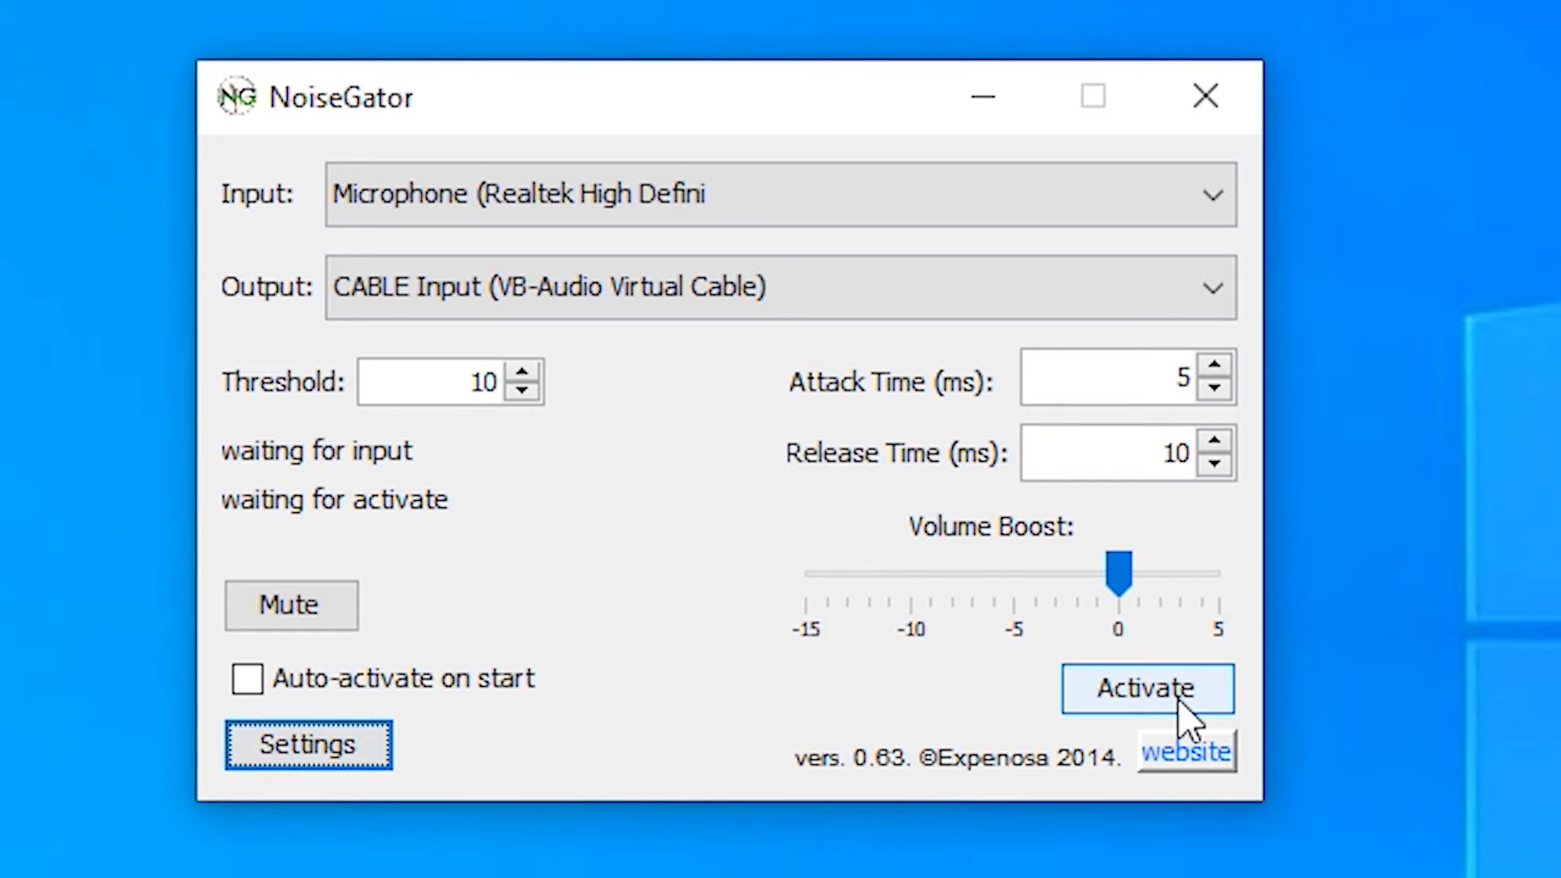
left_click(1147, 689)
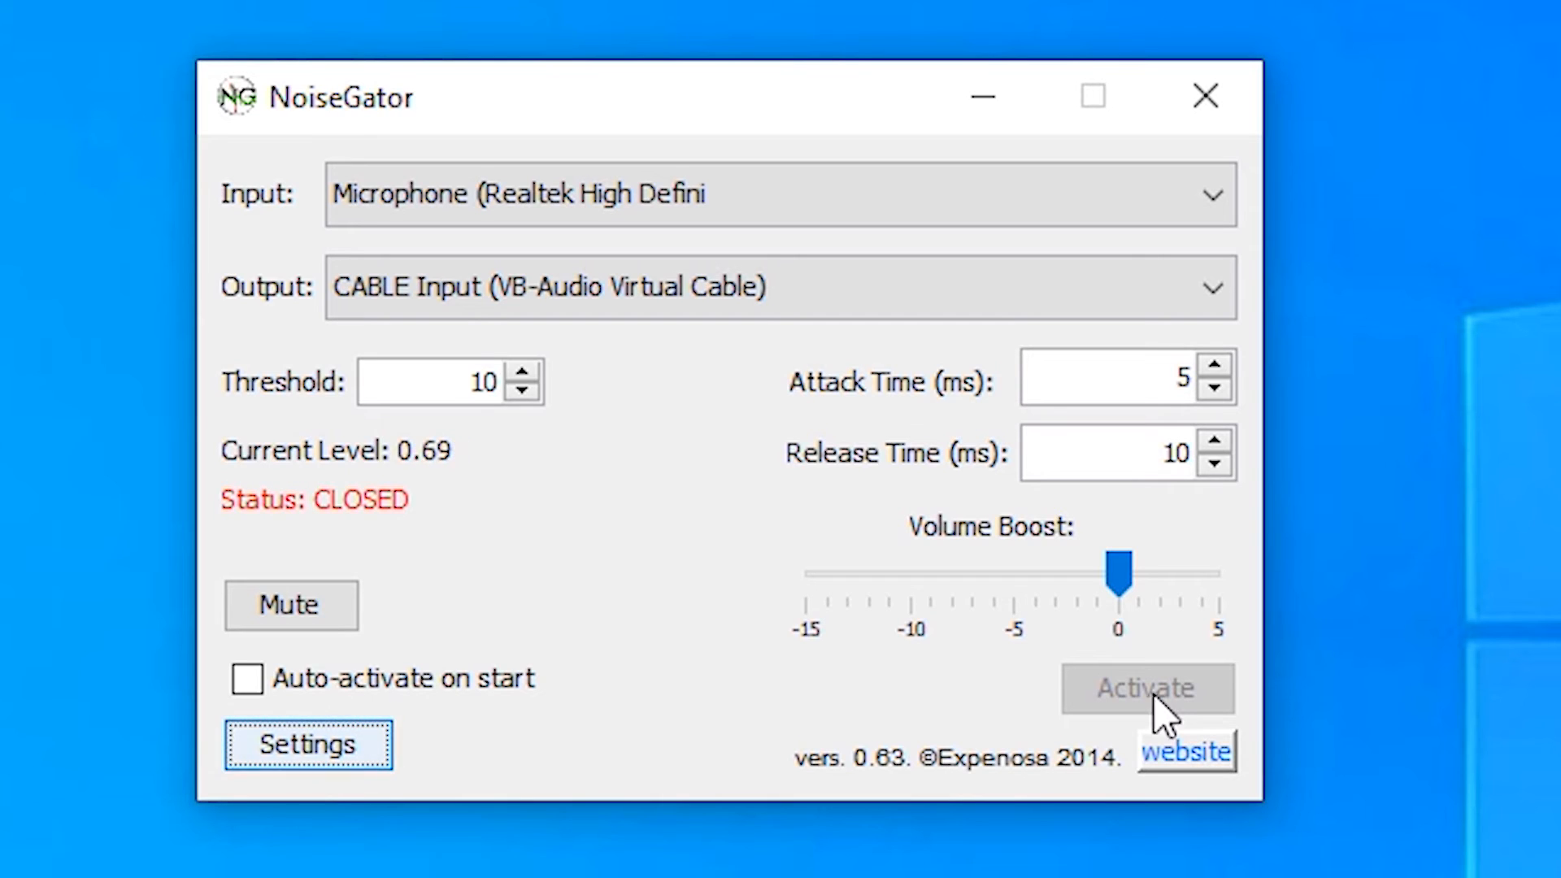
mouse_move(353, 510)
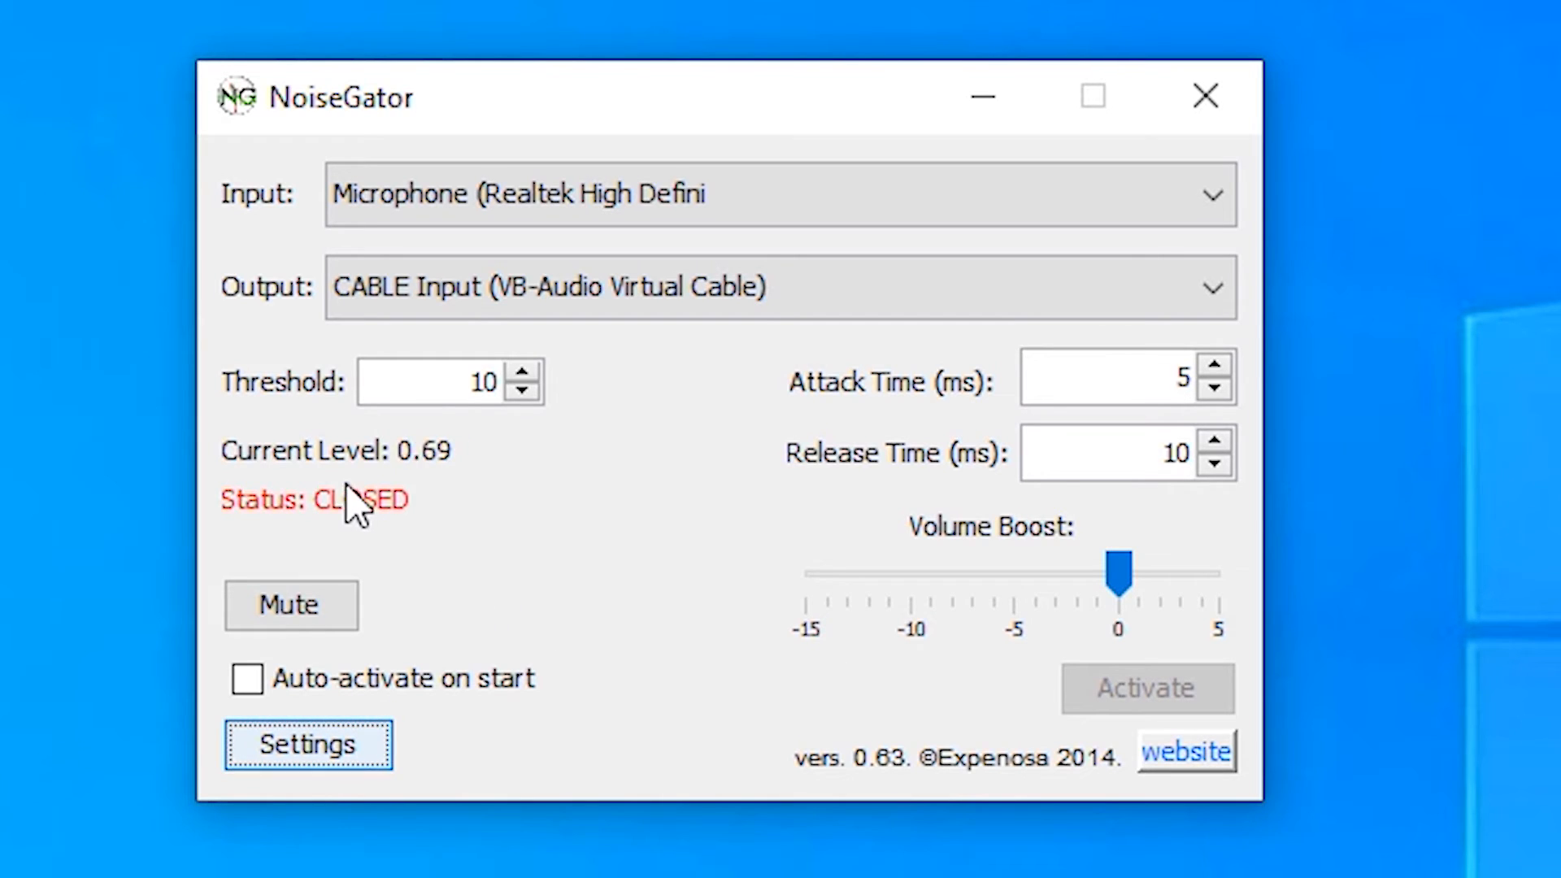
mouse_move(341, 545)
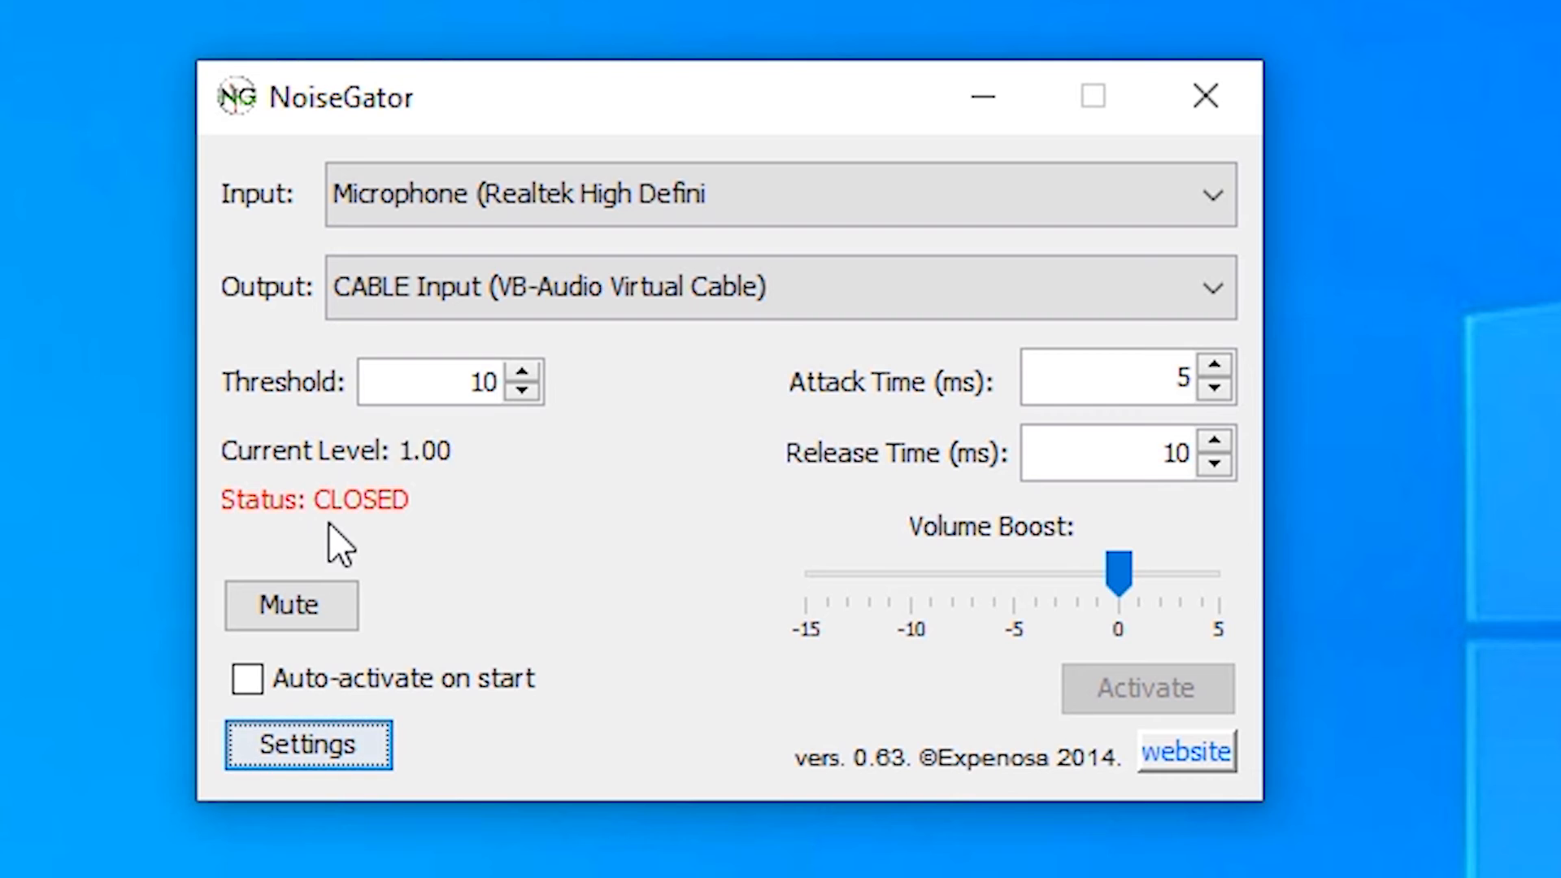
mouse_move(934, 705)
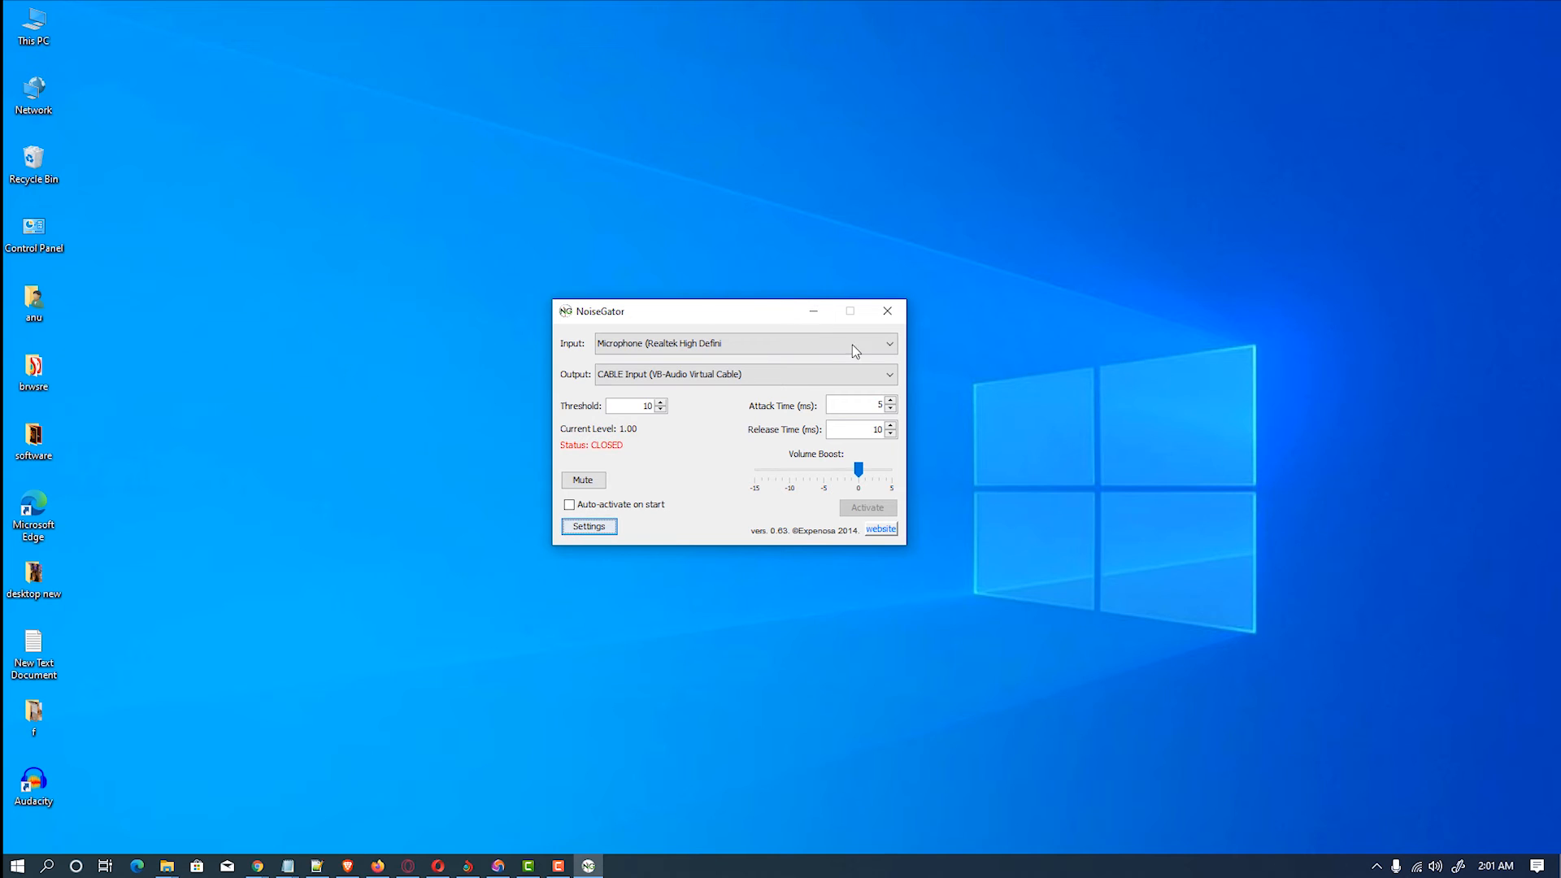
mouse_move(814, 310)
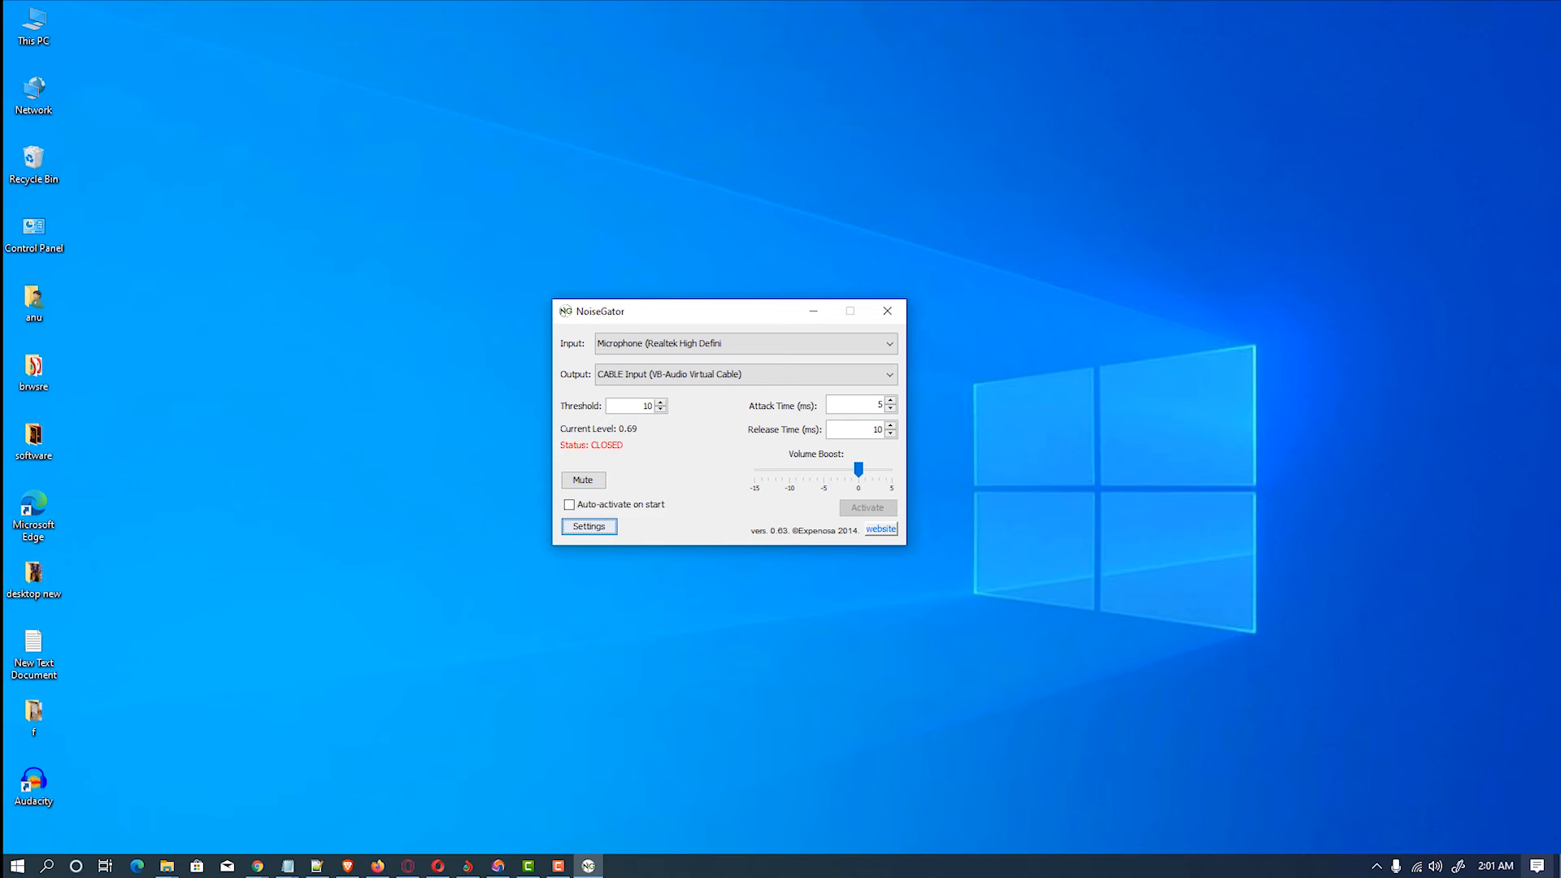
right_click(1437, 865)
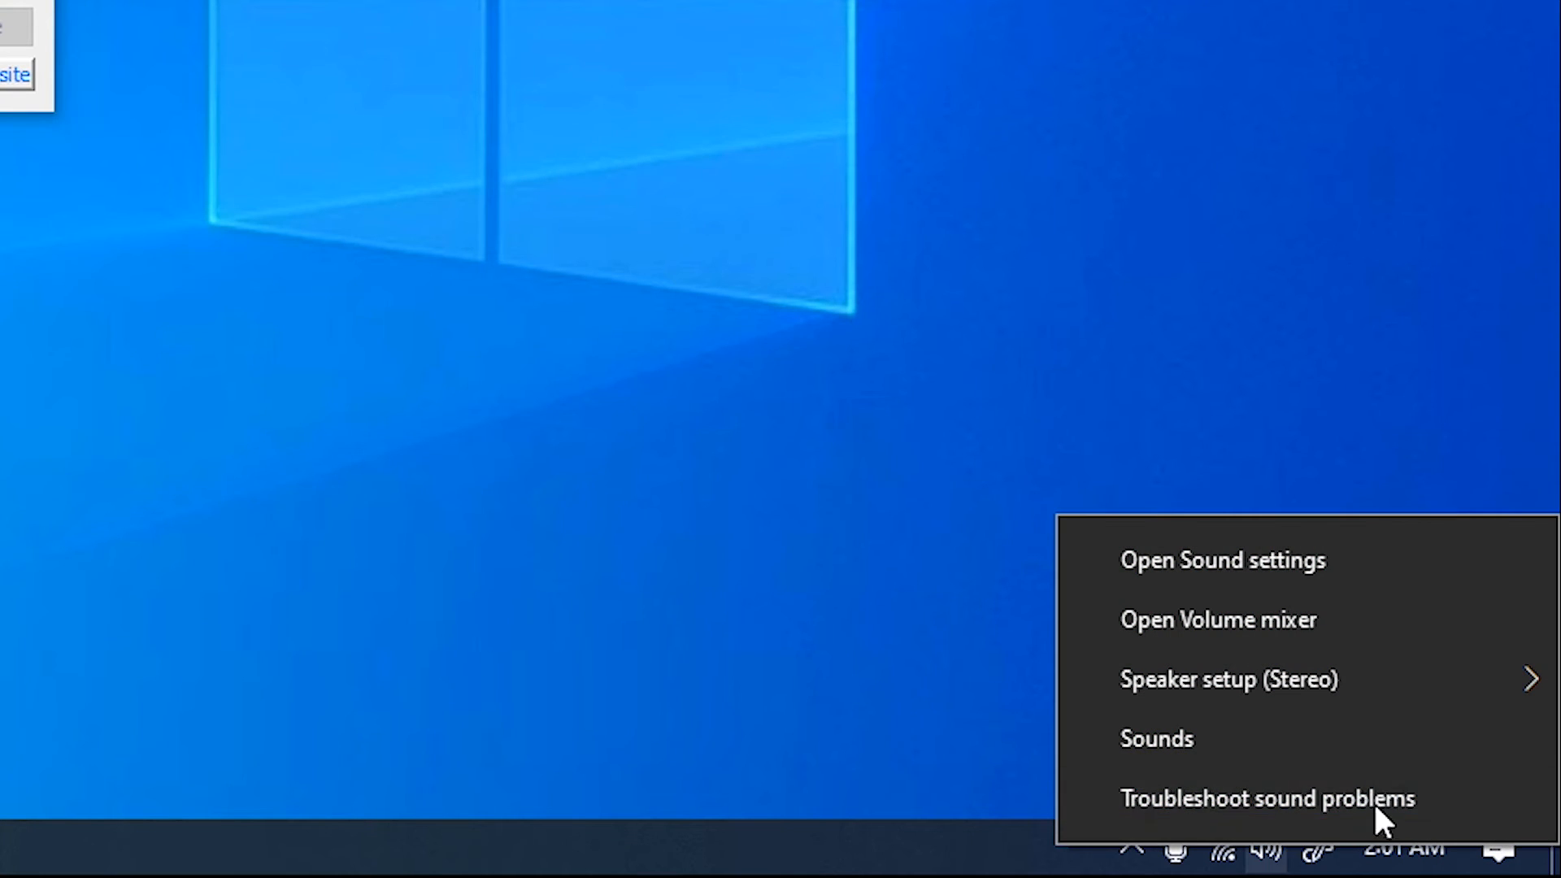
left_click(1157, 740)
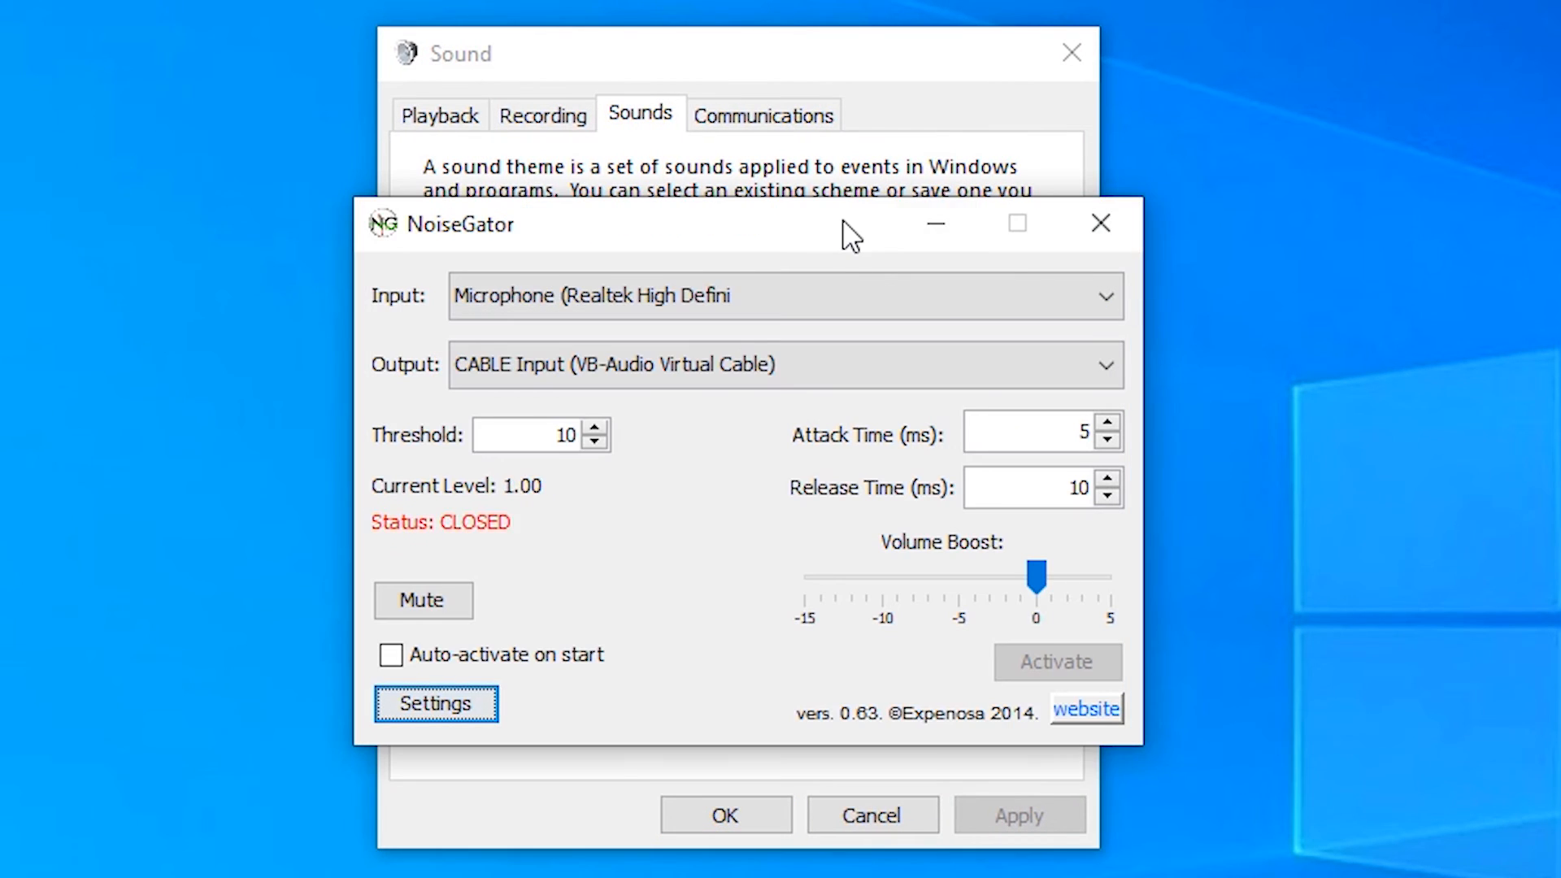
left_click(543, 114)
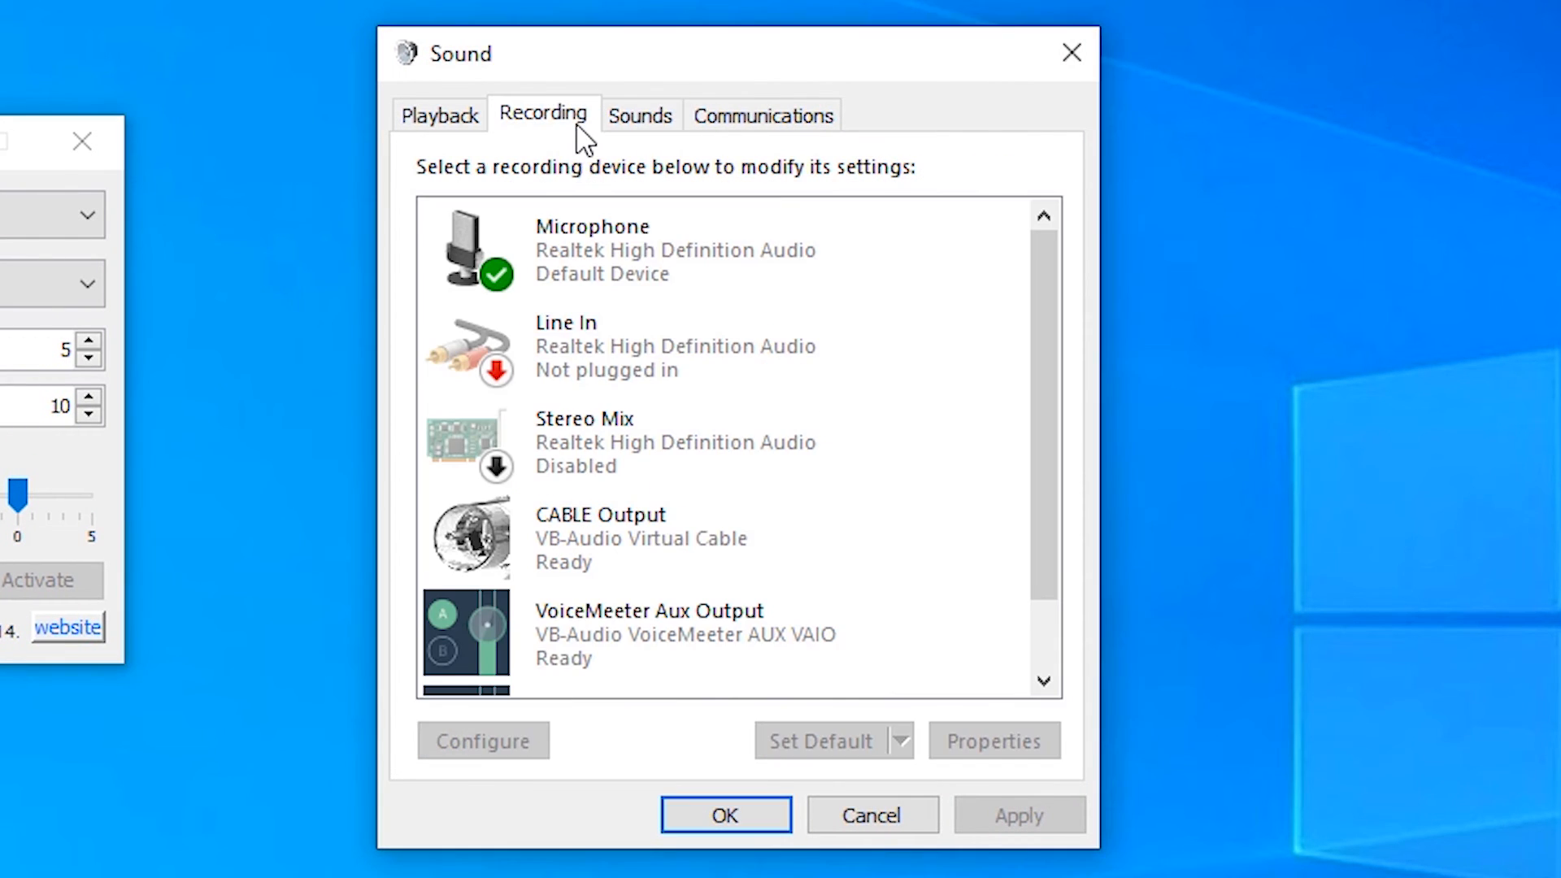
right_click(638, 538)
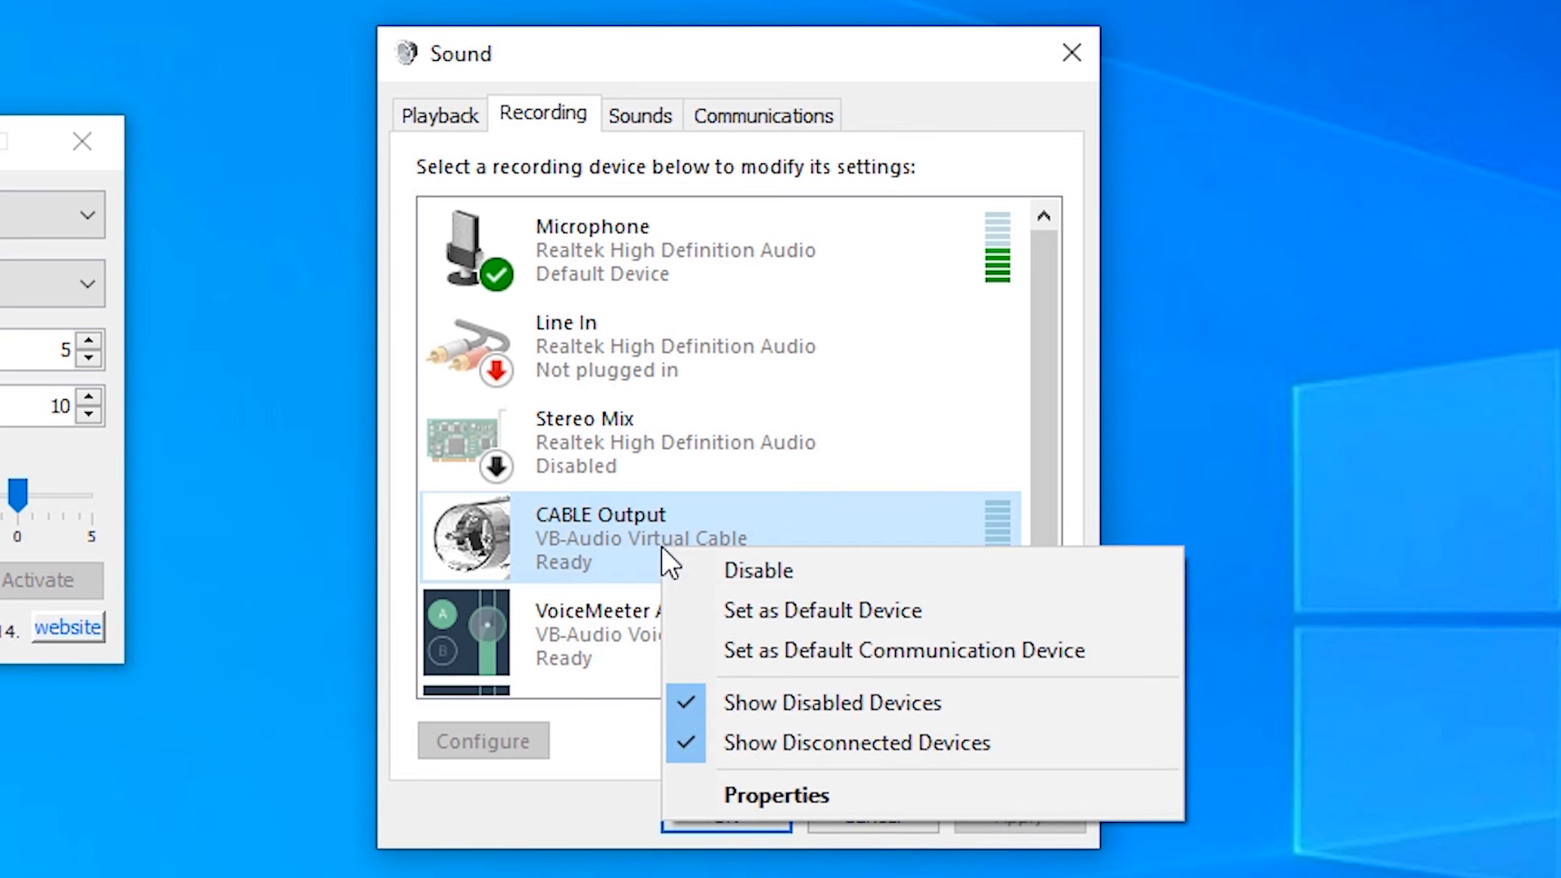
mouse_move(900, 611)
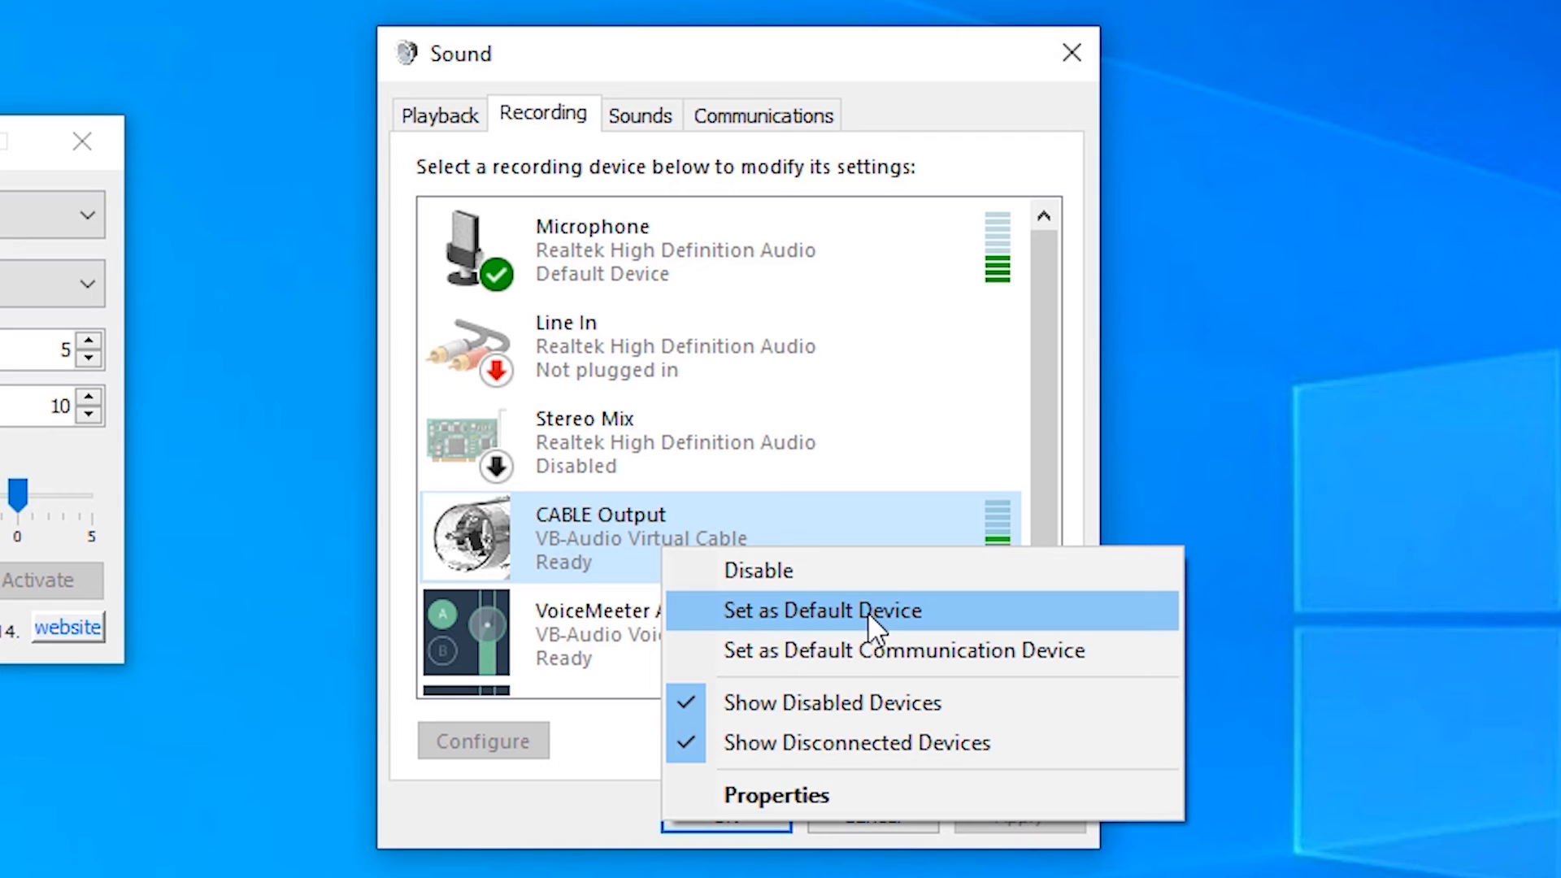
mouse_move(475, 834)
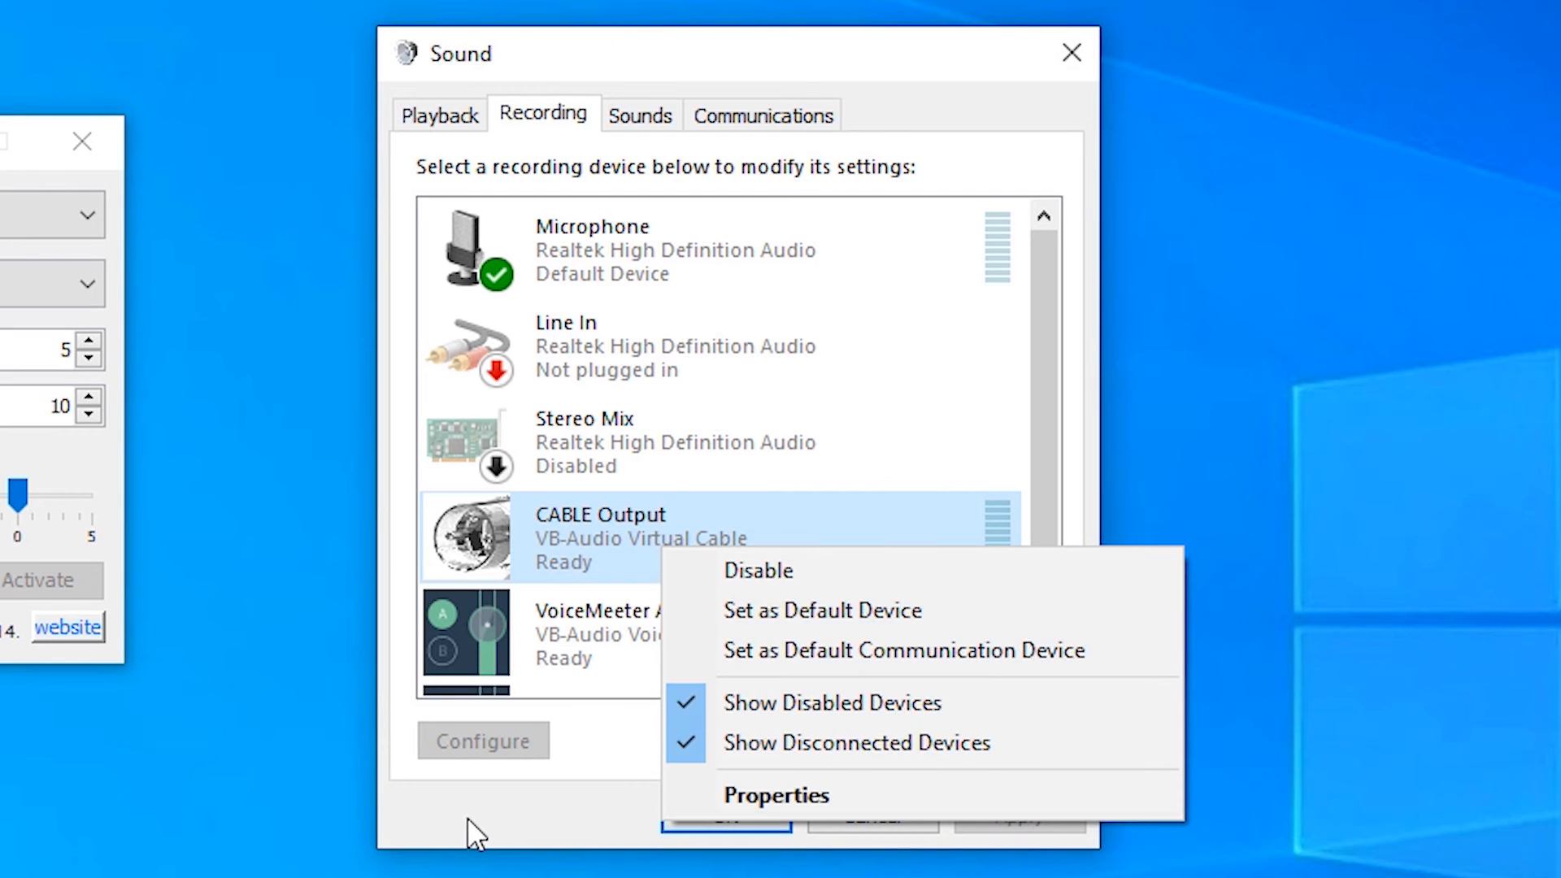
left_click(673, 484)
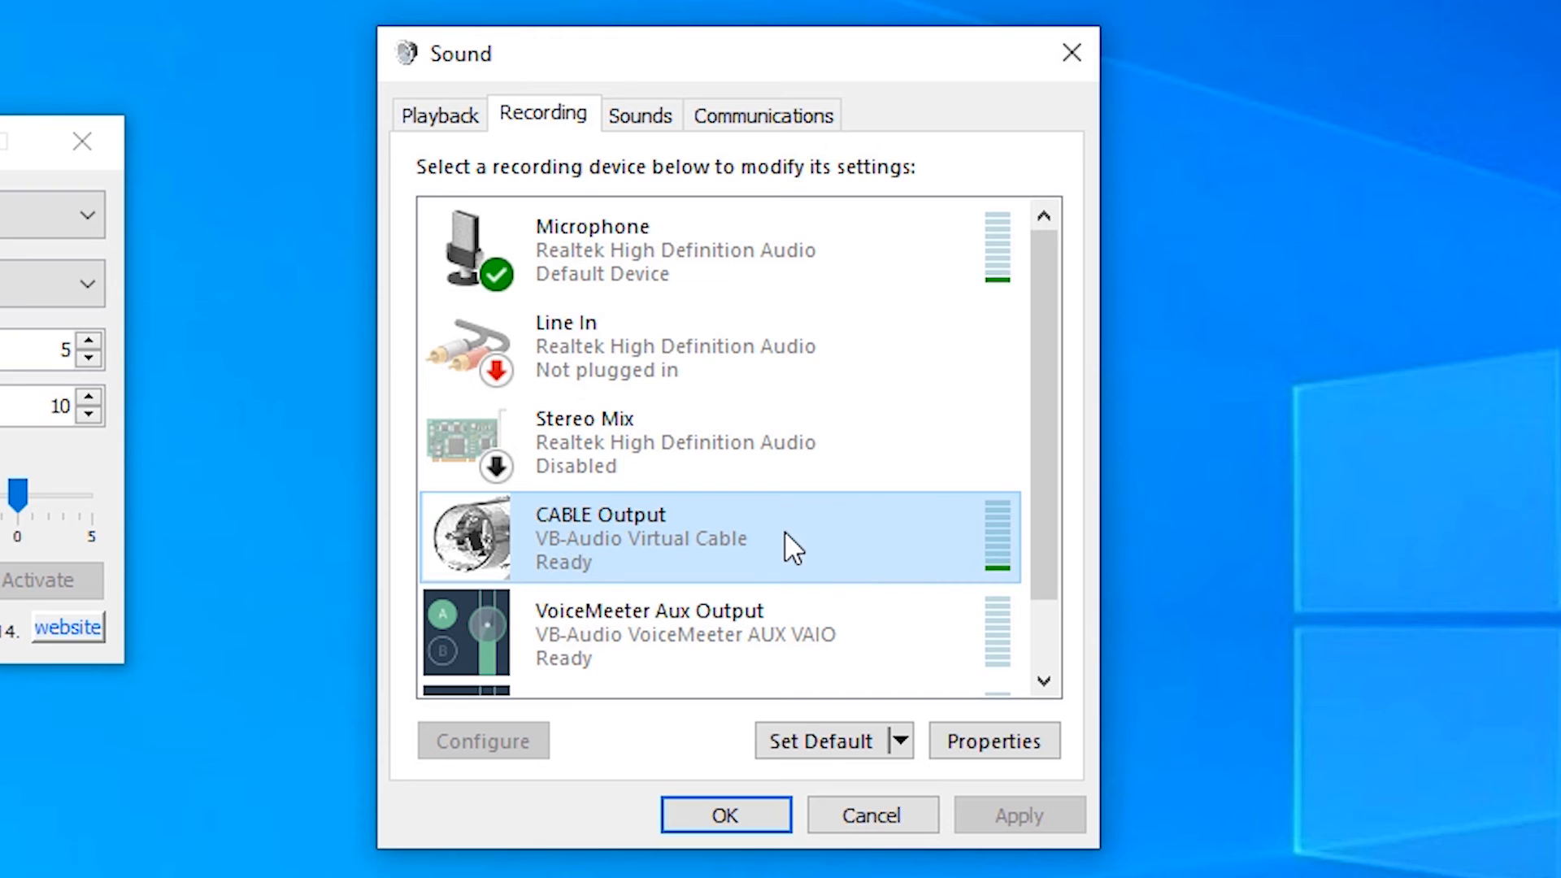
mouse_move(797, 702)
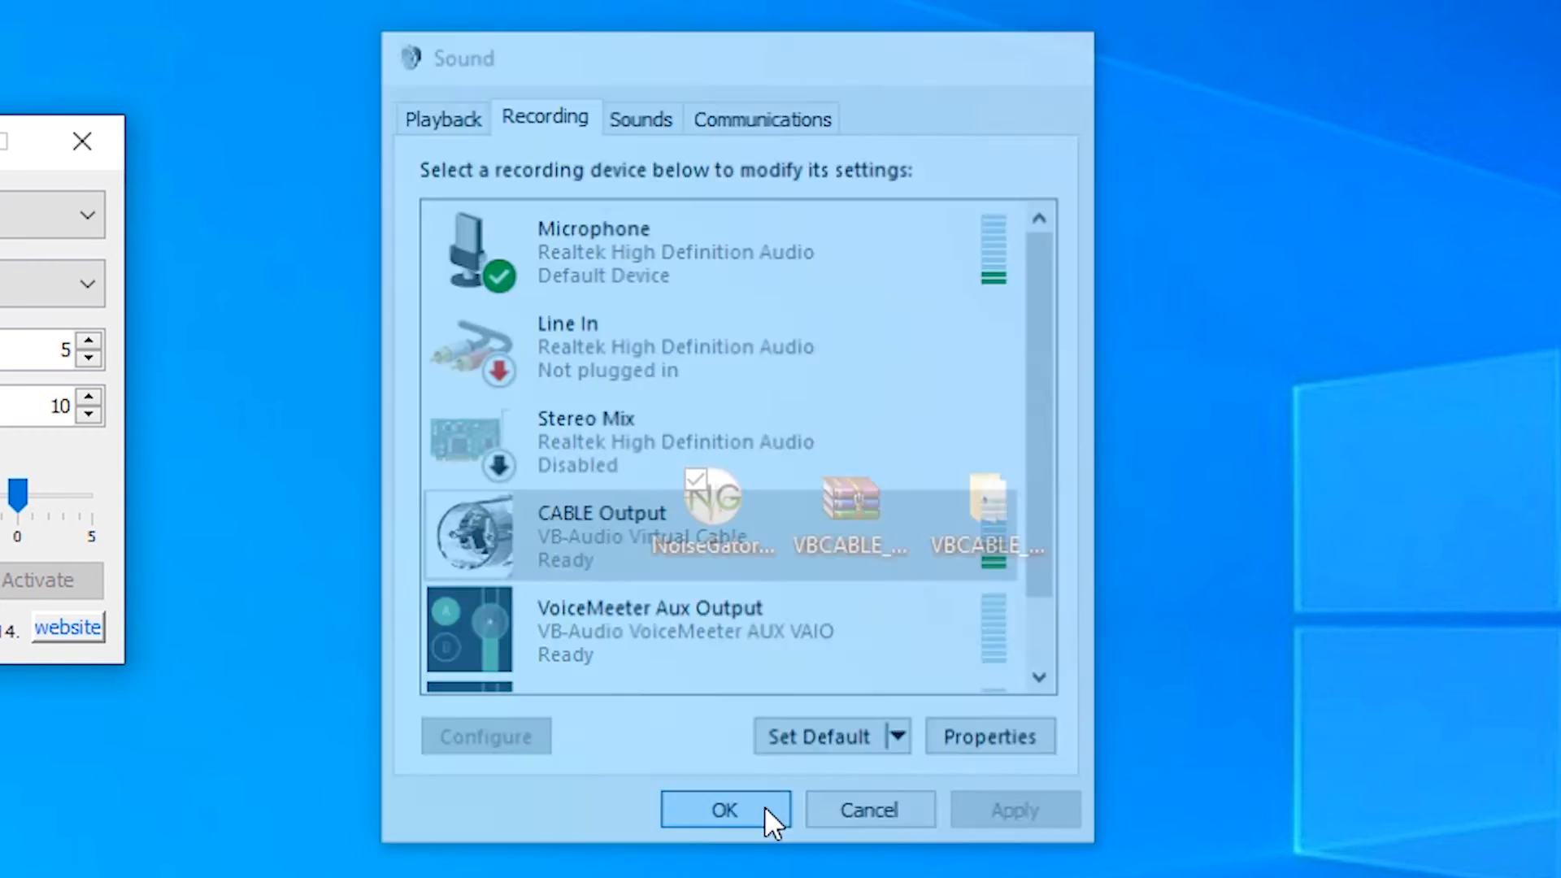
left_click(725, 810)
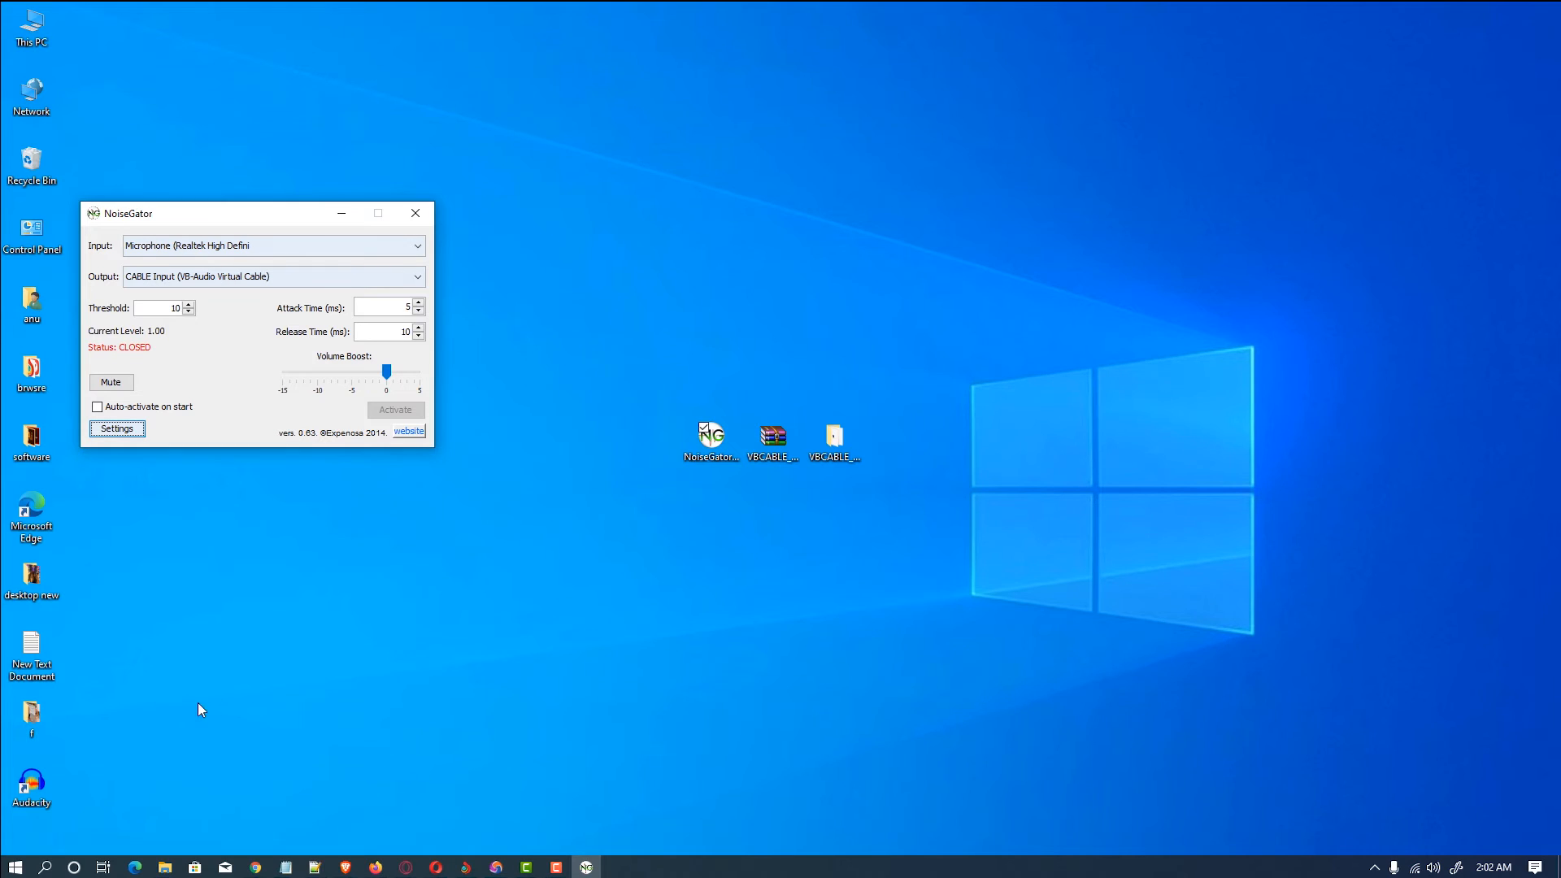
- Launch Audacity, dismiss the welcome message, and select CABLE Output as the recording device
double_click(31, 787)
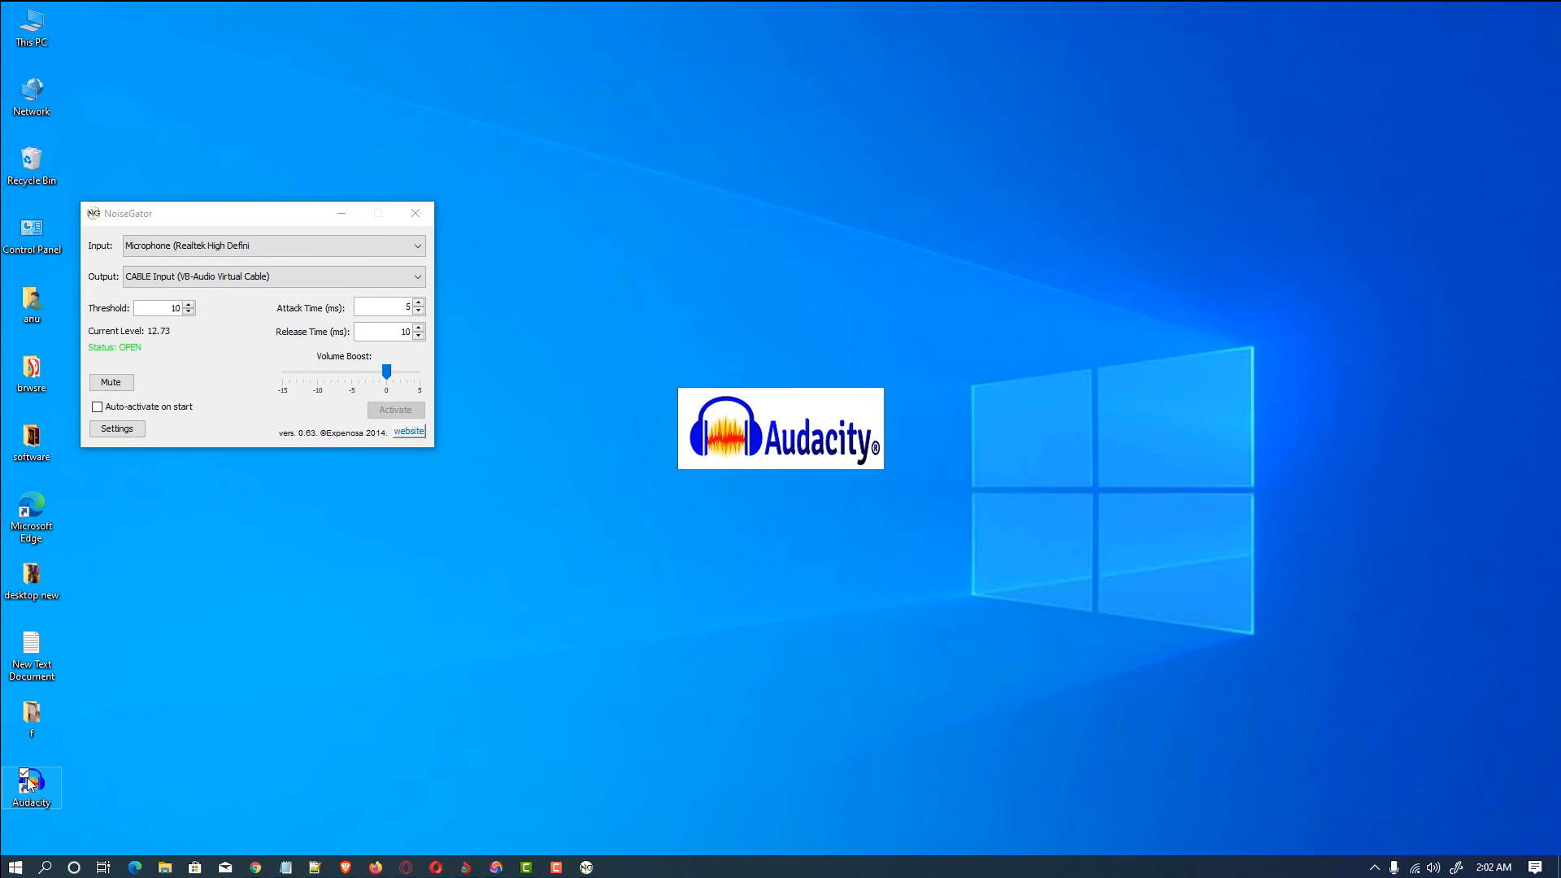
double_click(31, 786)
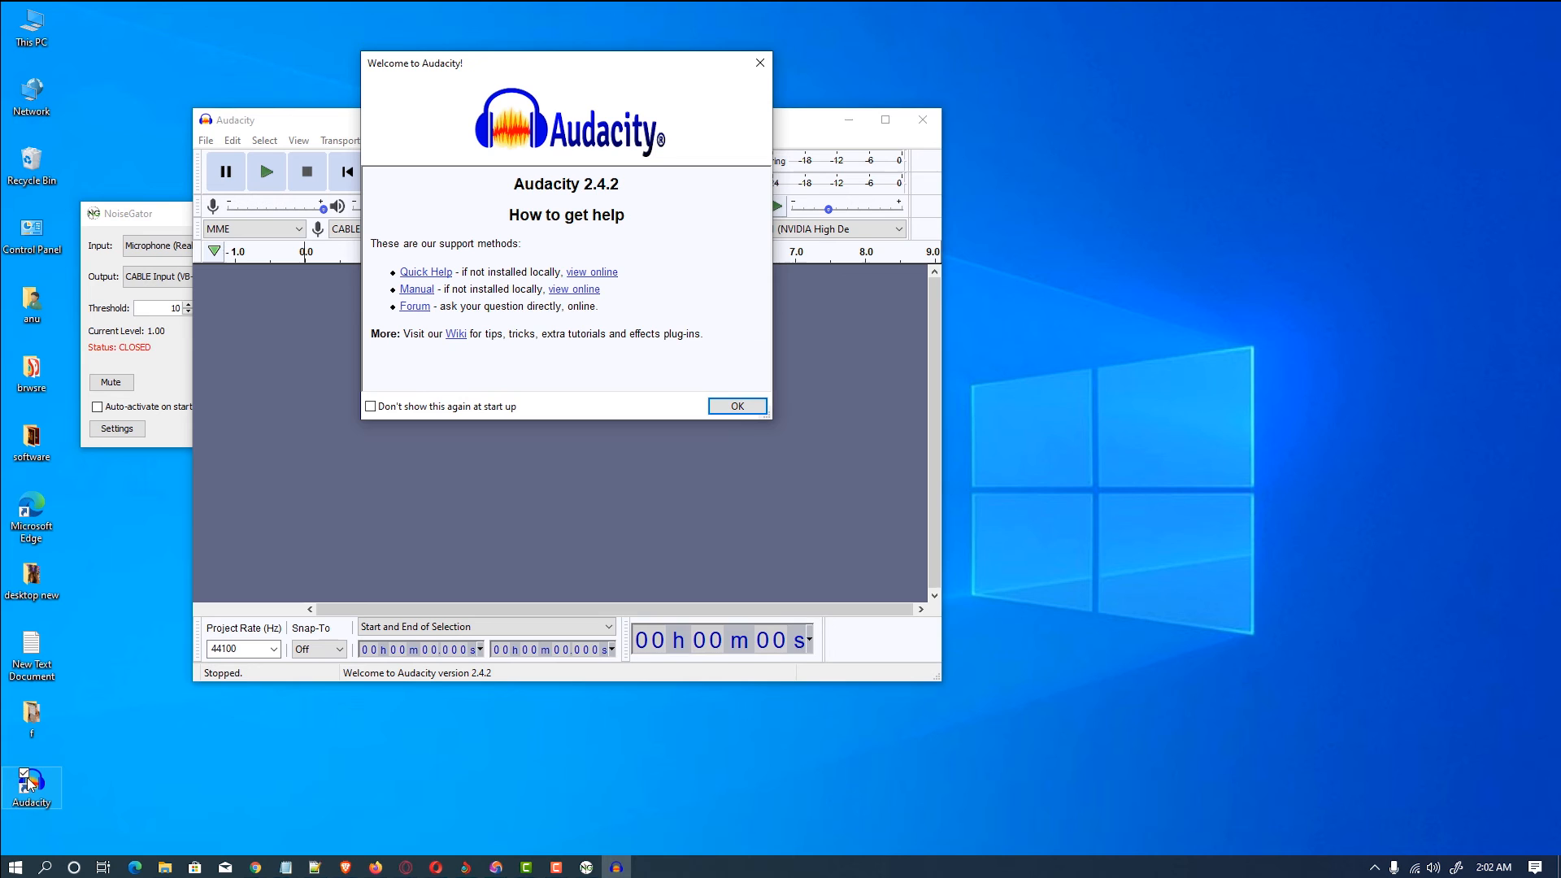
left_click(736, 407)
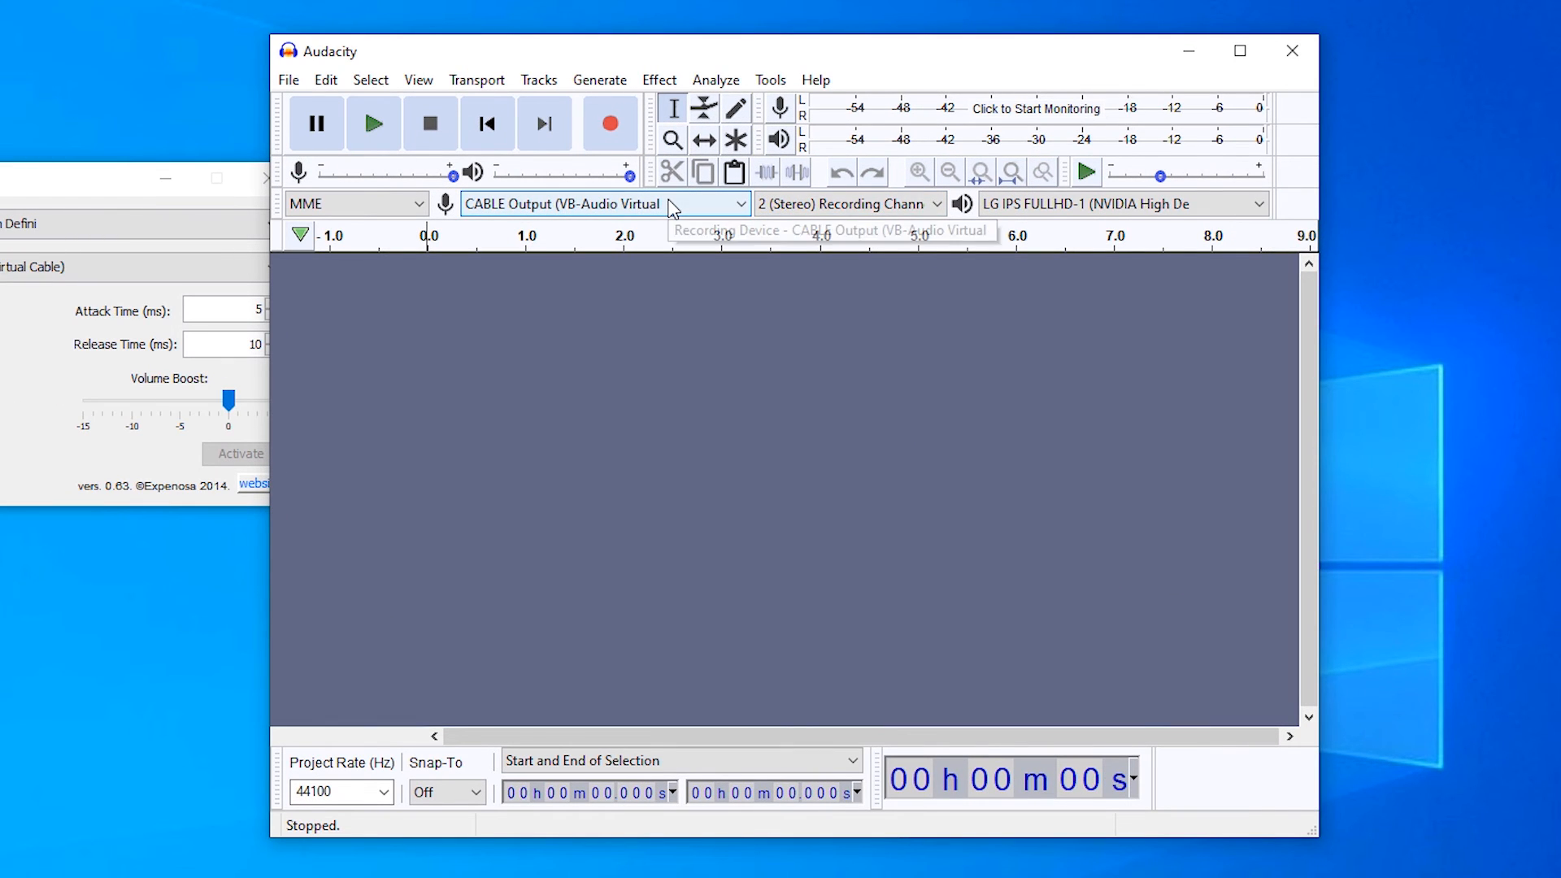
mouse_move(802, 274)
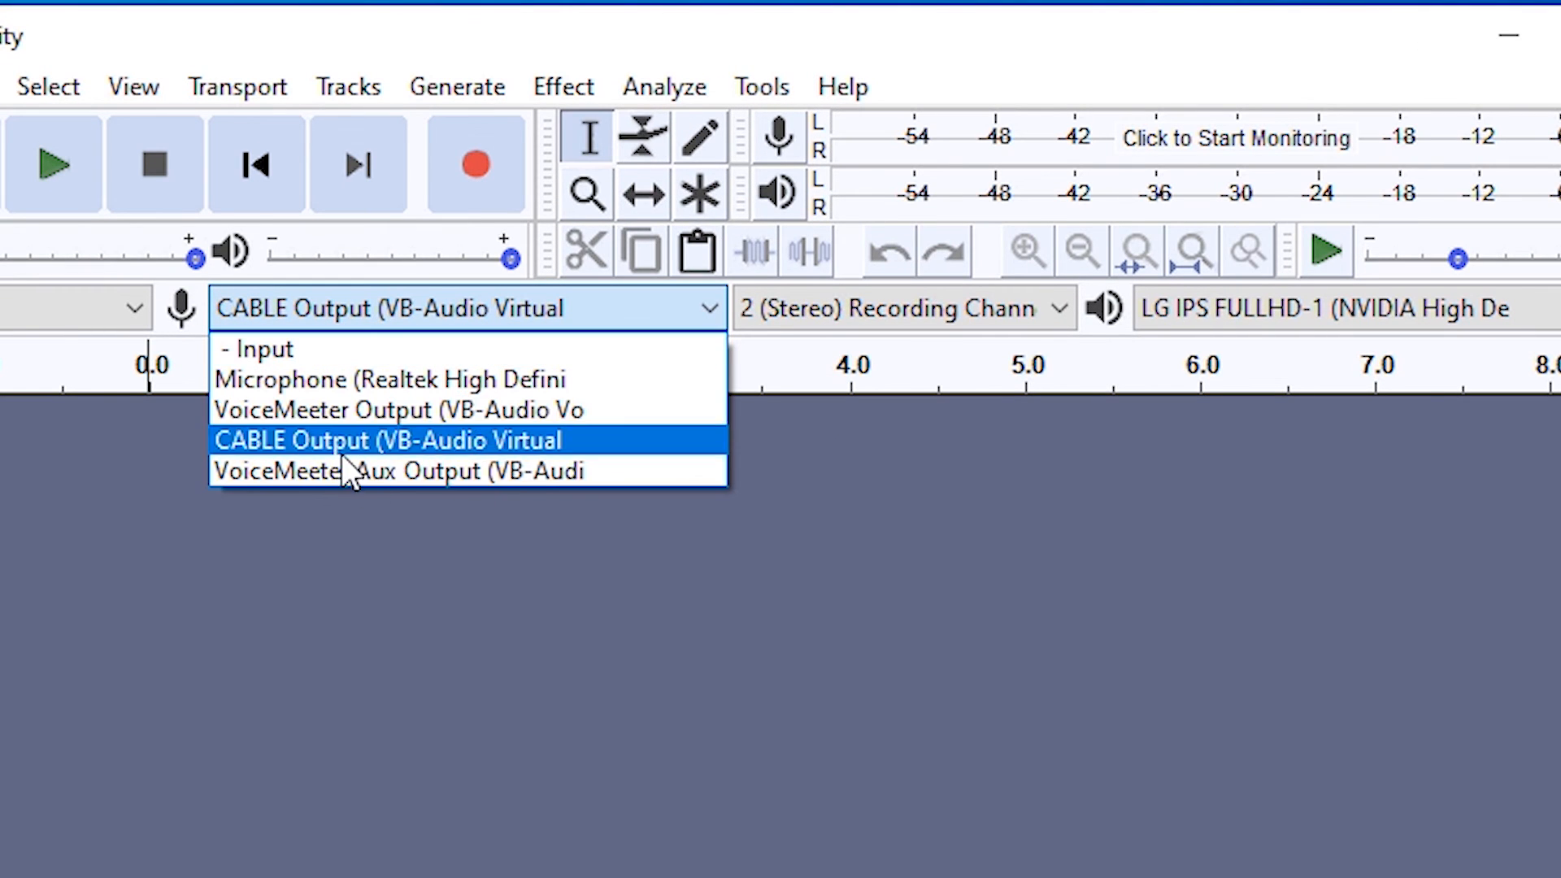
mouse_move(488, 468)
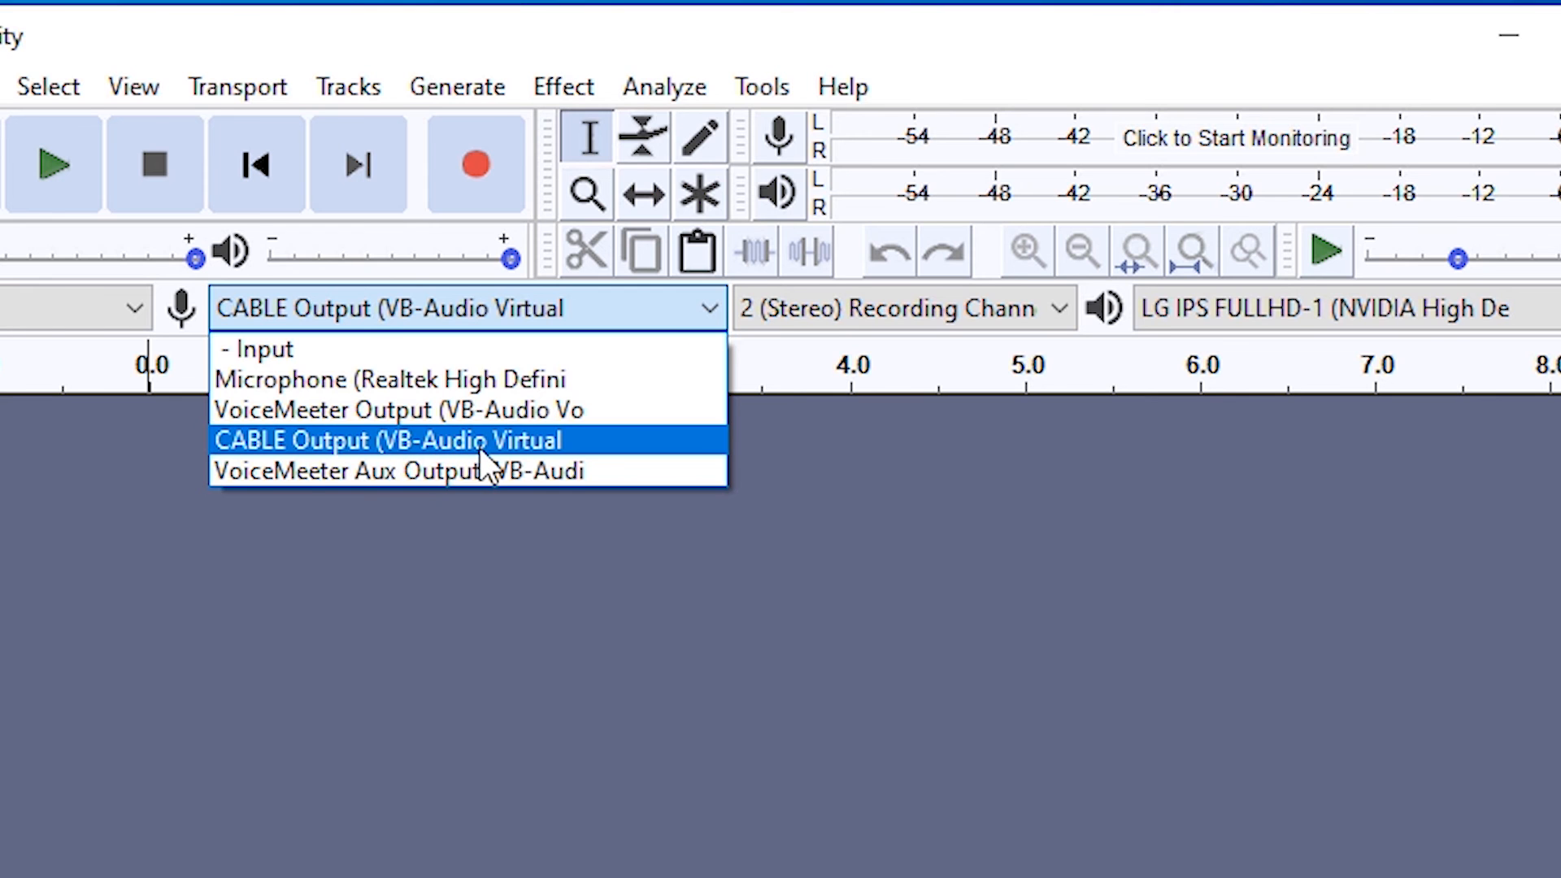
left_click(386, 439)
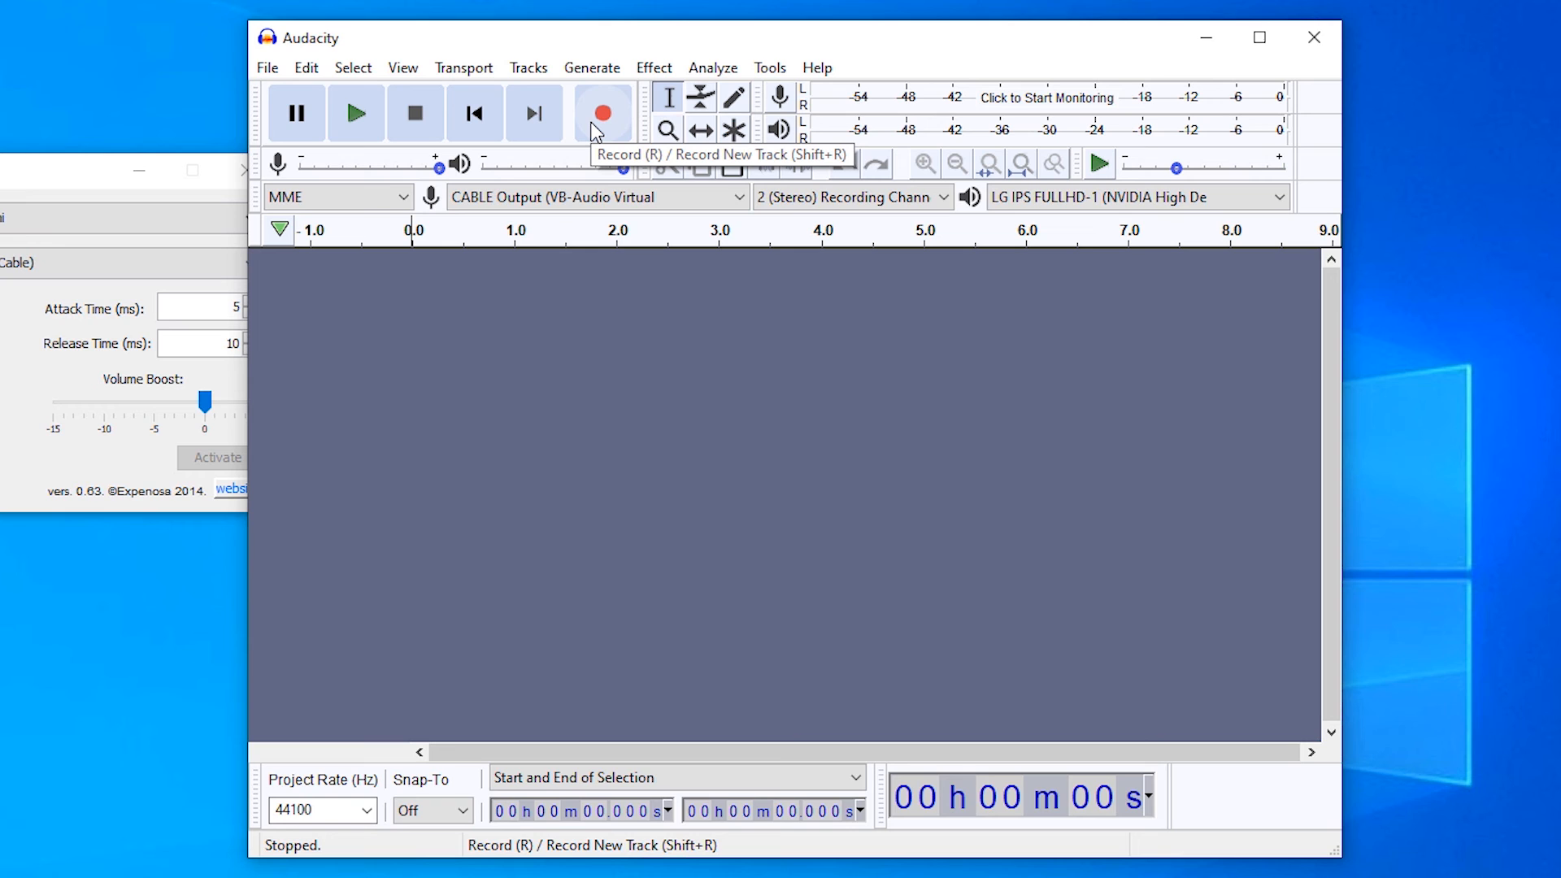
- Record a roughly 7-second test clip through CABLE Output, stop, and play it back
left_click(602, 112)
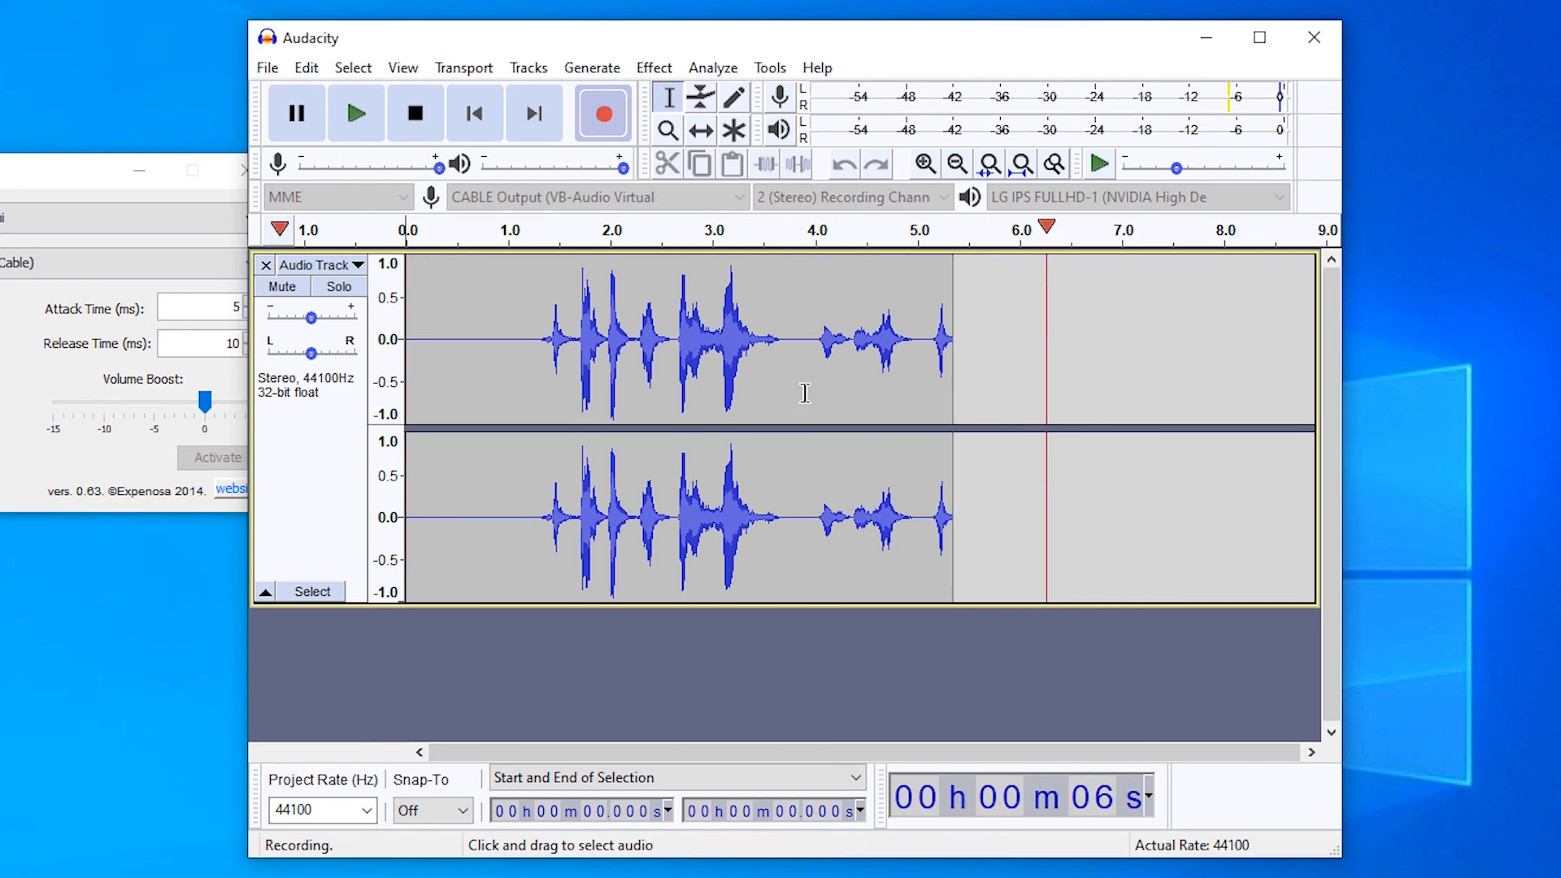
left_click(356, 111)
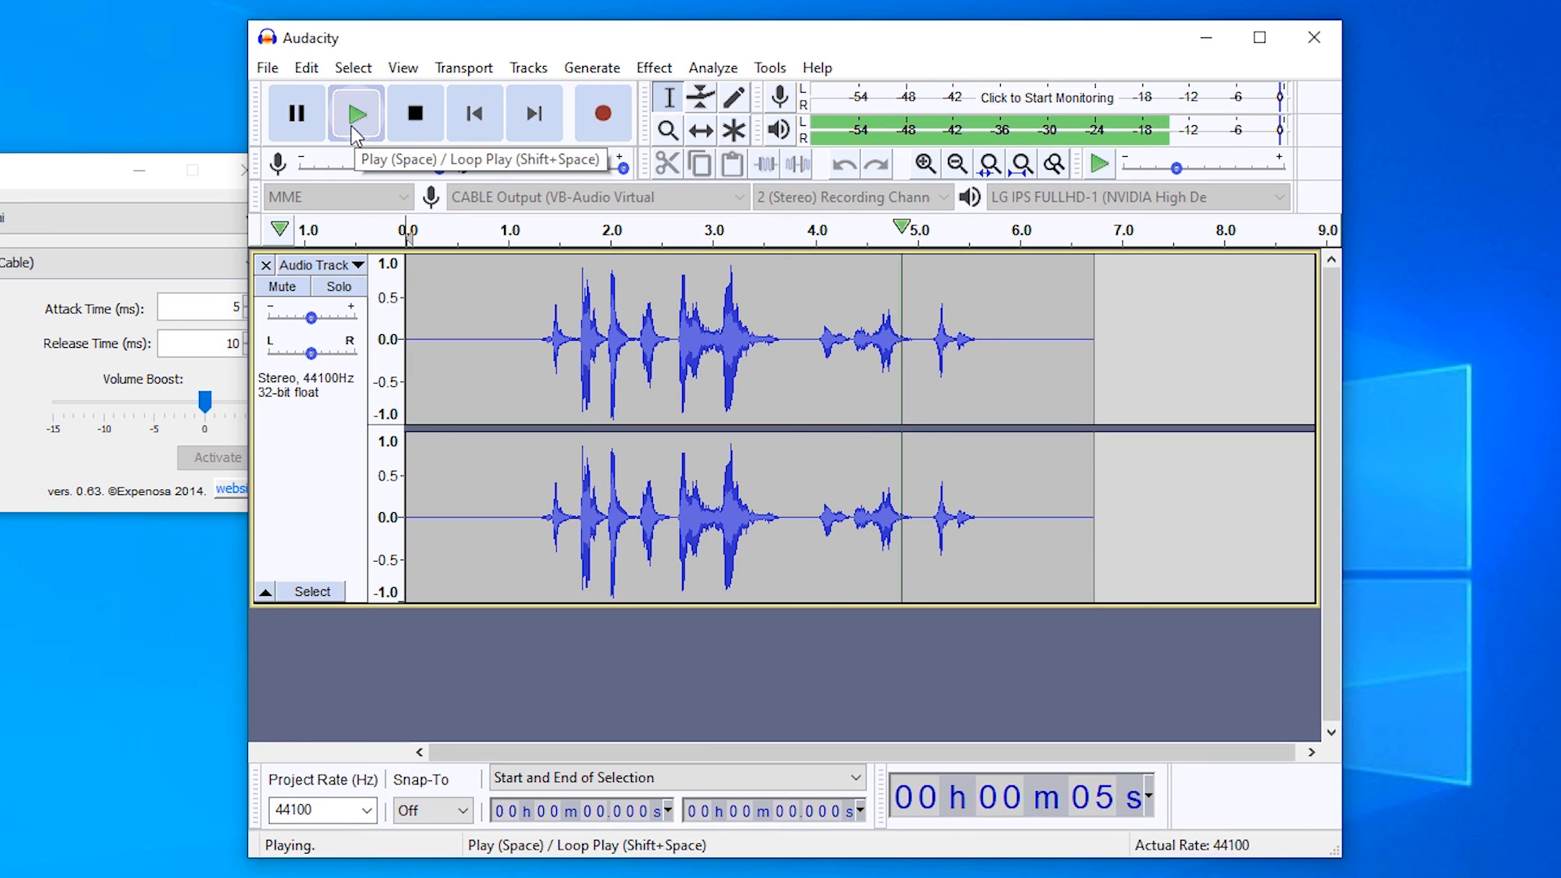
left_click(415, 112)
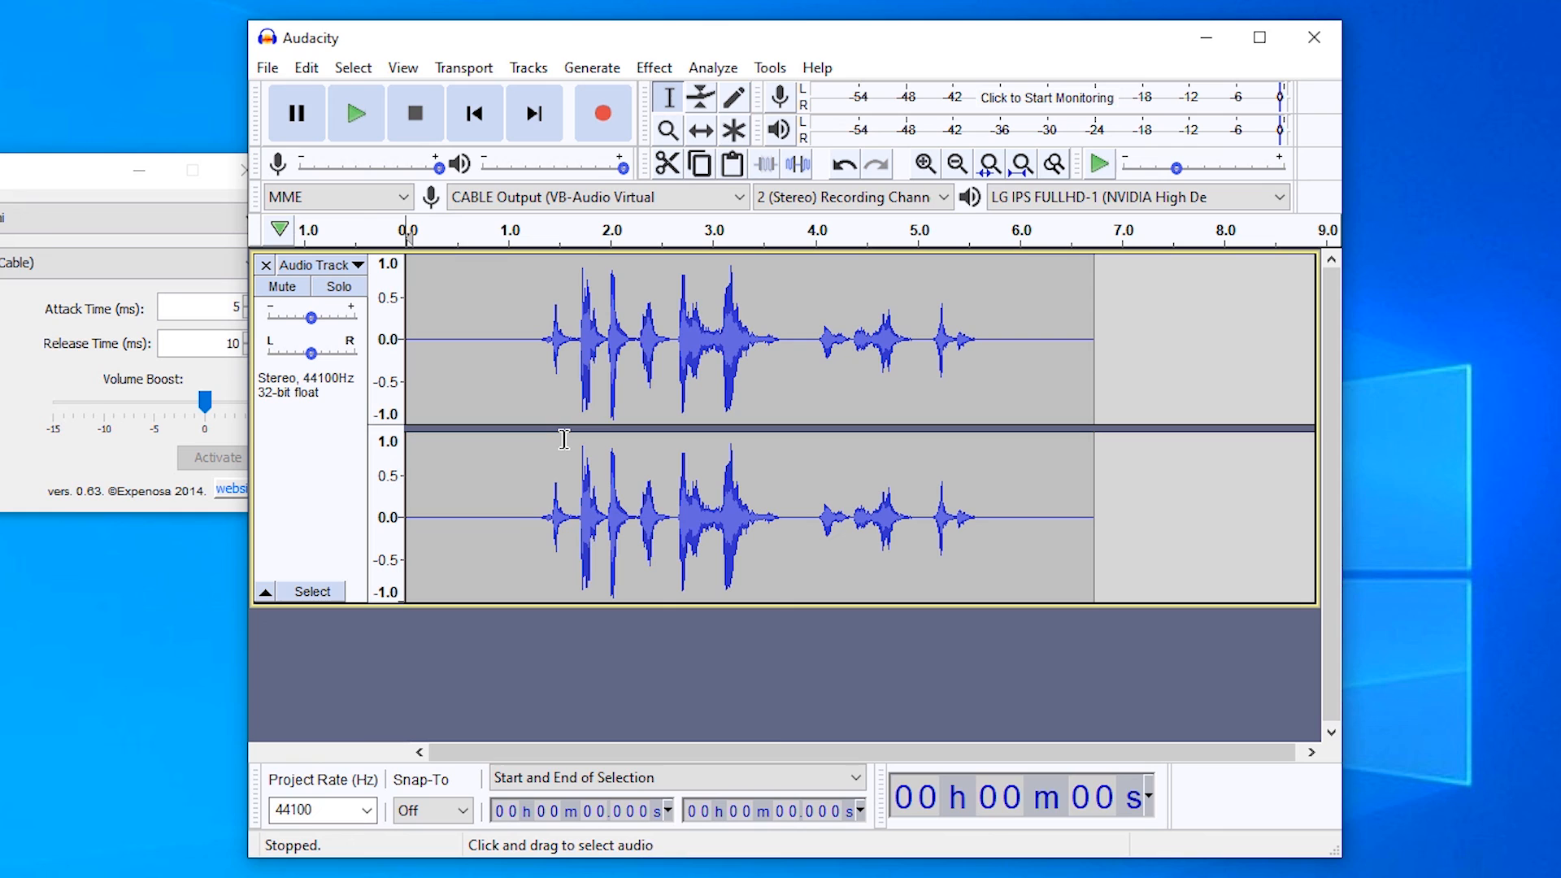
mouse_move(418, 658)
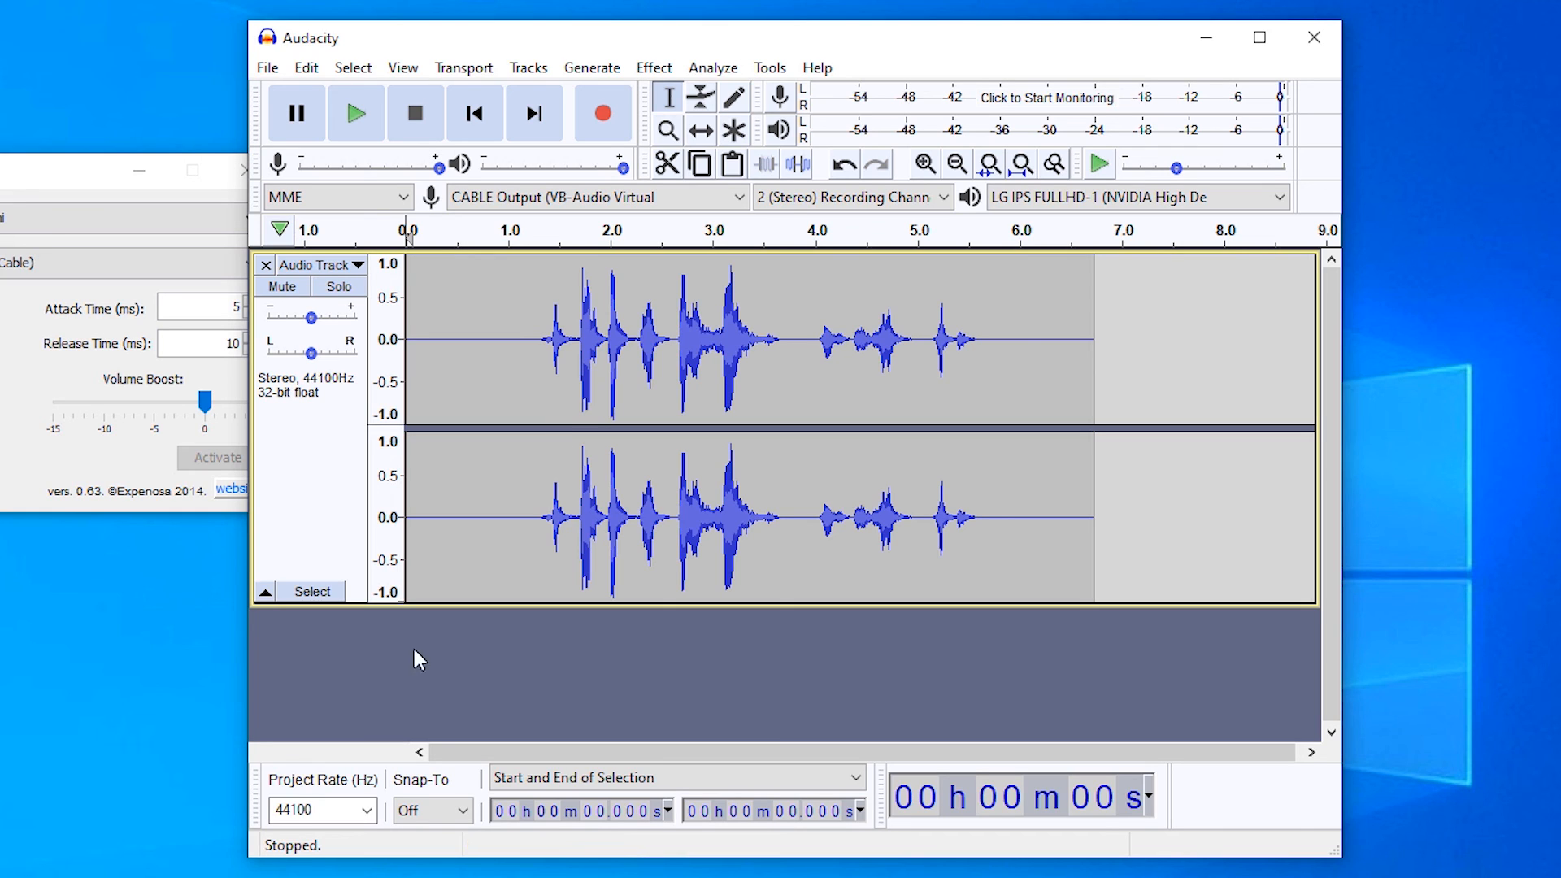